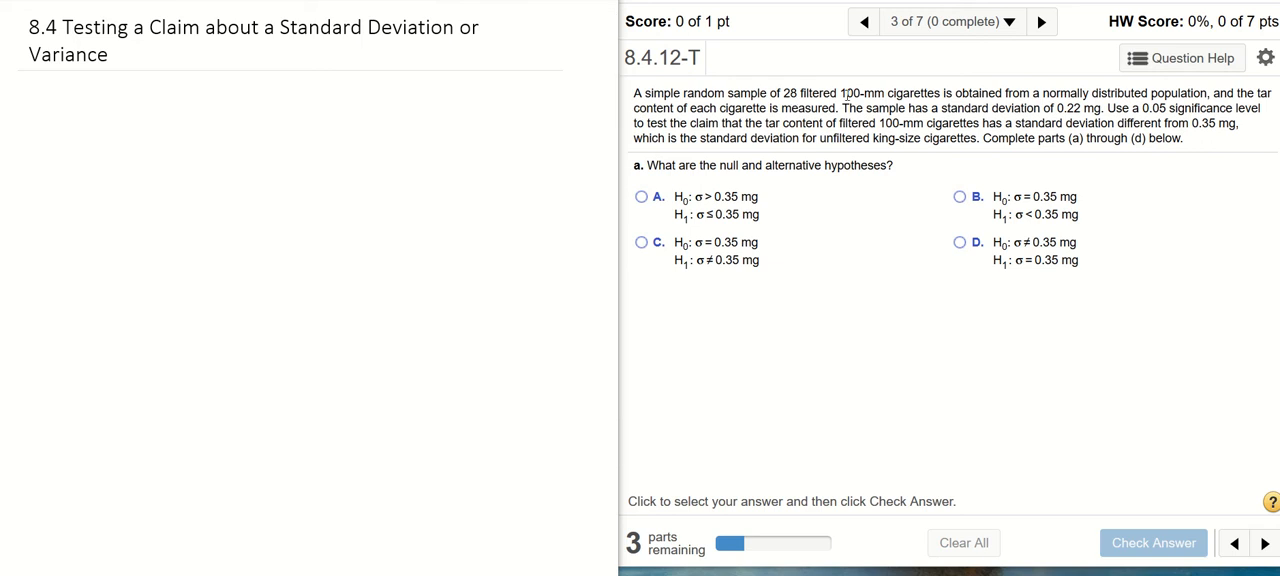
{"action": "mouse_move", "coordinate": [968, 96]}
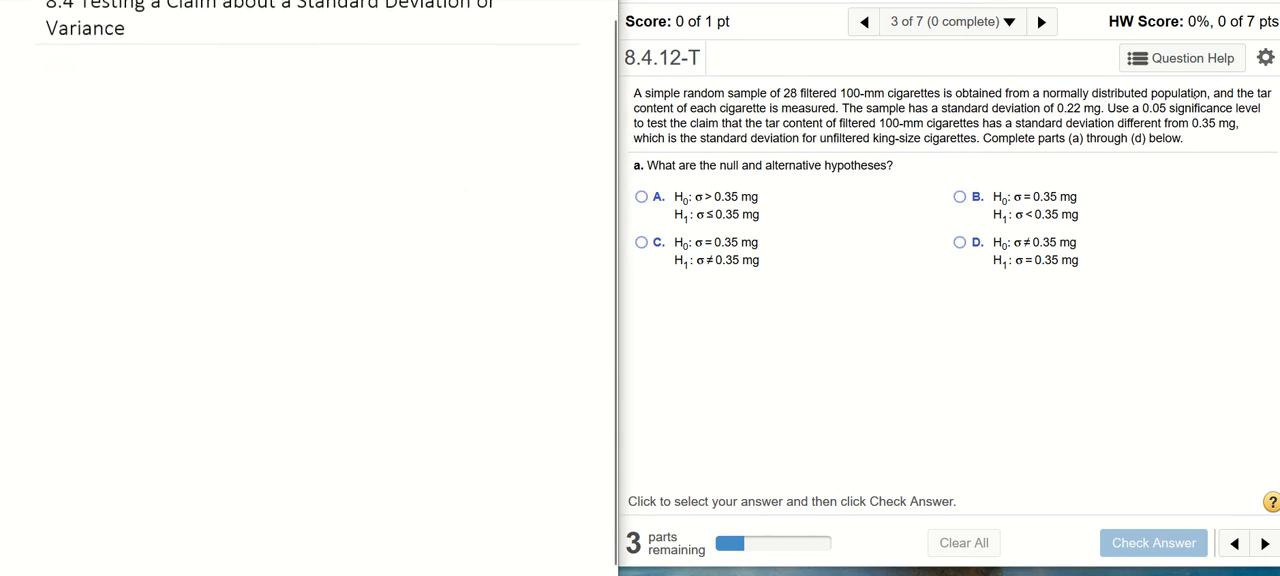
Write n = 28 and s = 0.22 mg in the notes beside the tar problem
{"action": "type", "text": "n=28"}
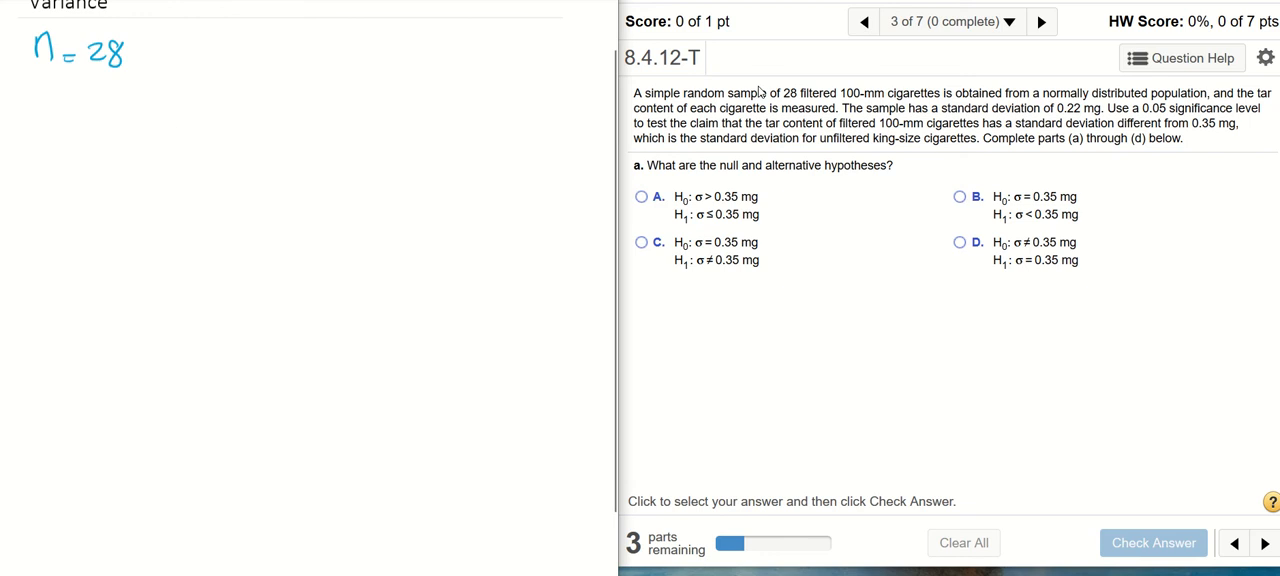
{"action": "mouse_move", "coordinate": [1000, 94]}
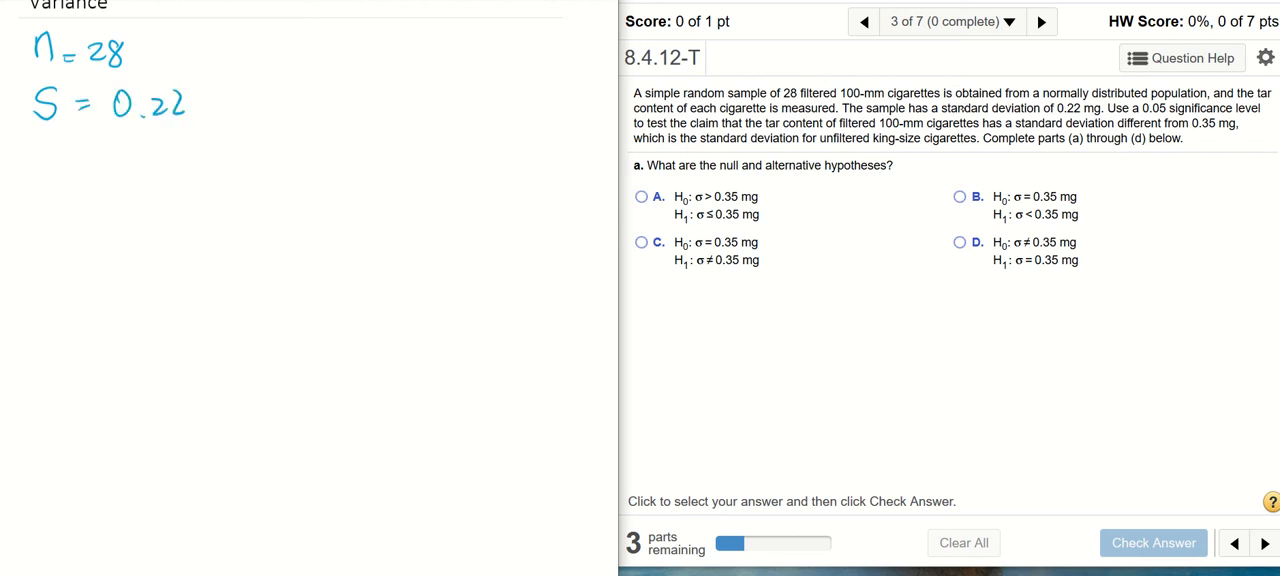
{"action": "type", "text": "mg"}
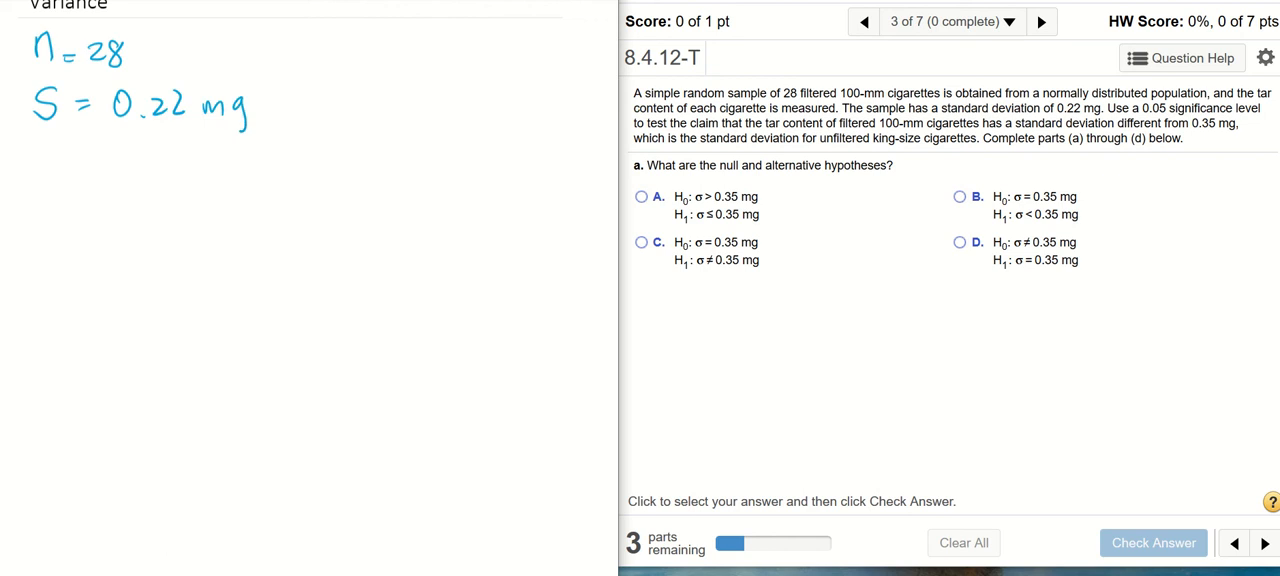
{"action": "mouse_move", "coordinate": [973, 88]}
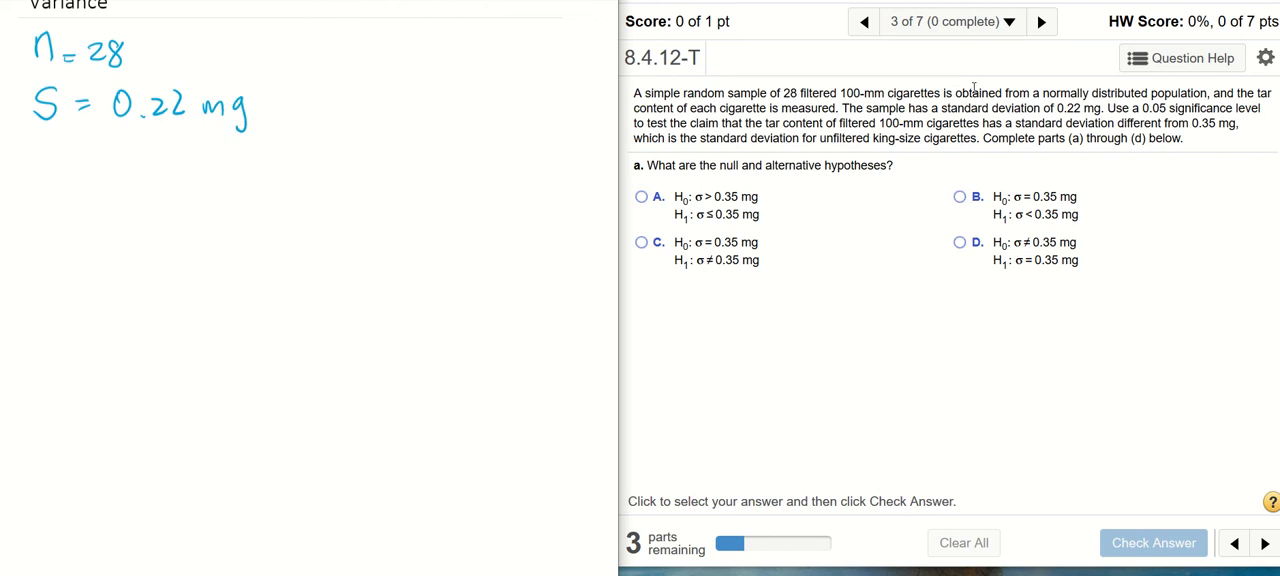
{"action": "mouse_move", "coordinate": [1170, 113]}
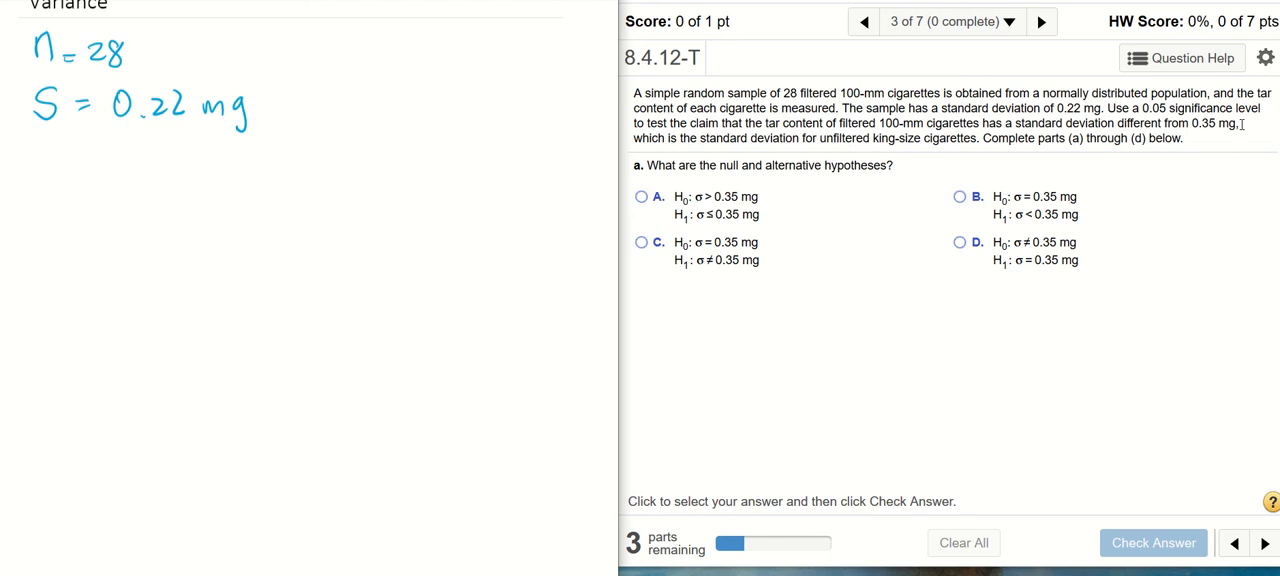
Write α = 0.05 and the claim σ ≠ 0.35 mg below the earlier notes
{"action": "left_click_drag", "start_coordinate": [40, 145], "coordinate": [55, 175]}
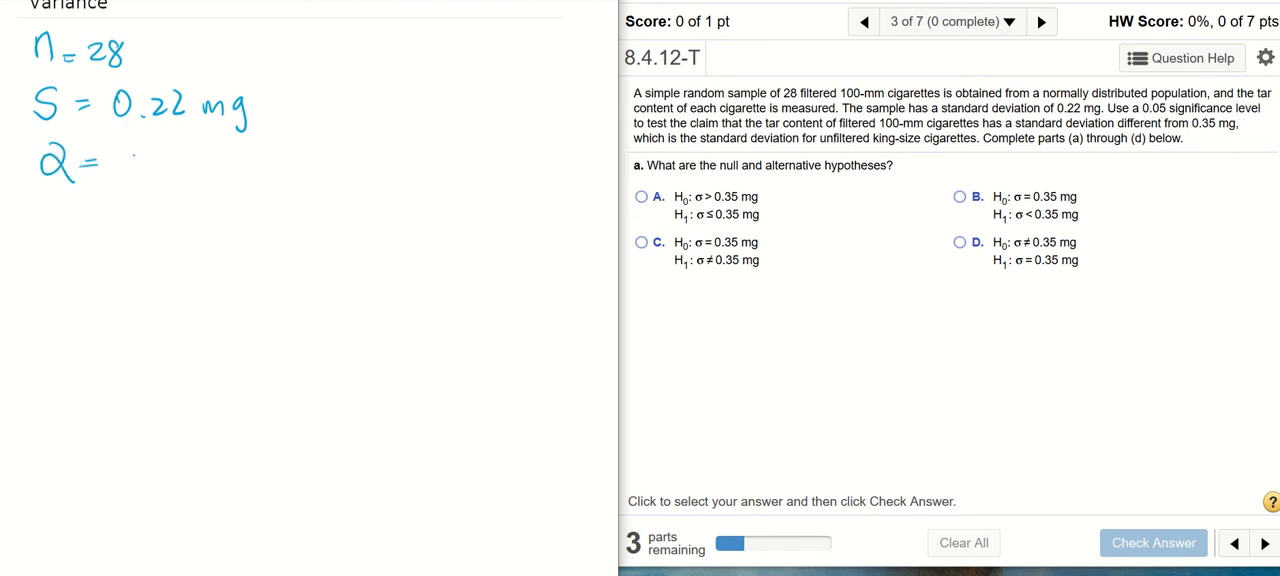
{"action": "type", "text": "0.05"}
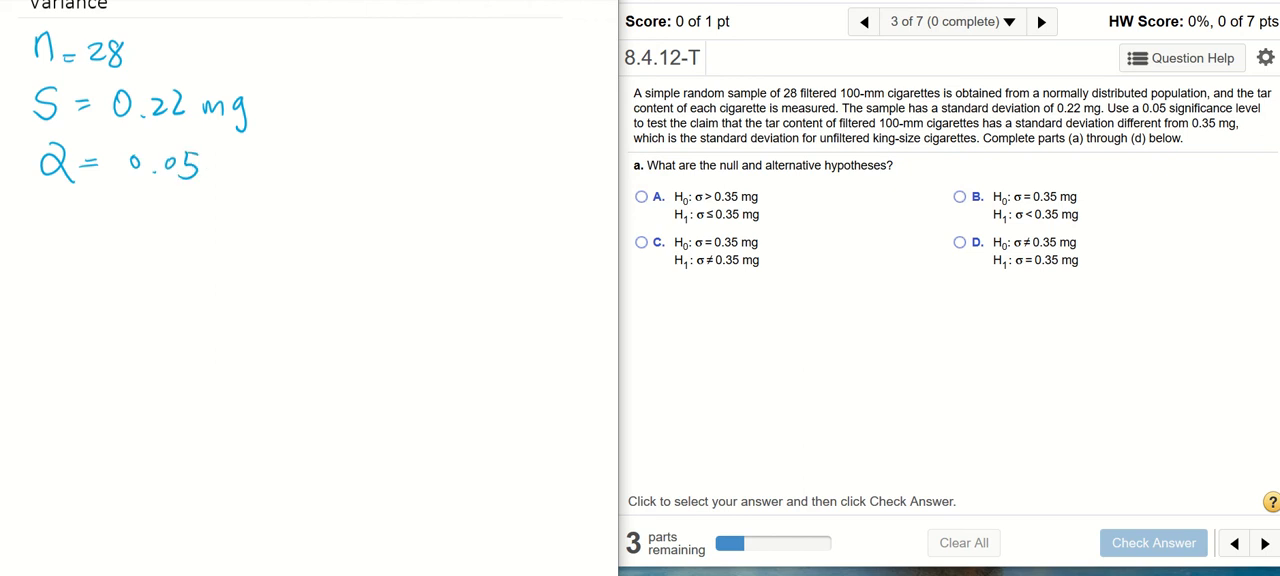
{"action": "mouse_move", "coordinate": [842, 128]}
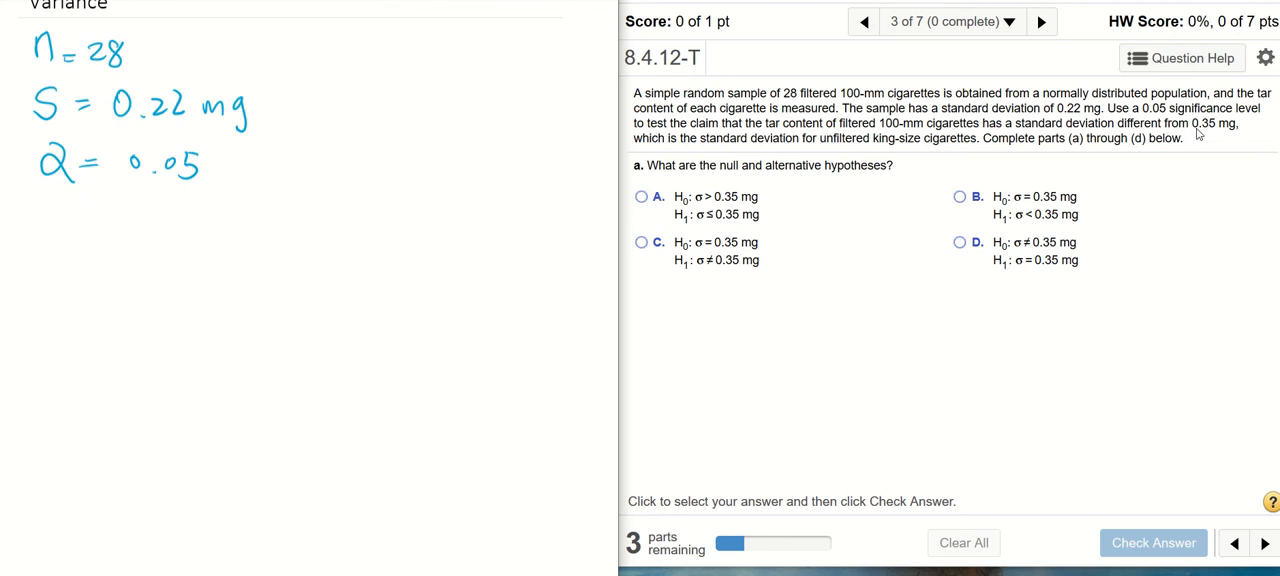
{"action": "mouse_move", "coordinate": [1237, 139]}
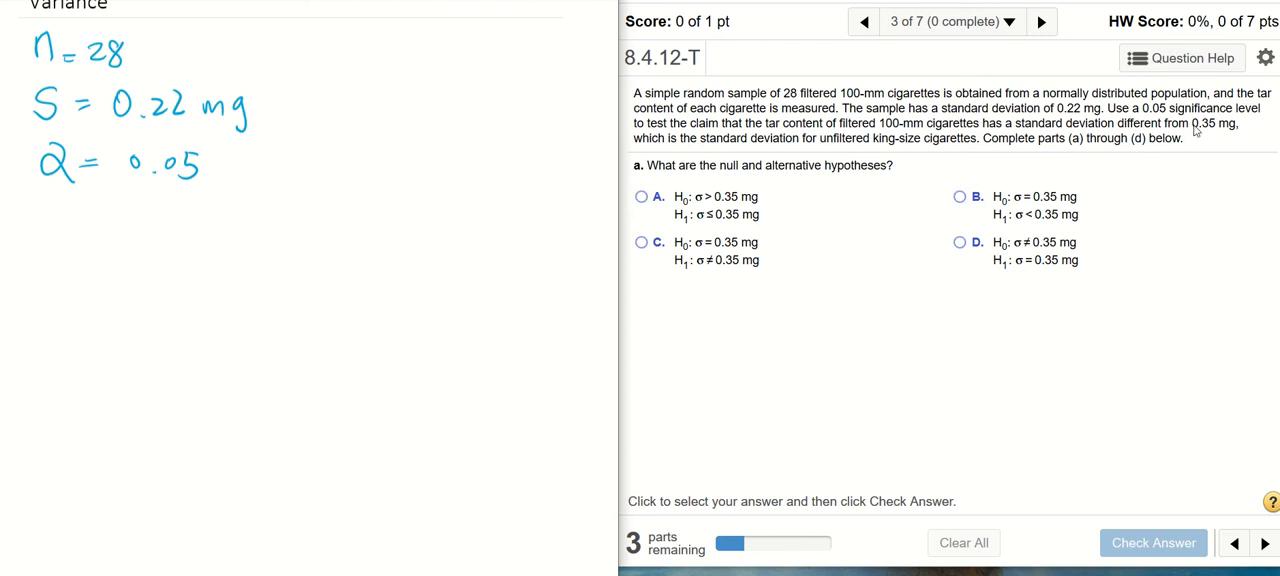
{"action": "mouse_move", "coordinate": [1201, 147]}
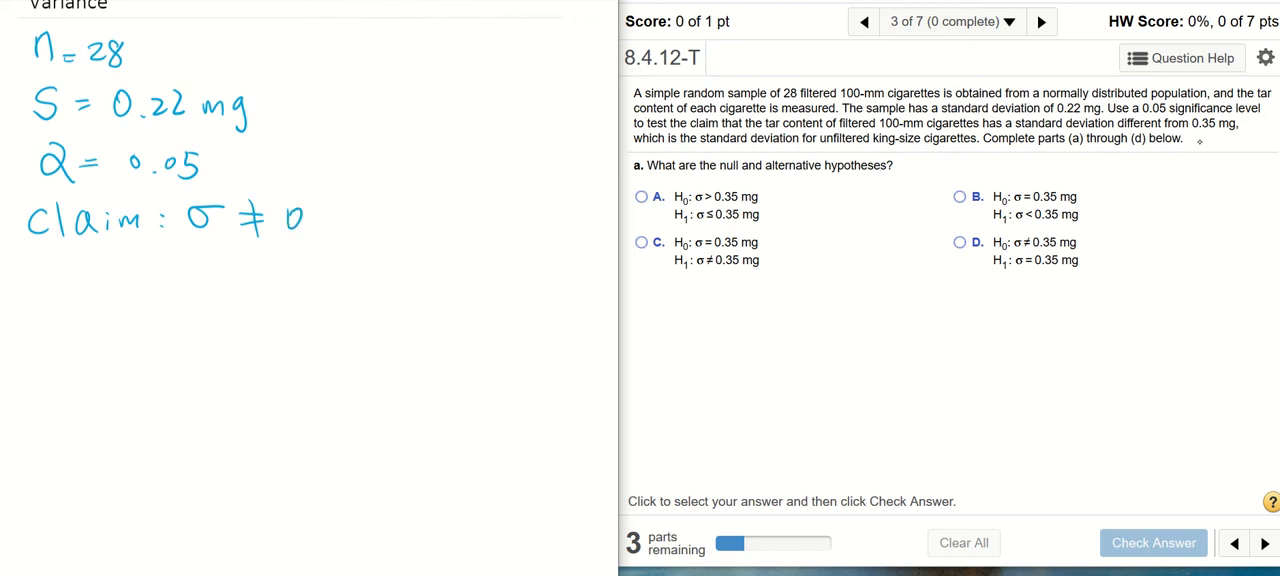
{"action": "type", "text": ".35"}
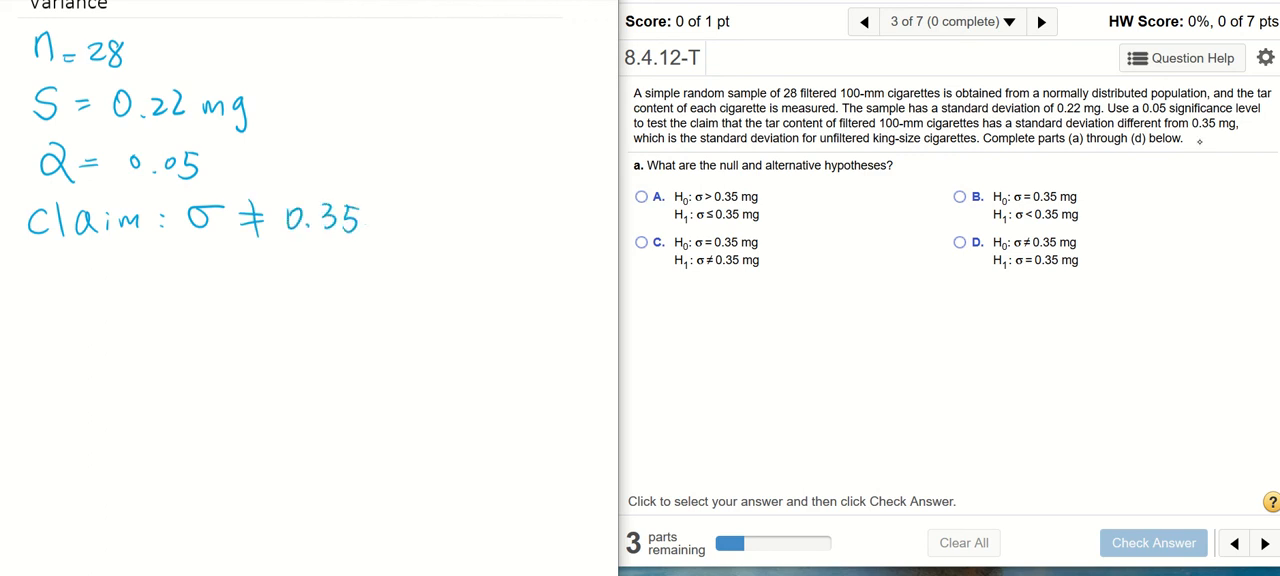
{"action": "type", "text": "mg"}
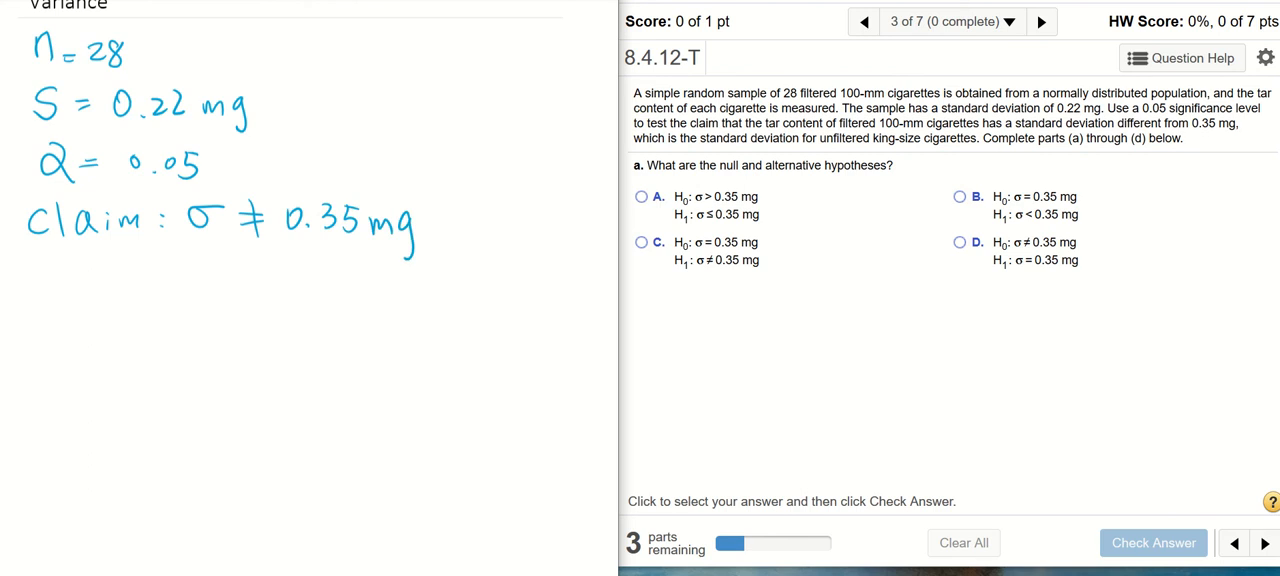
{"action": "mouse_move", "coordinate": [811, 191]}
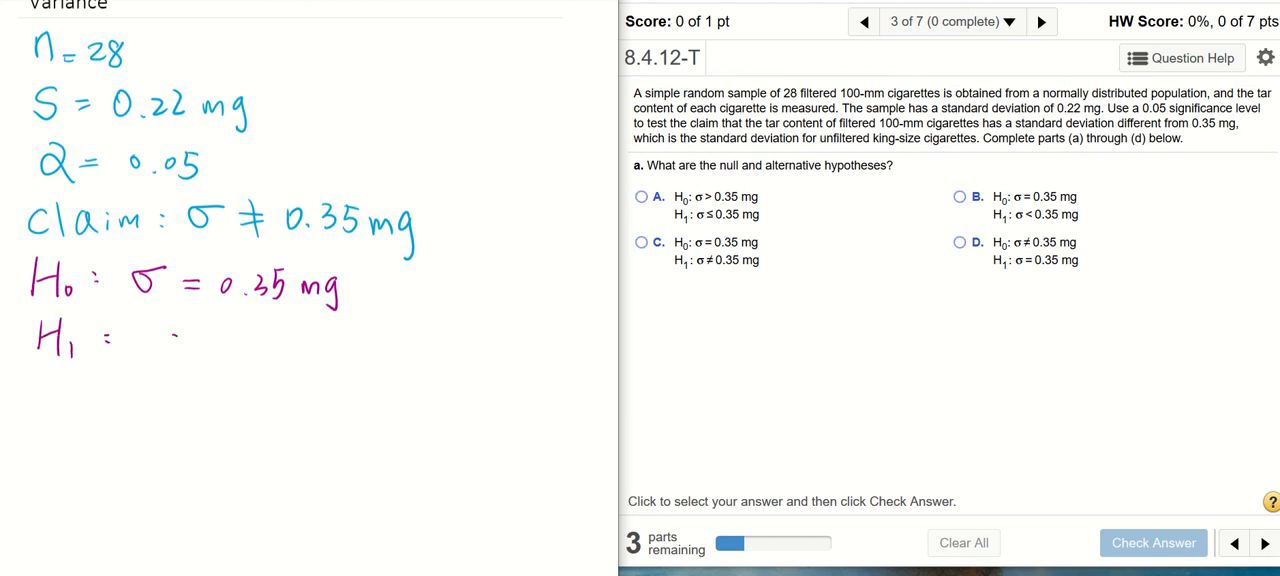
Write H1: σ ≠ 0.35 mg and underline its not-equal sign
{"action": "type", "text": "σ ≠ 0.35 mg"}
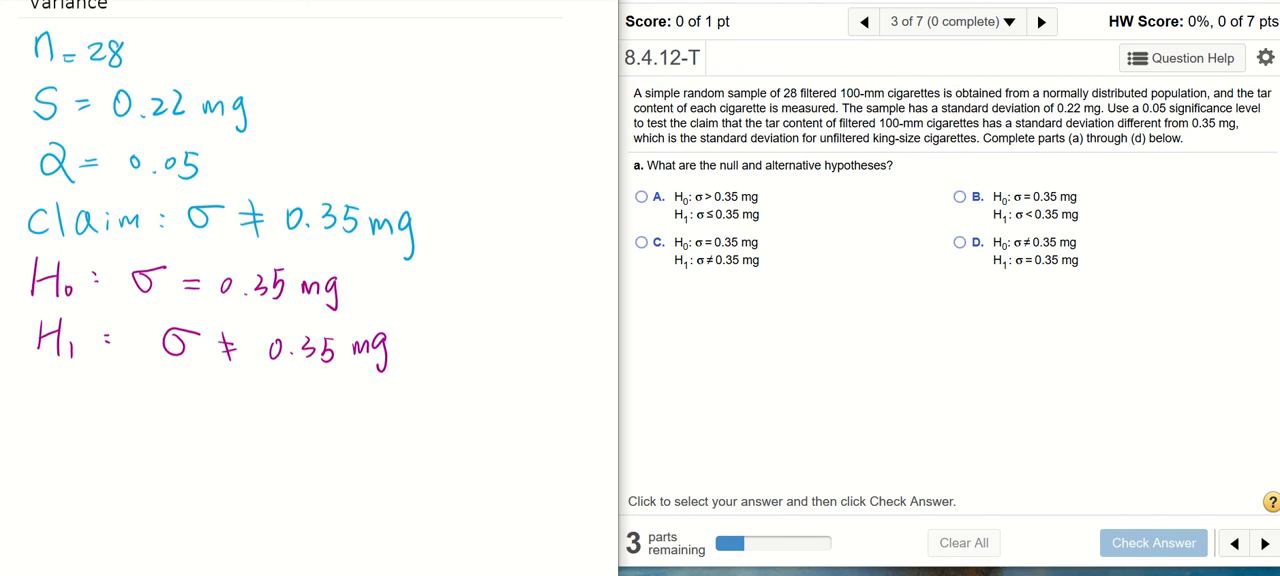
{"action": "left_click_drag", "start_coordinate": [190, 378], "coordinate": [280, 382]}
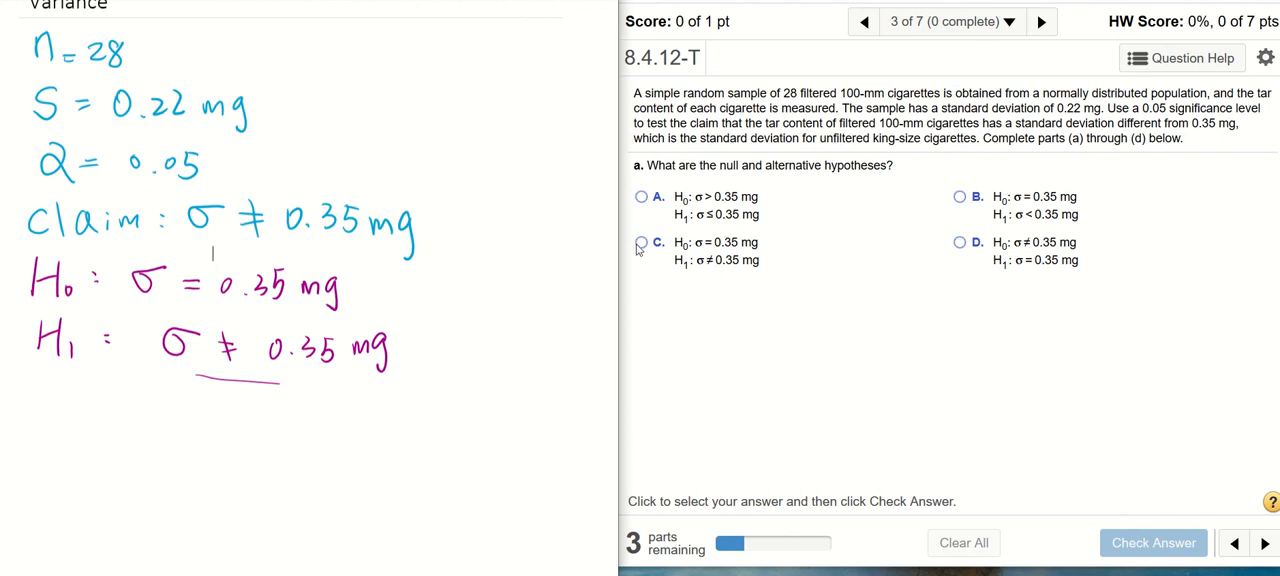
Submit choice C (σ = 0.35 vs σ ≠ 0.35) for part a, then launch StatCrunch
{"action": "left_click", "coordinate": [641, 243]}
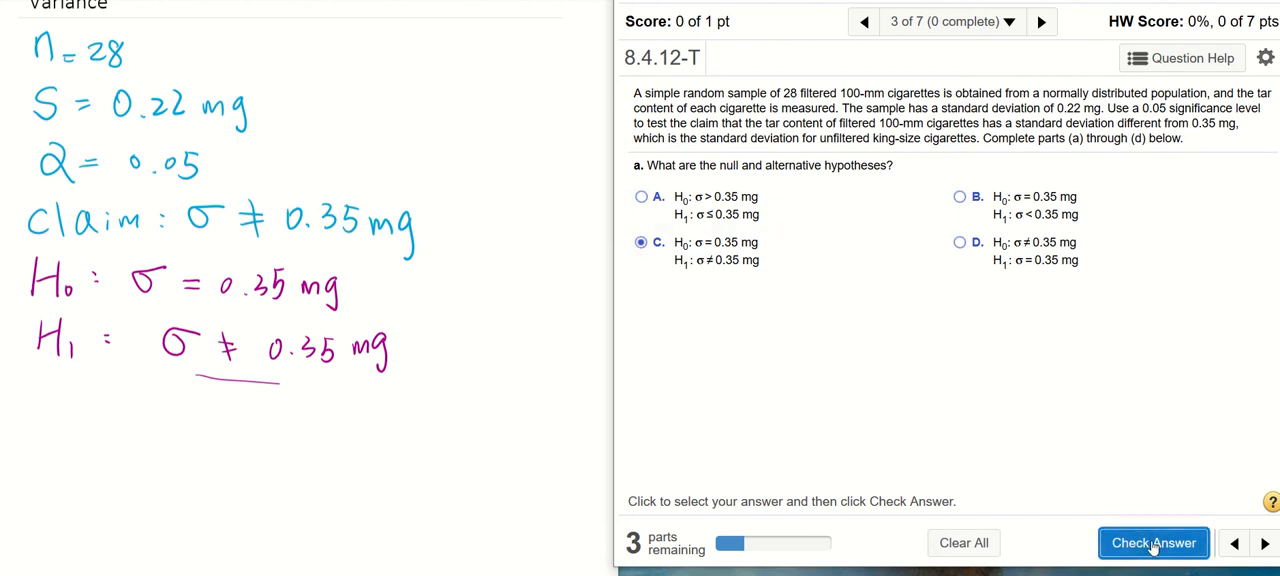
{"action": "left_click", "coordinate": [1153, 542]}
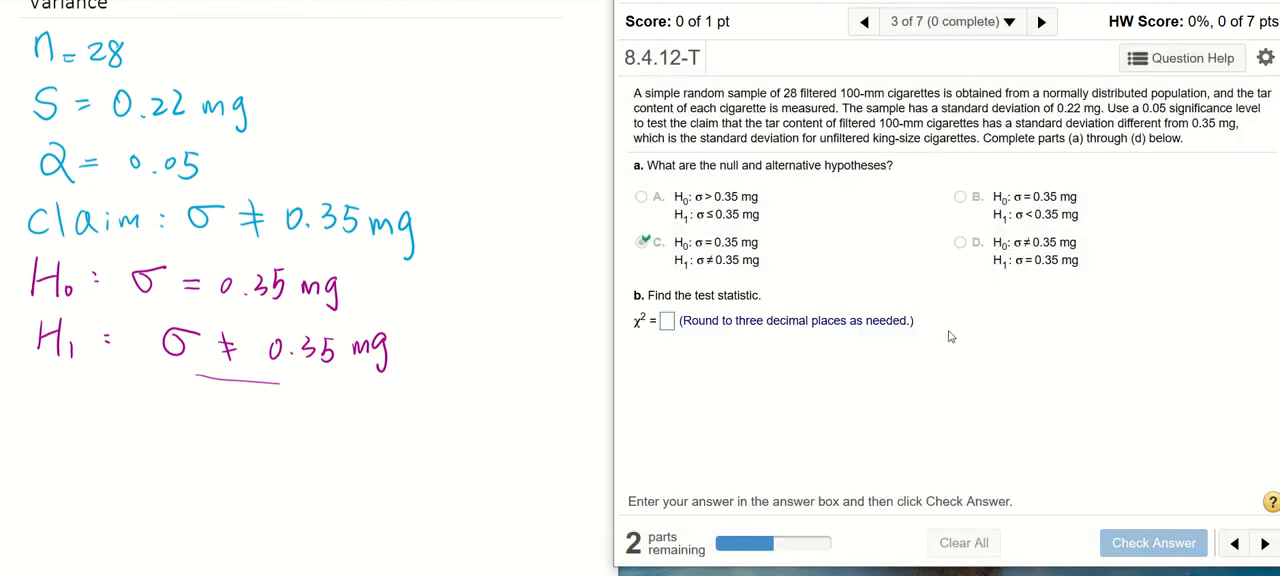
{"action": "mouse_move", "coordinate": [793, 375]}
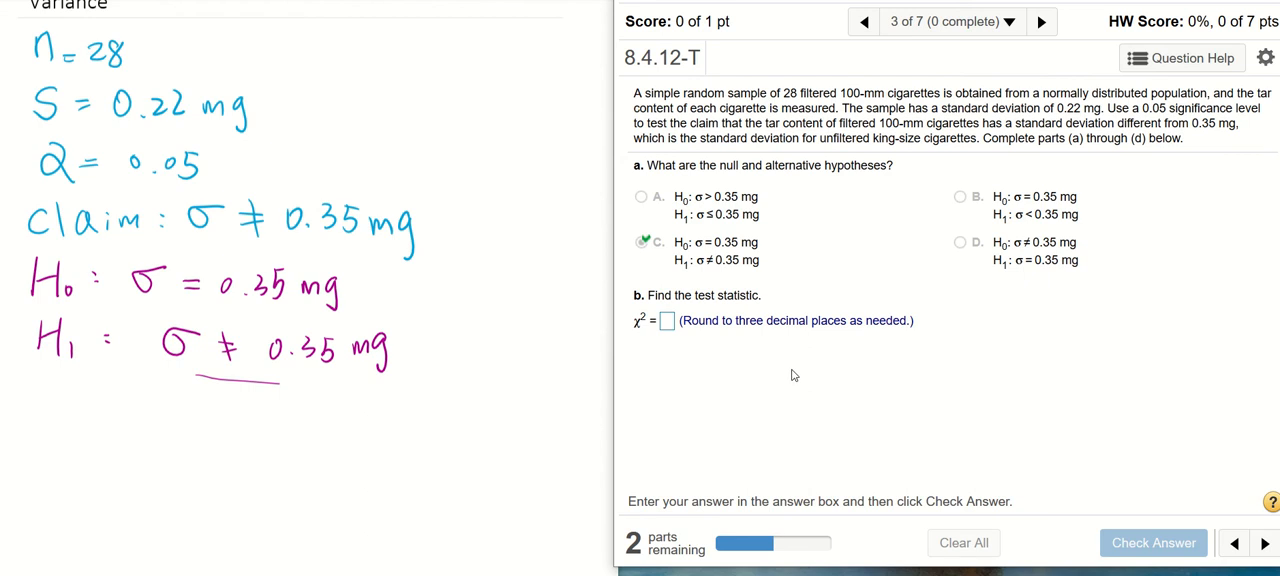
{"action": "mouse_move", "coordinate": [798, 364]}
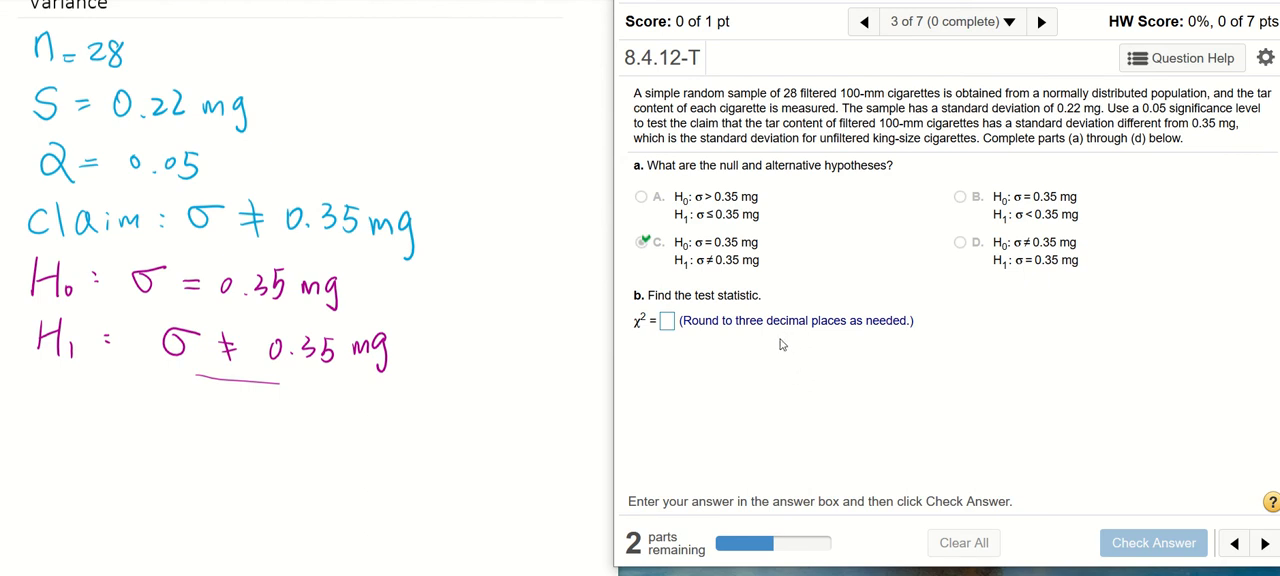
{"action": "mouse_move", "coordinate": [785, 340]}
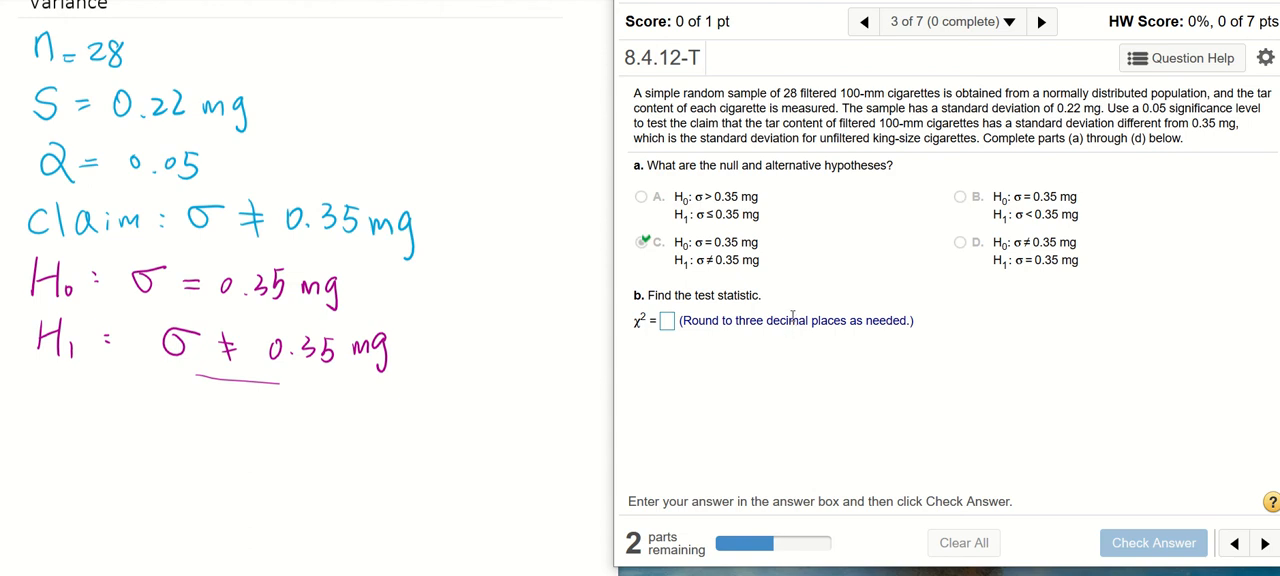
{"action": "mouse_move", "coordinate": [643, 337]}
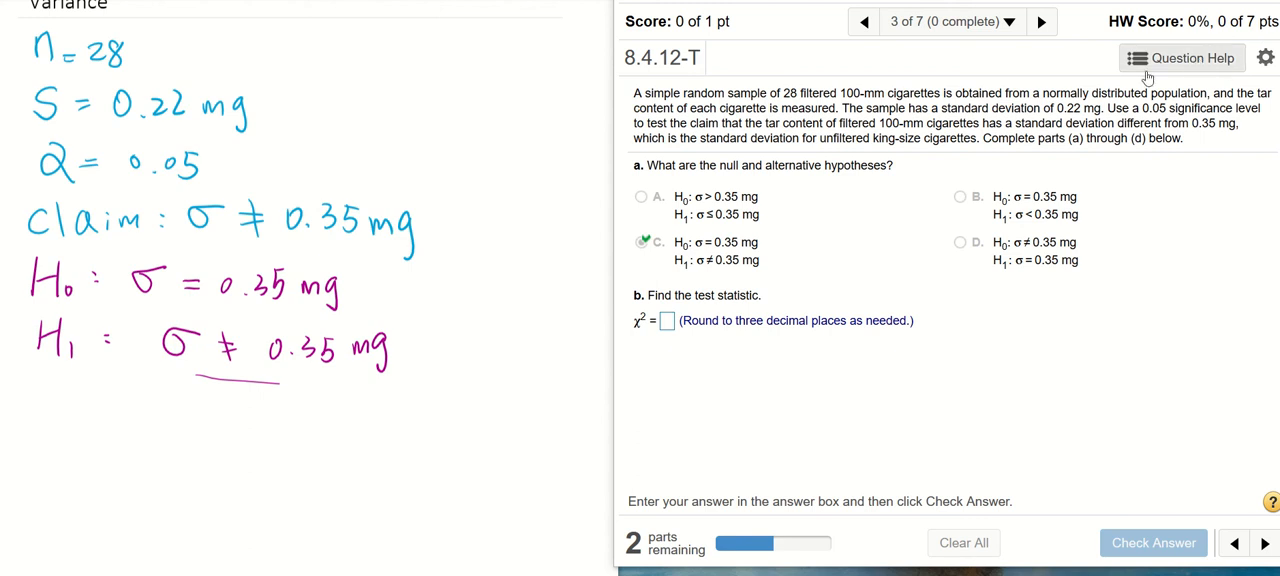
{"action": "left_click", "coordinate": [1181, 57]}
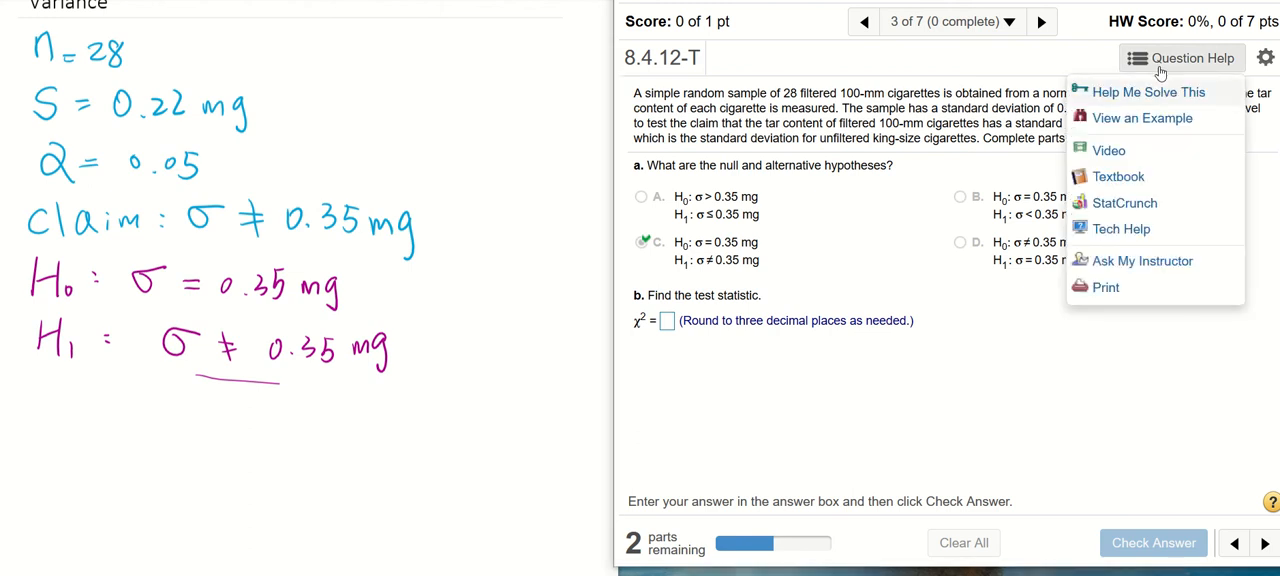
{"action": "mouse_move", "coordinate": [1123, 203]}
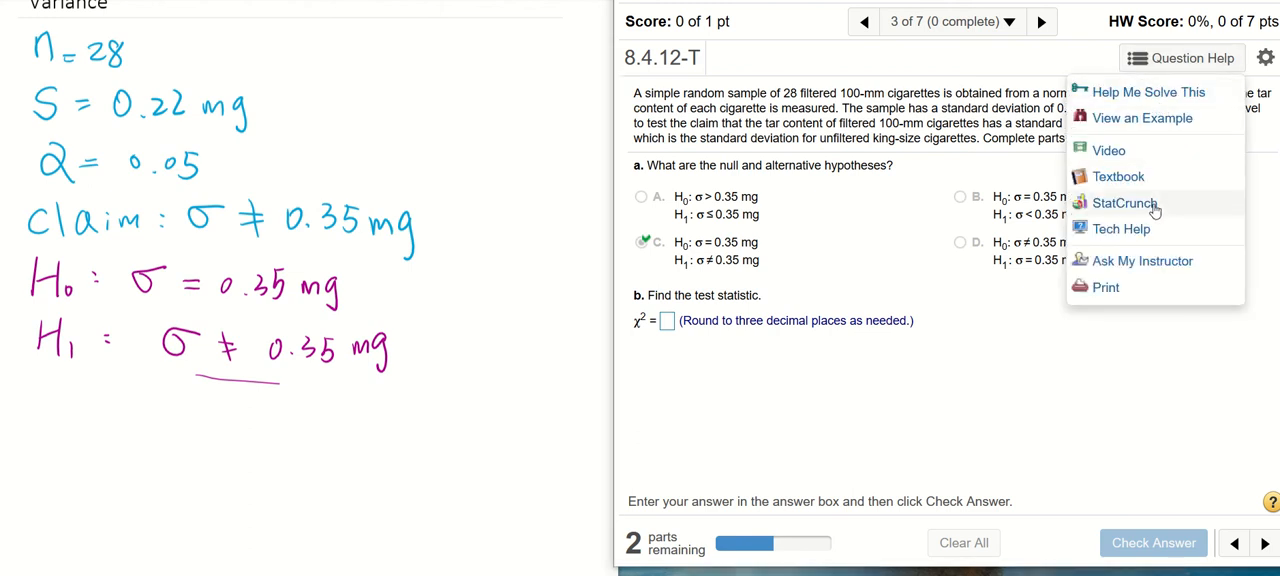
{"action": "left_click", "coordinate": [1124, 203]}
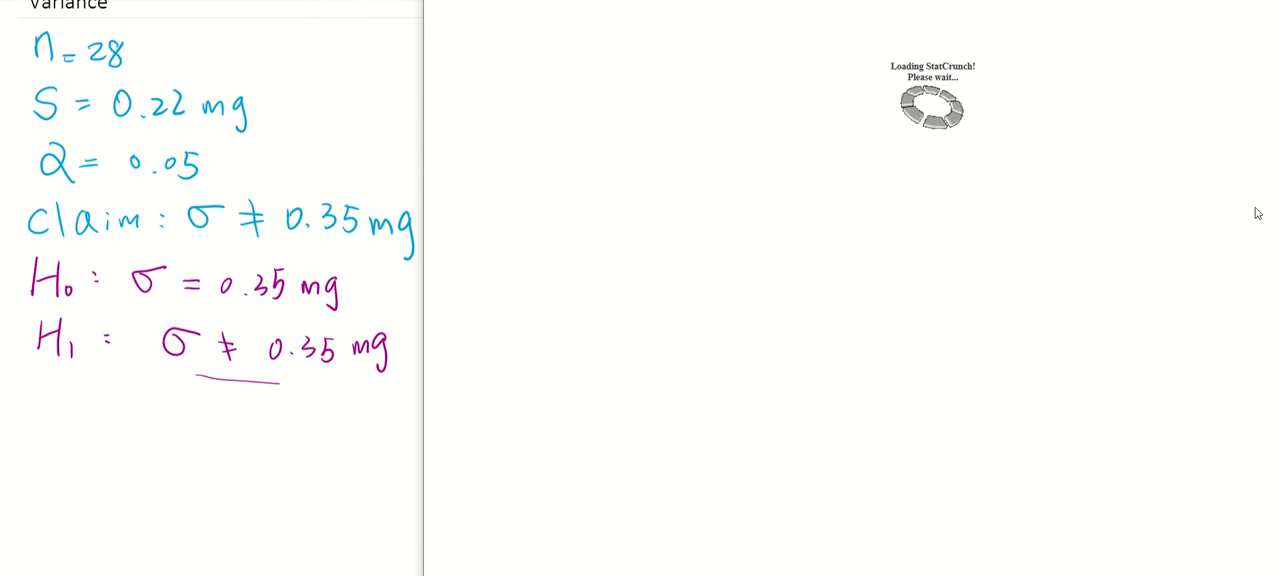
Open Stat > Variance Stats > One Sample > With Summary in StatCrunch
{"action": "left_click", "coordinate": [716, 35]}
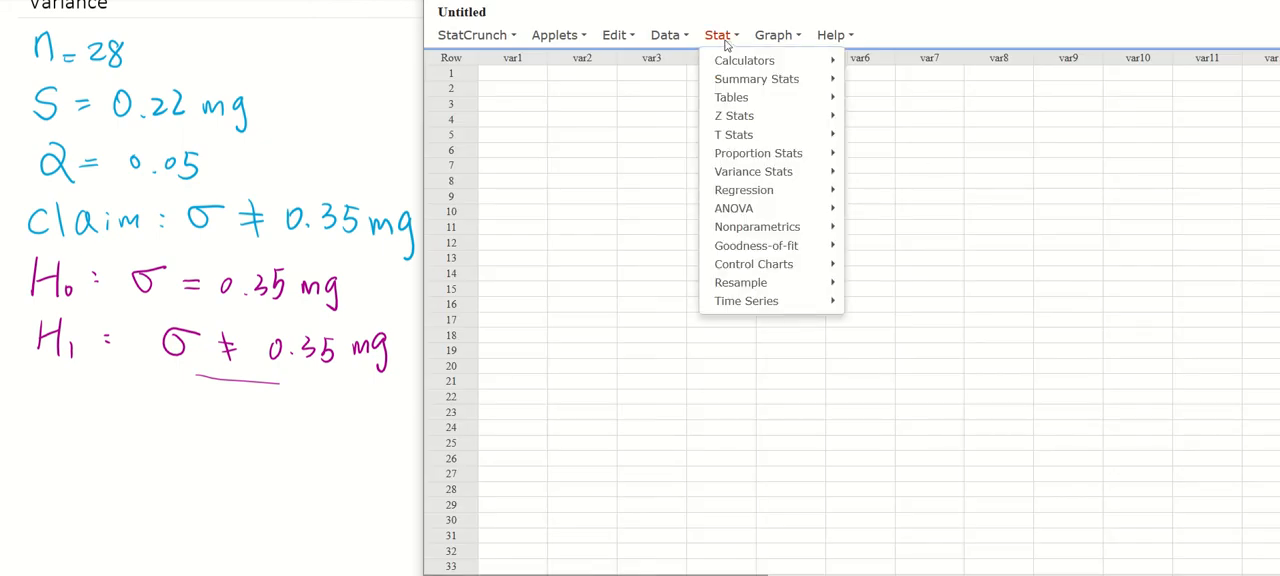
{"action": "mouse_move", "coordinate": [753, 171]}
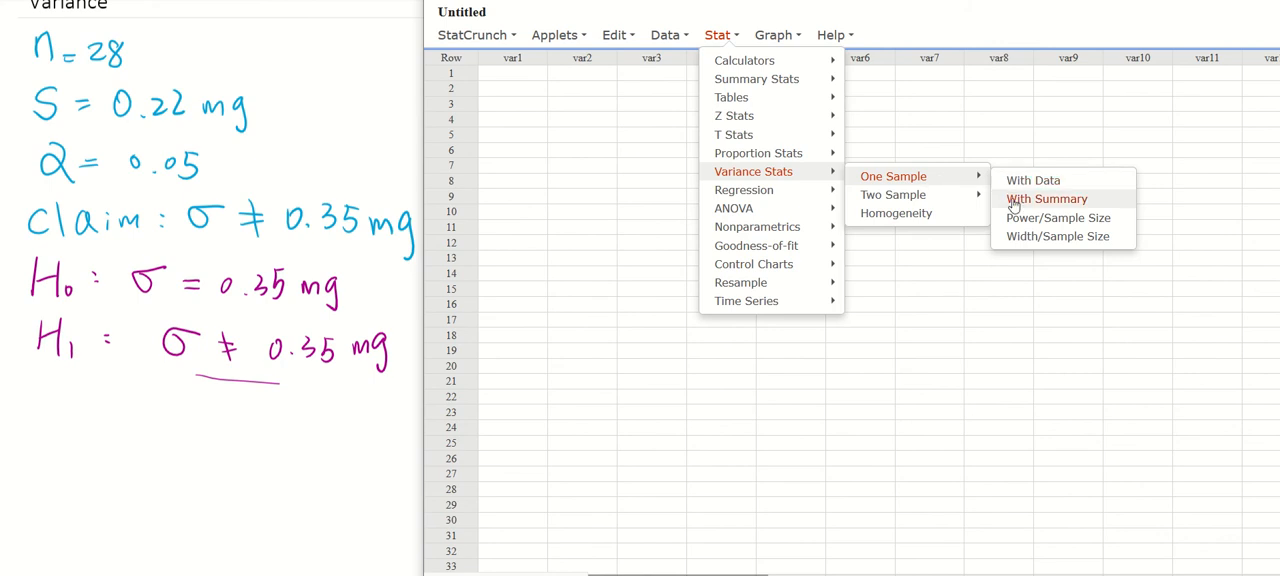
{"action": "left_click", "coordinate": [1046, 198]}
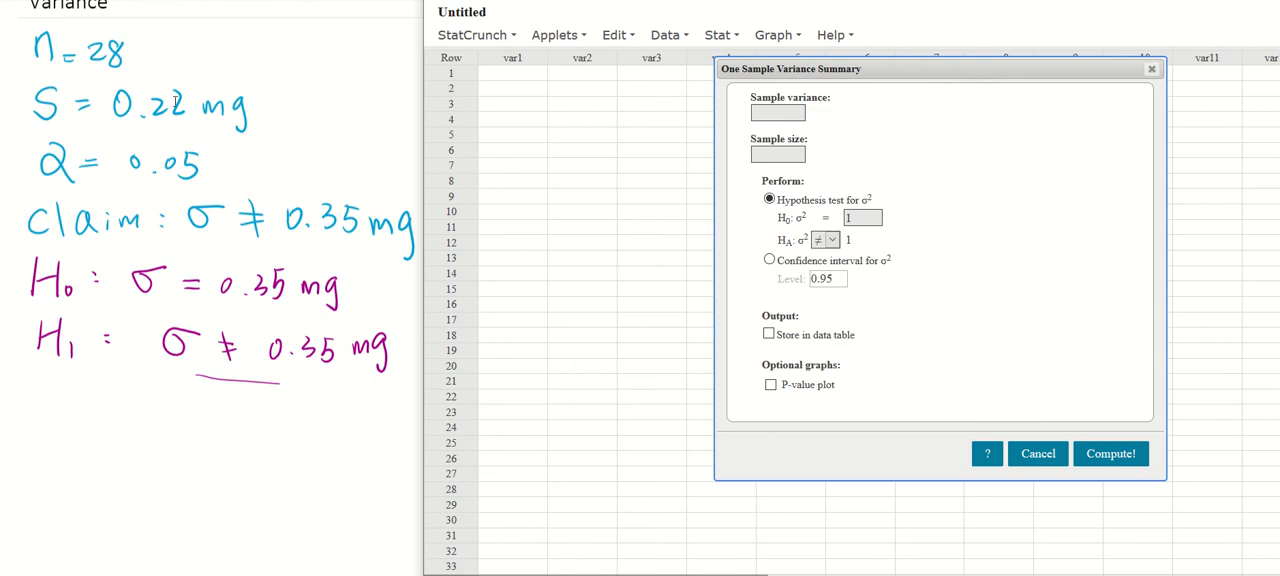
{"action": "mouse_move", "coordinate": [103, 110]}
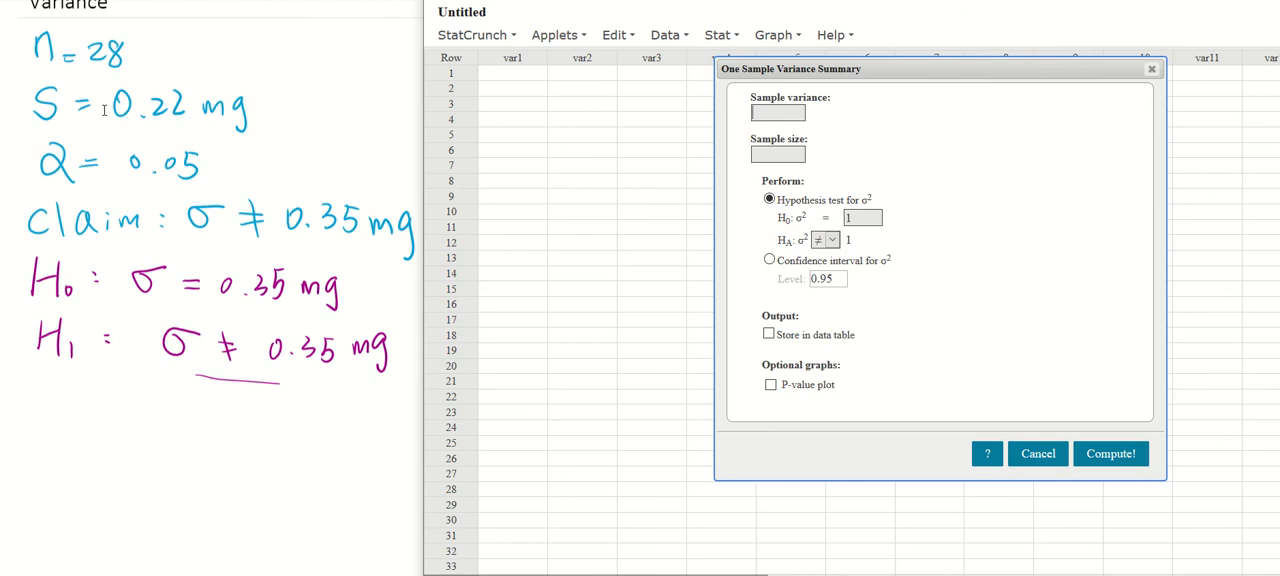
{"action": "mouse_move", "coordinate": [614, 137]}
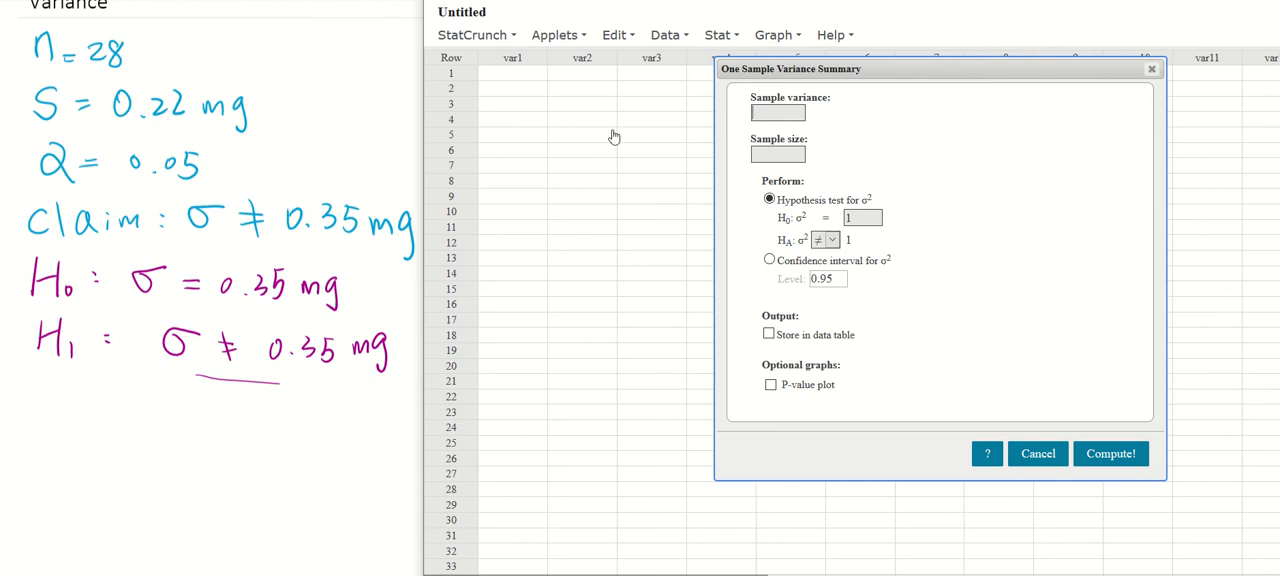
Enter sample variance 0.22^2, sample size 28, and hypothesized variance 0.35^2 with not-equal
{"action": "left_click", "coordinate": [778, 113]}
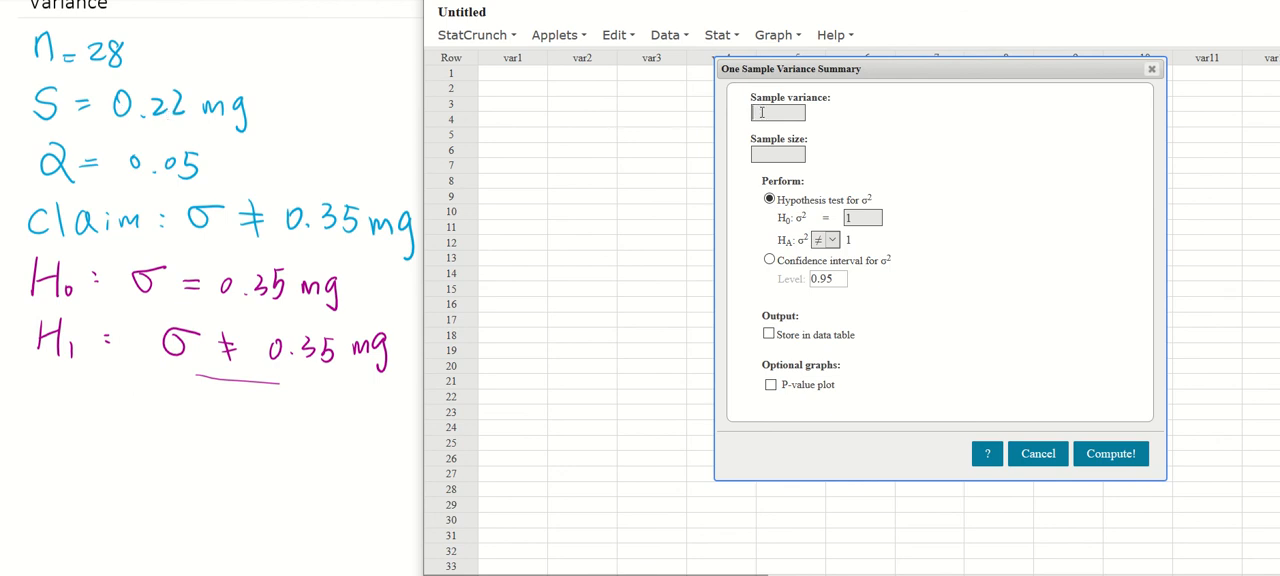
{"action": "type", "text": "0.22^"}
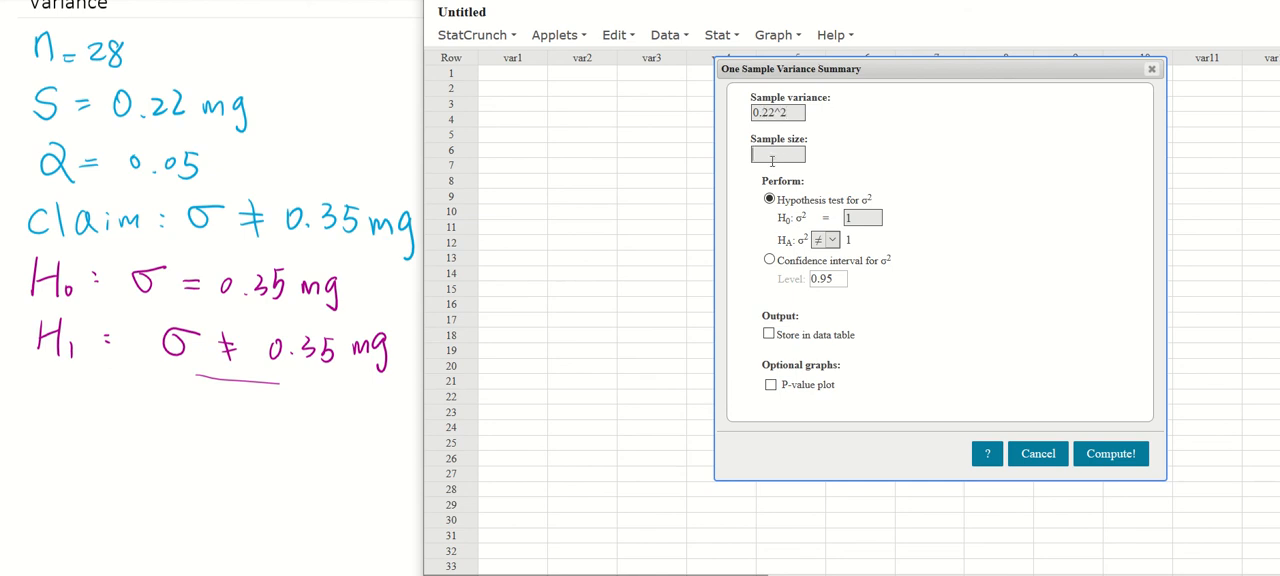
{"action": "type", "text": "2"}
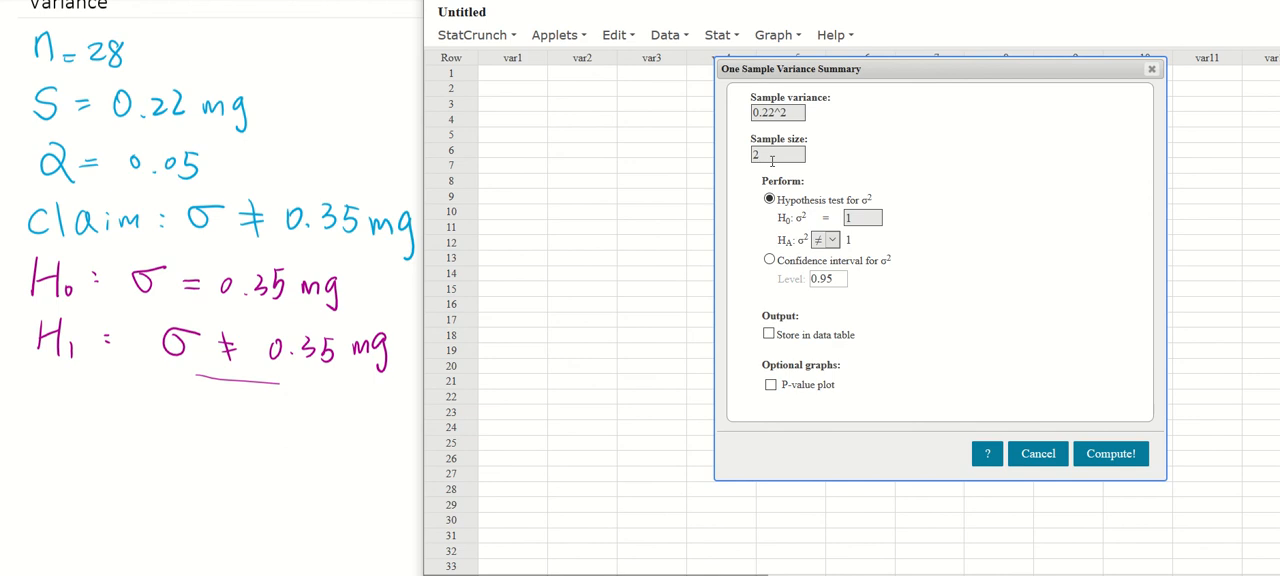
{"action": "type", "text": "8"}
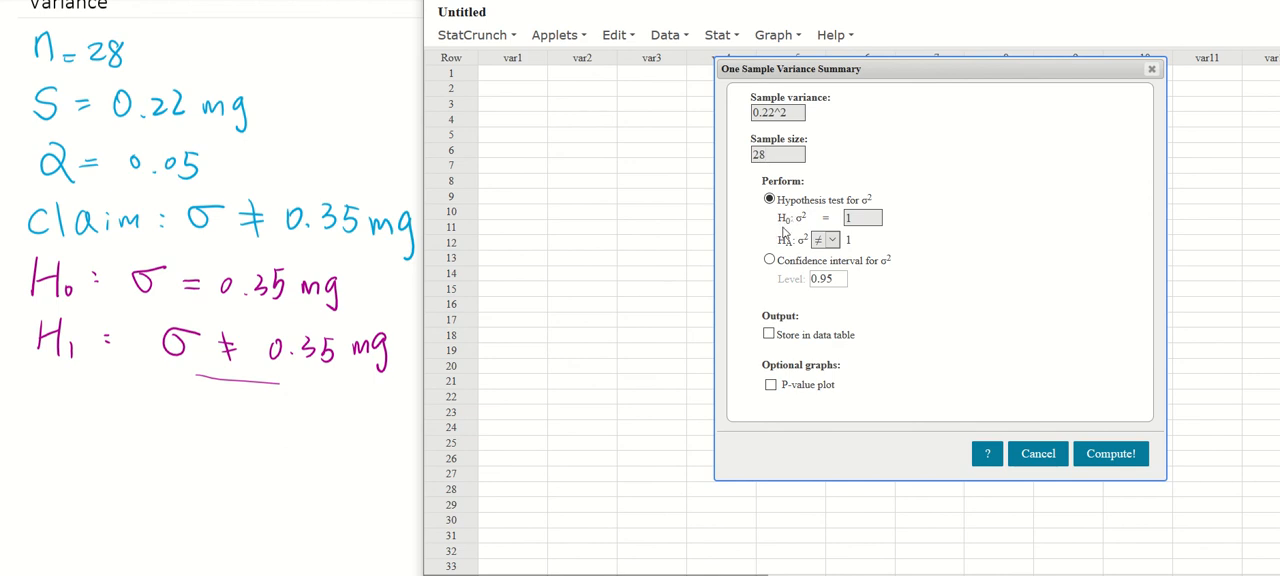
{"action": "mouse_move", "coordinate": [805, 233]}
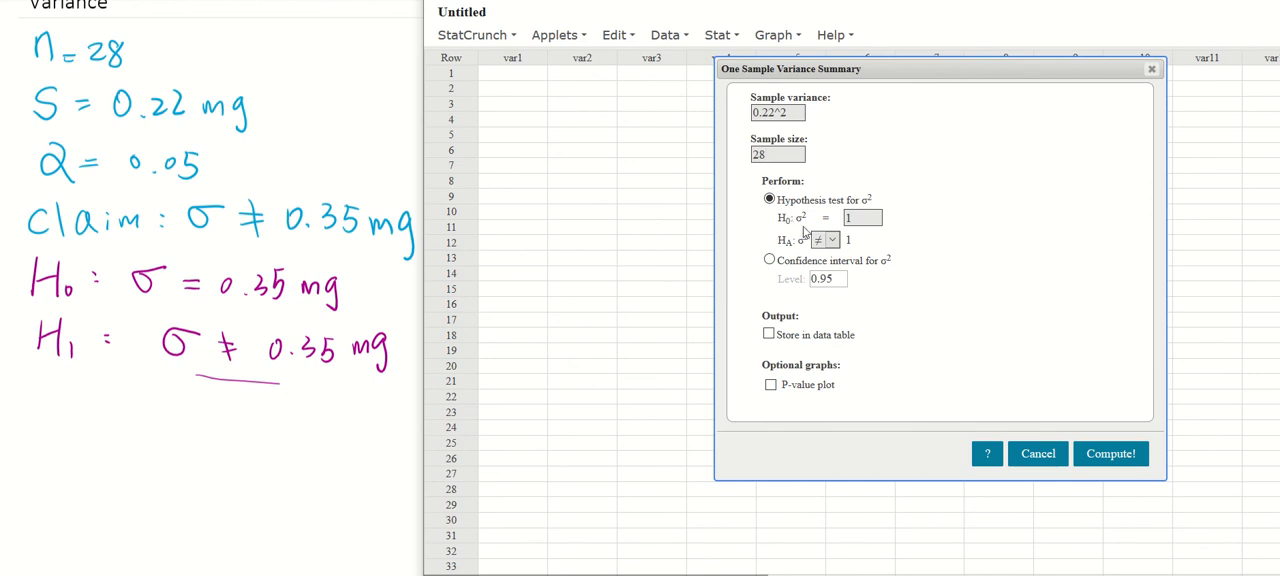
{"action": "left_click", "coordinate": [778, 154]}
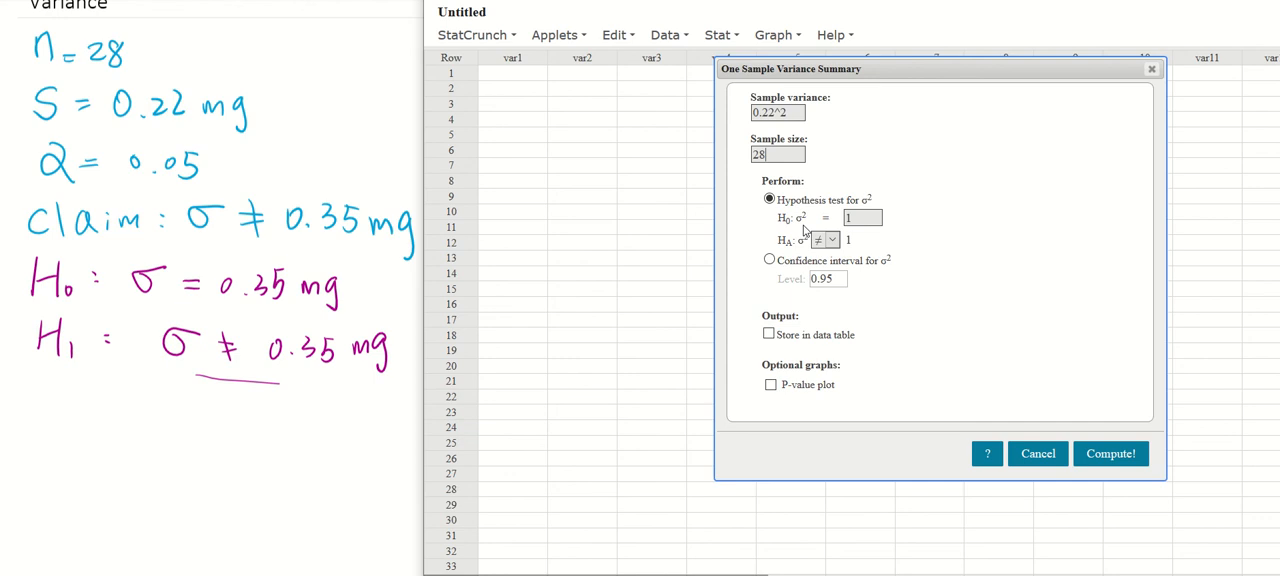
{"action": "left_click", "coordinate": [860, 218]}
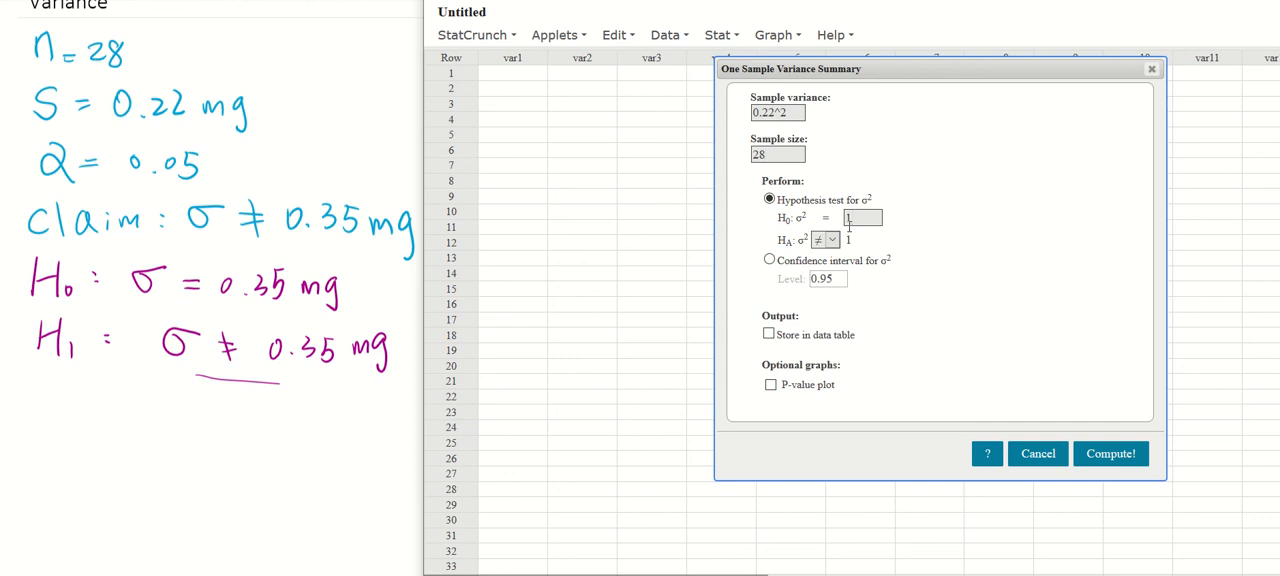
{"action": "type", "text": "0.35^2"}
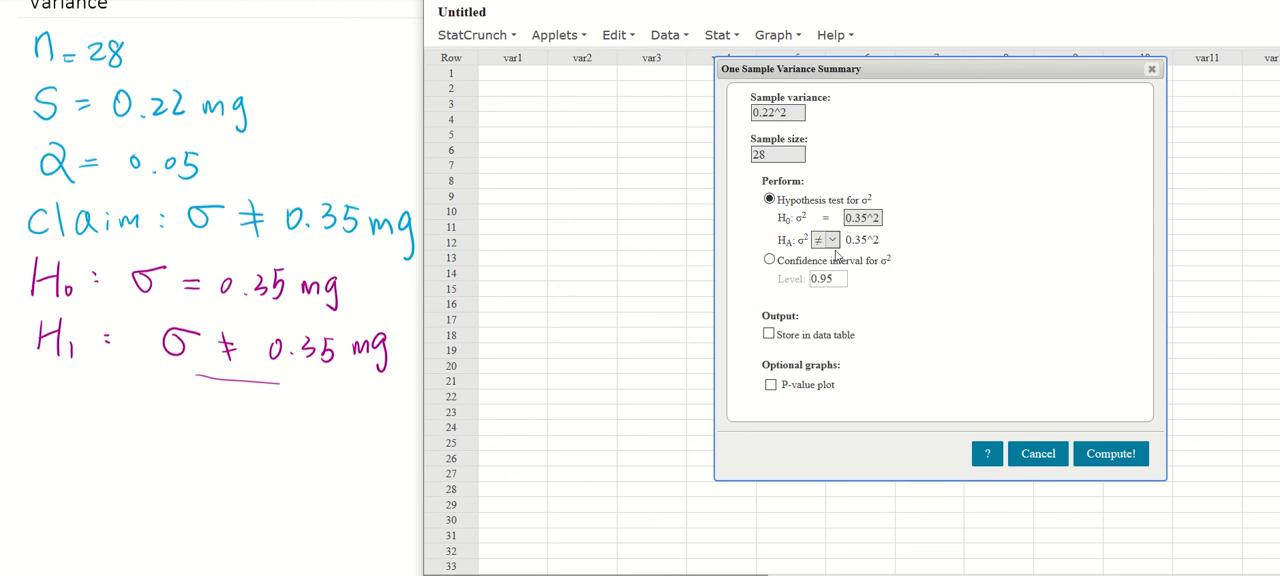
{"action": "mouse_move", "coordinate": [788, 253]}
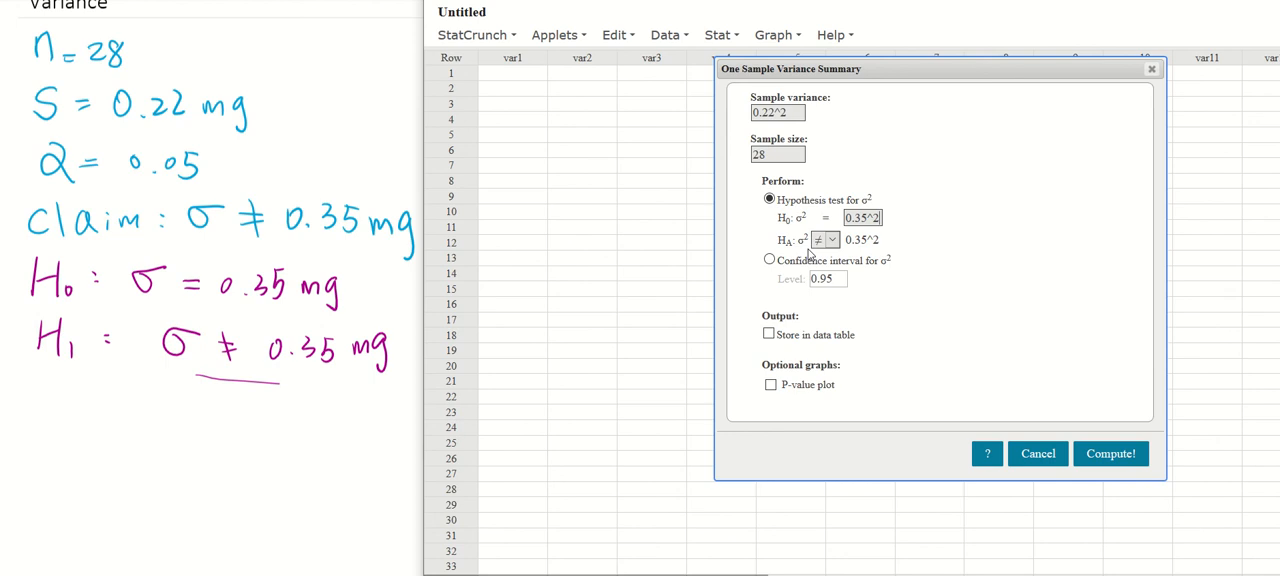
{"action": "mouse_move", "coordinate": [1125, 470]}
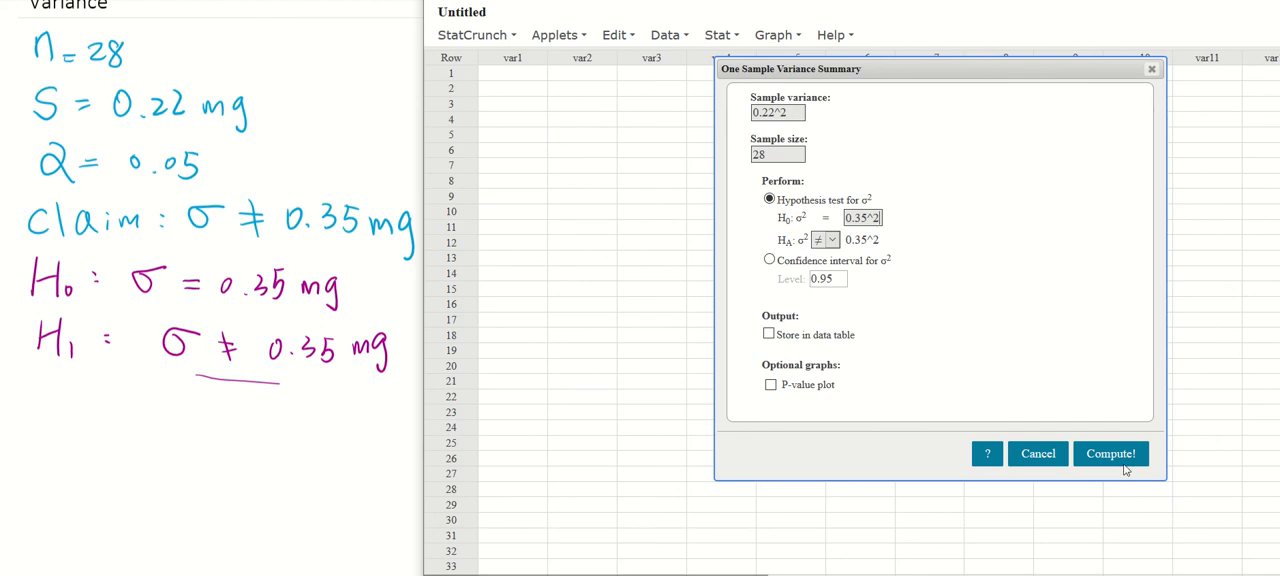
Compute the variance test, yielding chi-square 10.667755, DF 27 and P-value 0.0042
{"action": "left_click", "coordinate": [1110, 453]}
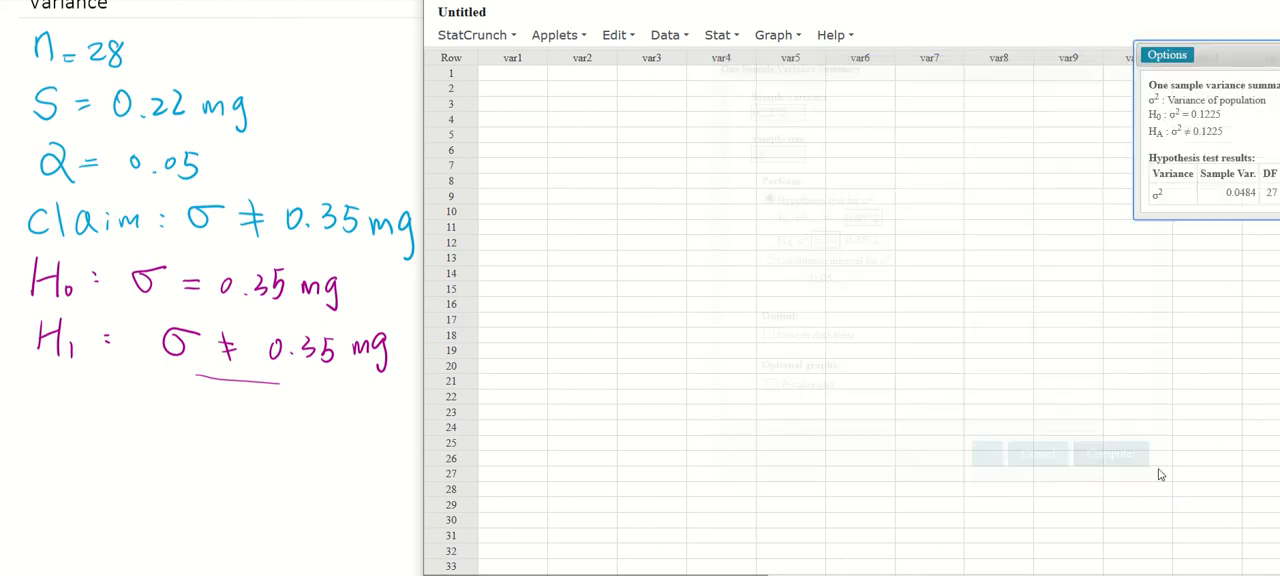
{"action": "left_click", "coordinate": [1111, 453]}
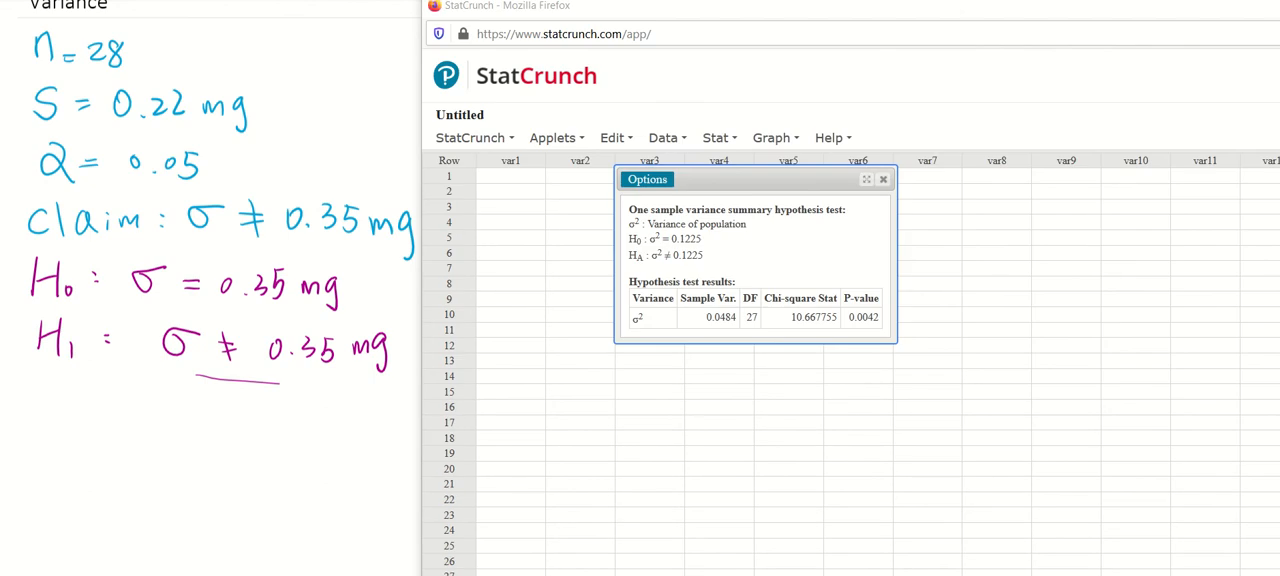
{"action": "mouse_move", "coordinate": [806, 331]}
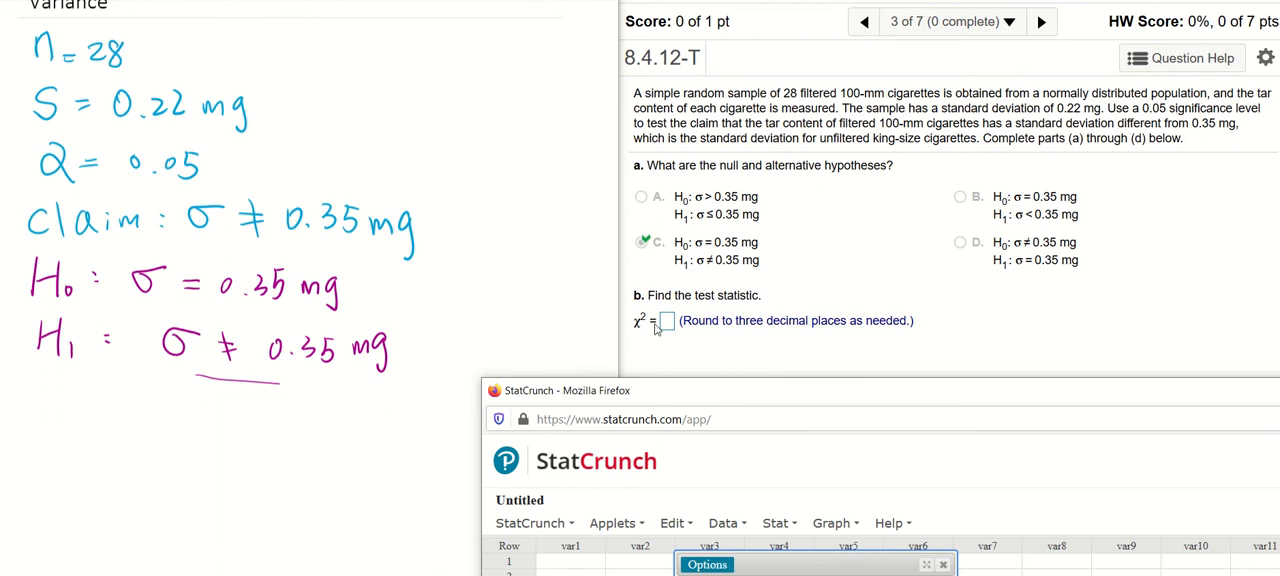
Submit the chi-square statistic 10.668 for part b and dismiss the Nice work popup
{"action": "type", "text": "19"}
{"action": "type", "text": "10.668"}
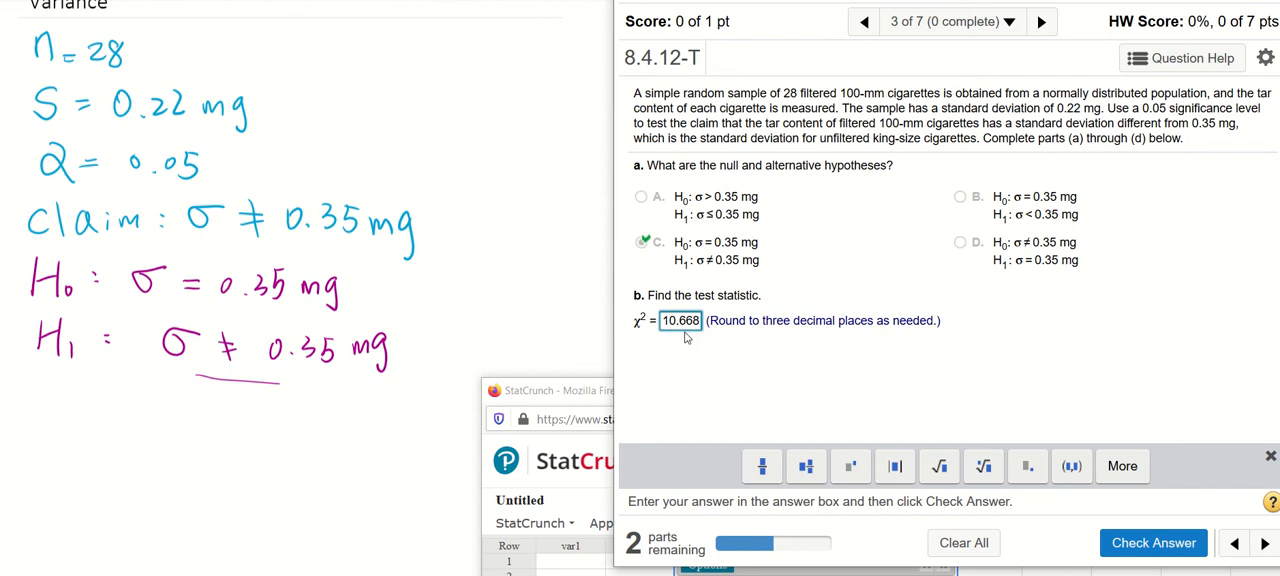
{"action": "left_click", "coordinate": [1153, 542]}
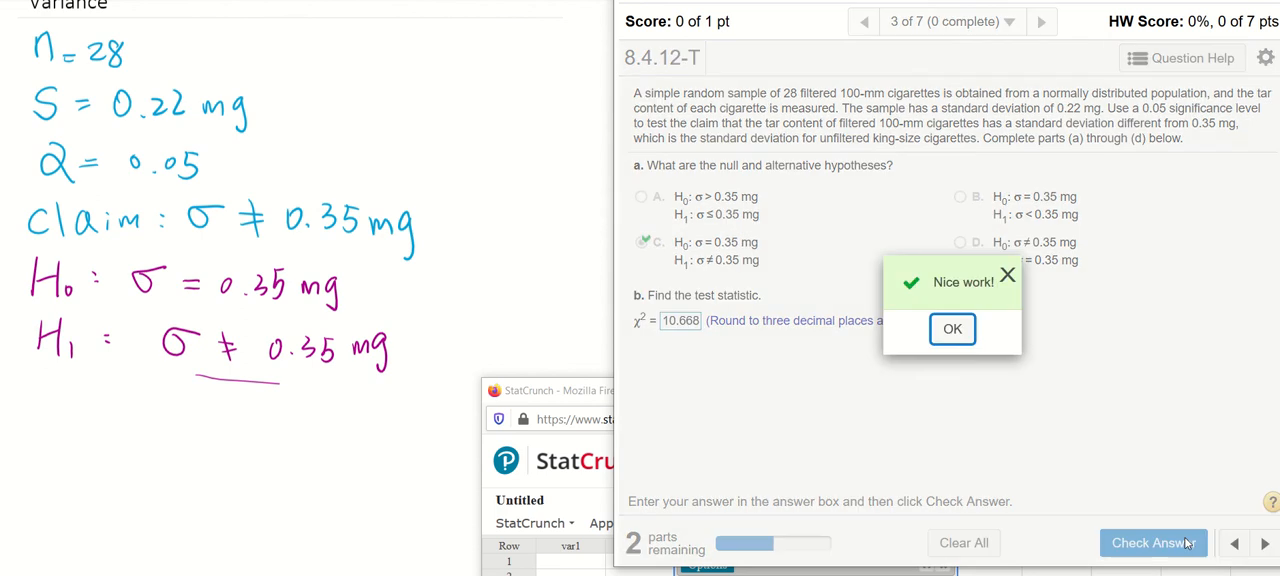
{"action": "left_click", "coordinate": [951, 328]}
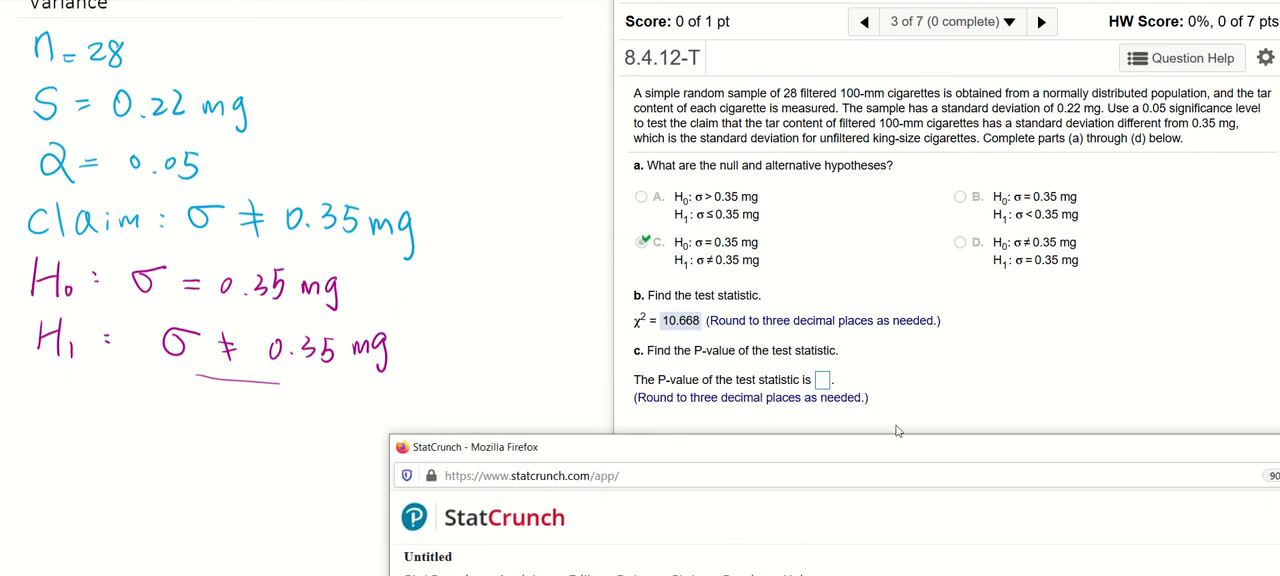
Submit P-value 0.0042, then correct it to 0.004 and get it accepted
{"action": "left_click", "coordinate": [821, 380]}
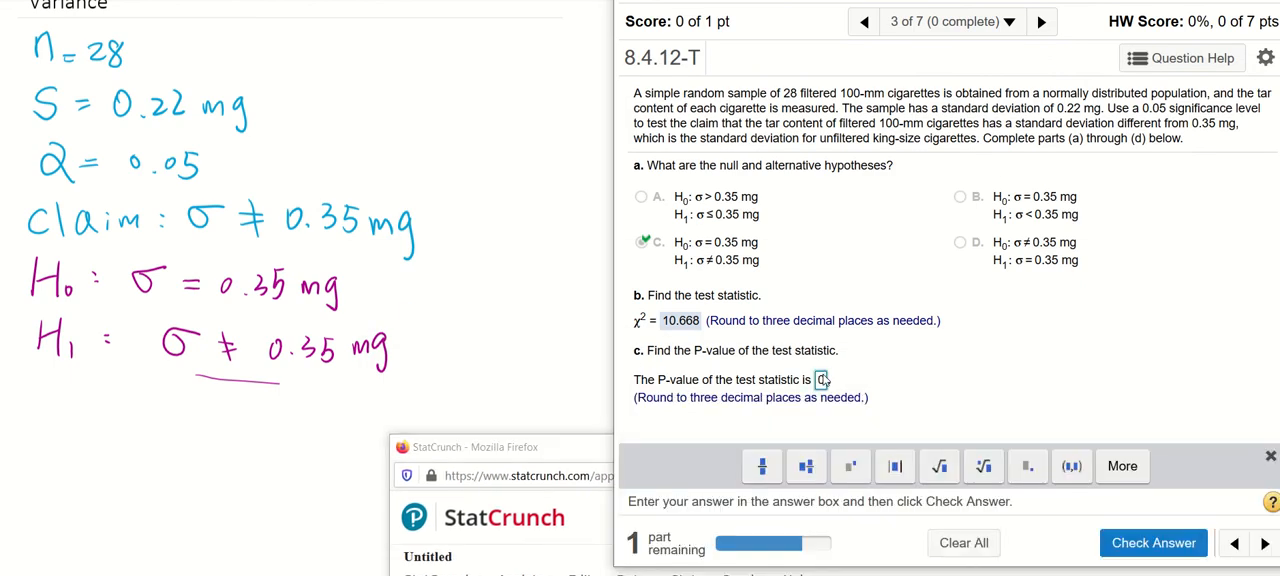
{"action": "type", "text": "0.0042"}
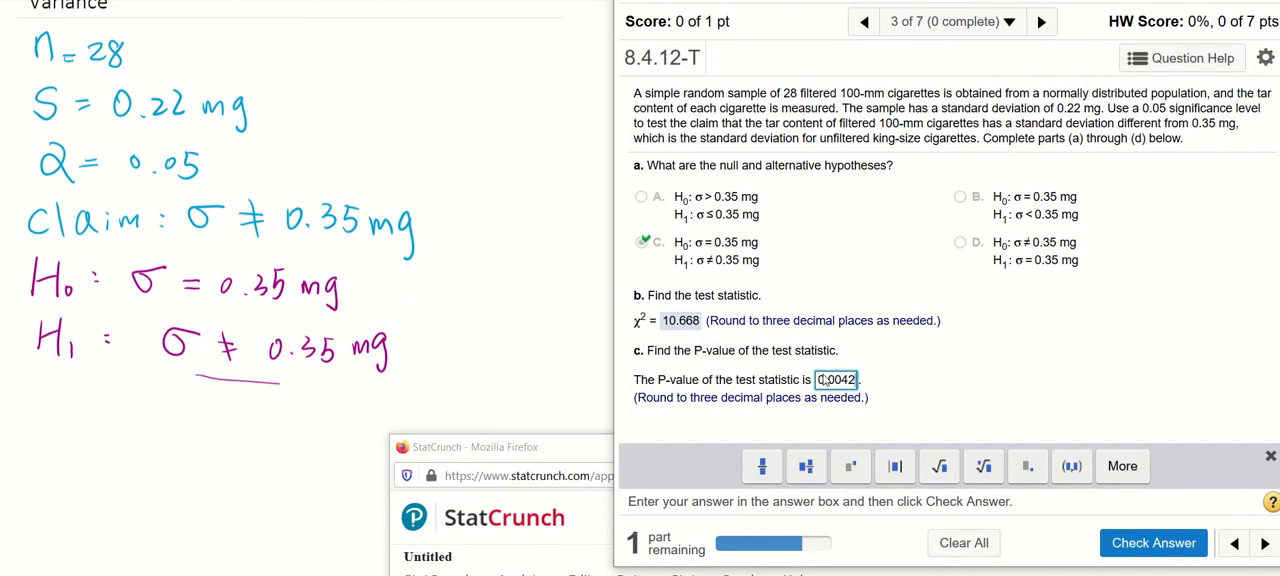
{"action": "left_click", "coordinate": [1153, 542]}
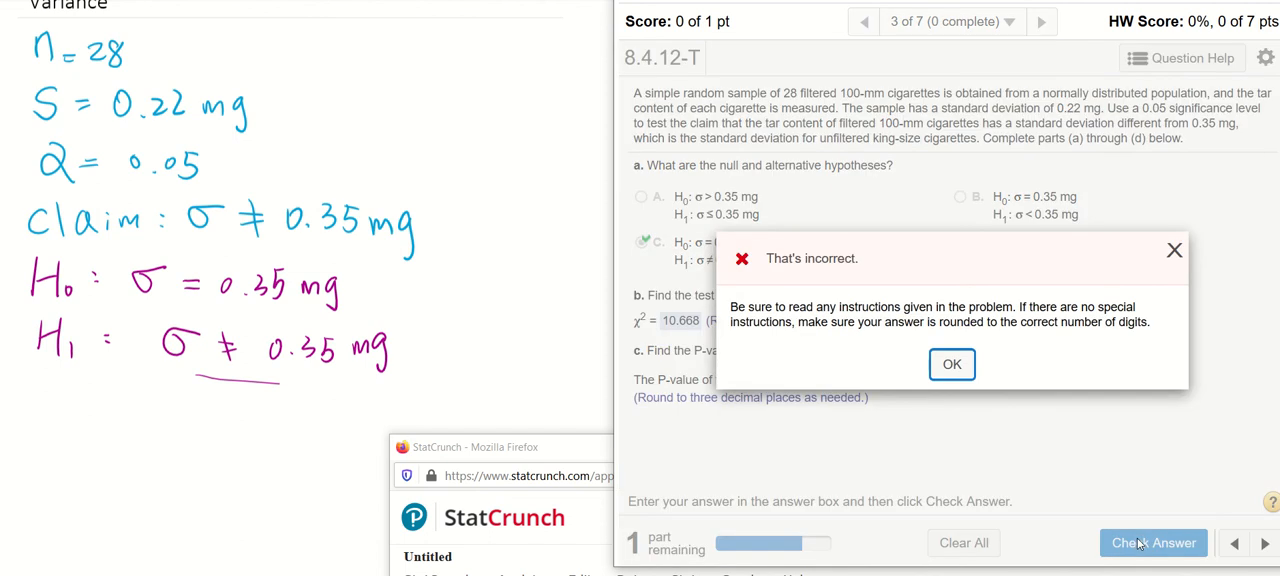
{"action": "left_click", "coordinate": [951, 364]}
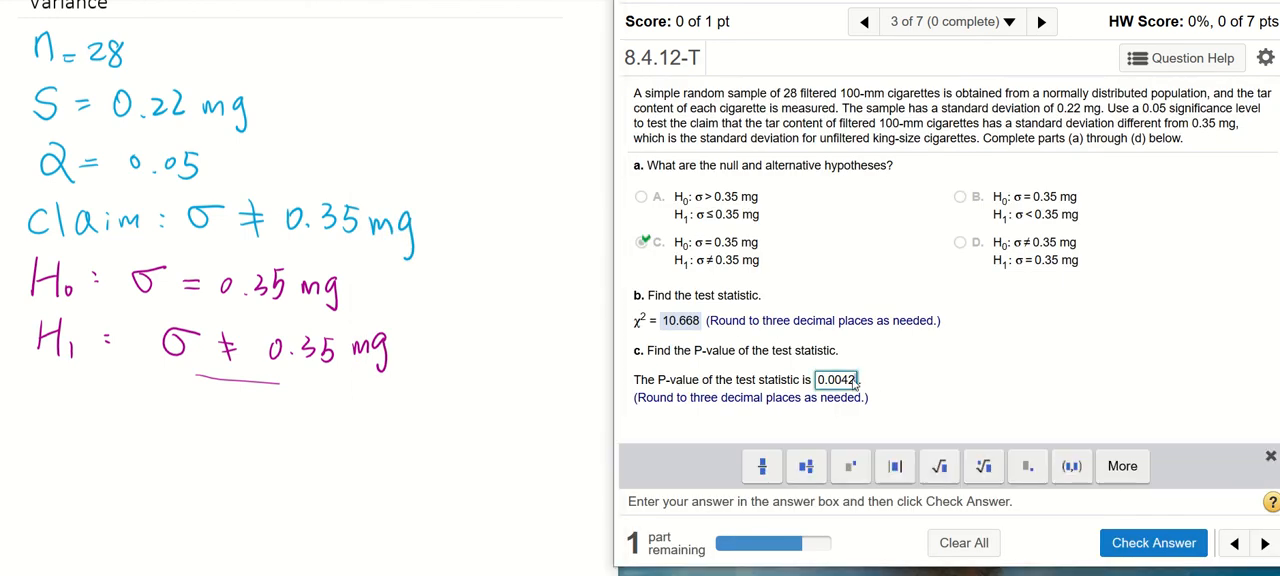
{"action": "key", "text": "Backspace"}
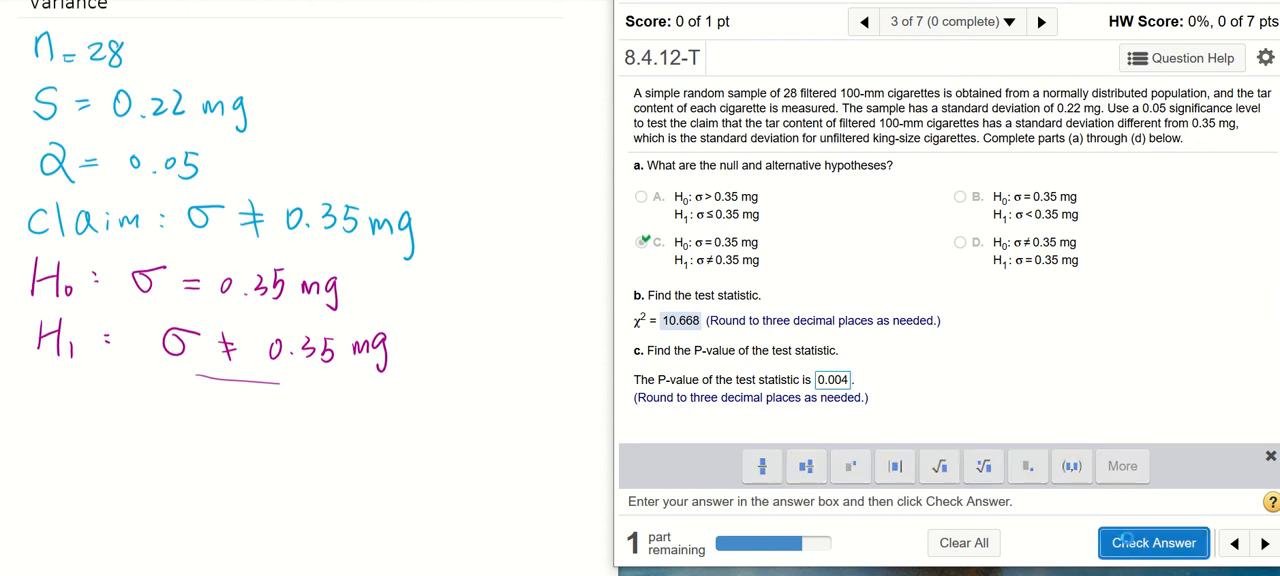
{"action": "left_click", "coordinate": [1153, 542]}
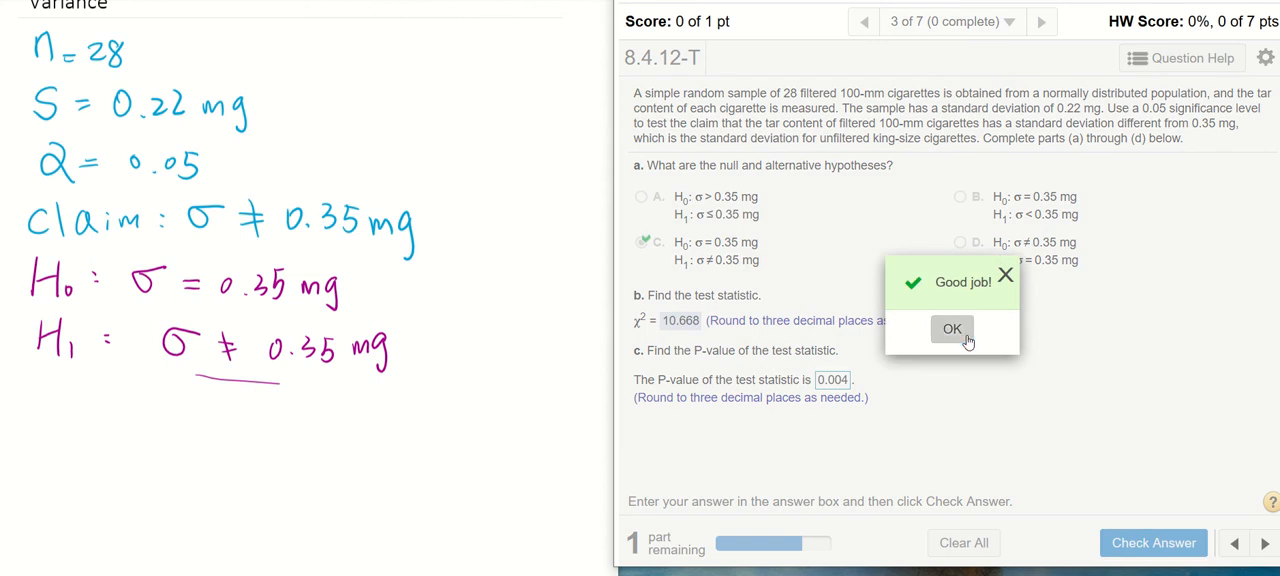
{"action": "left_click", "coordinate": [951, 329]}
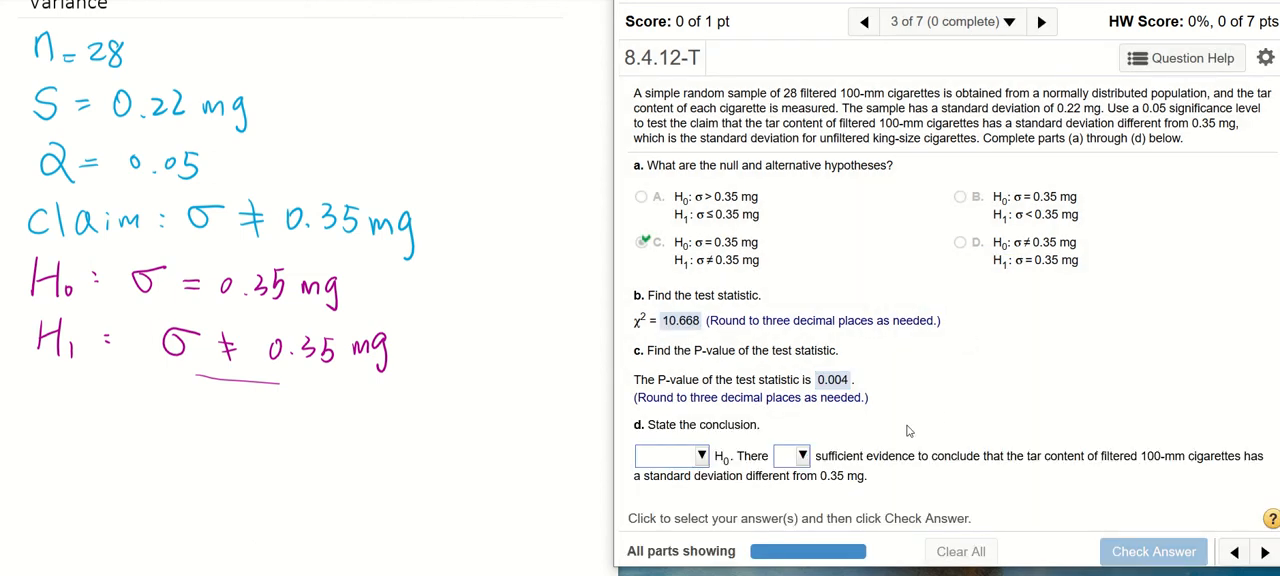
{"action": "mouse_move", "coordinate": [819, 396]}
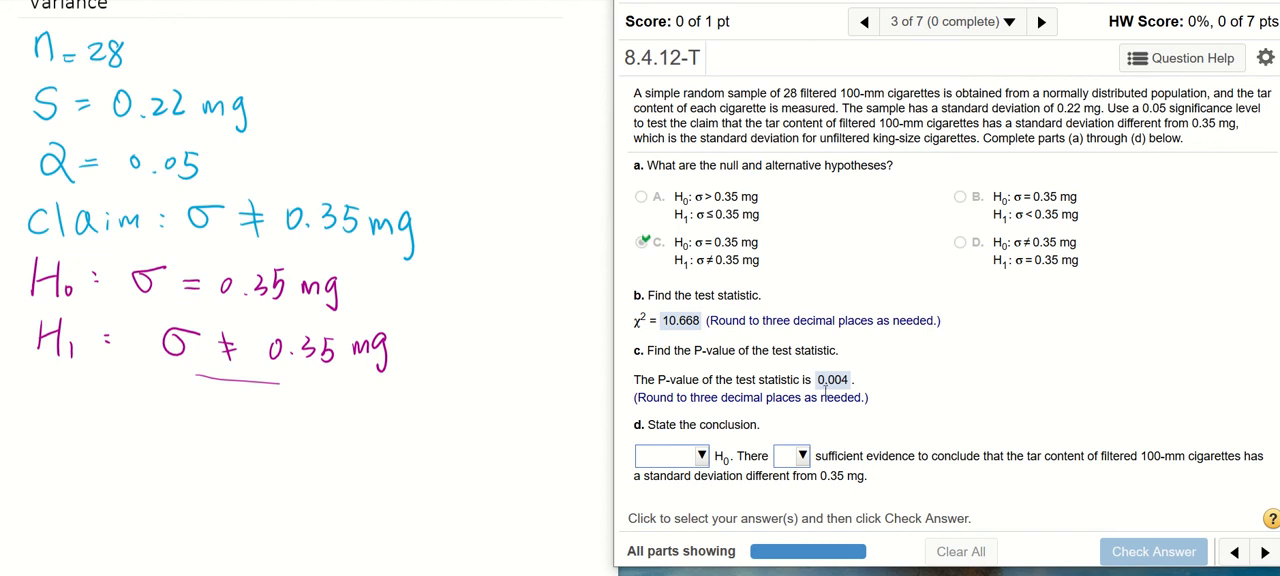
{"action": "mouse_move", "coordinate": [826, 396]}
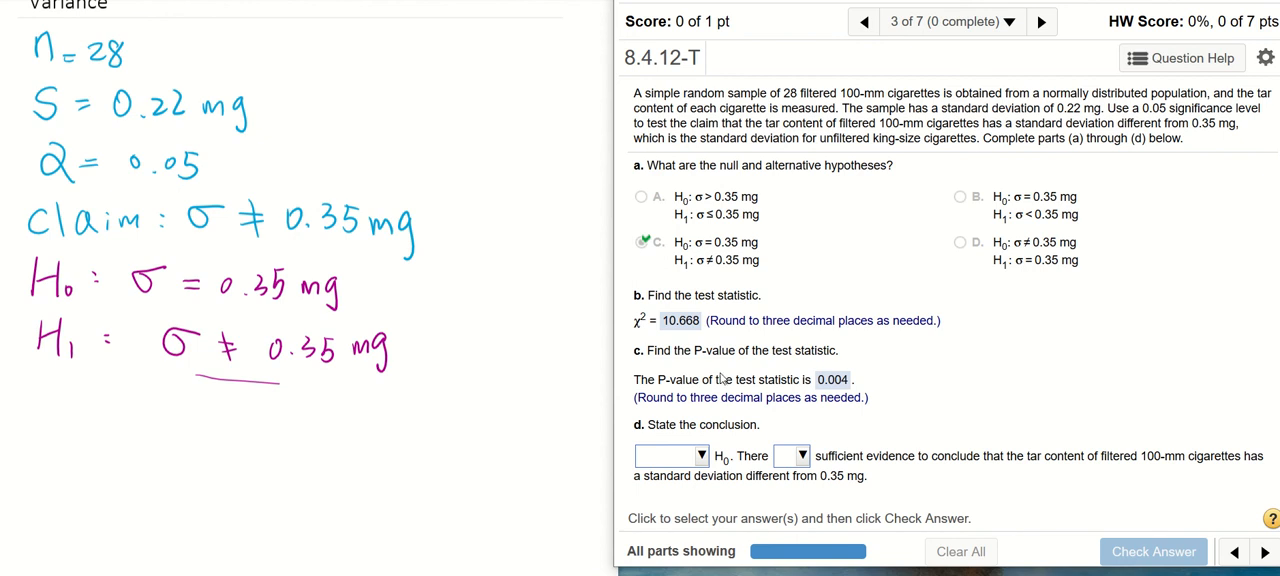
{"action": "mouse_move", "coordinate": [847, 388]}
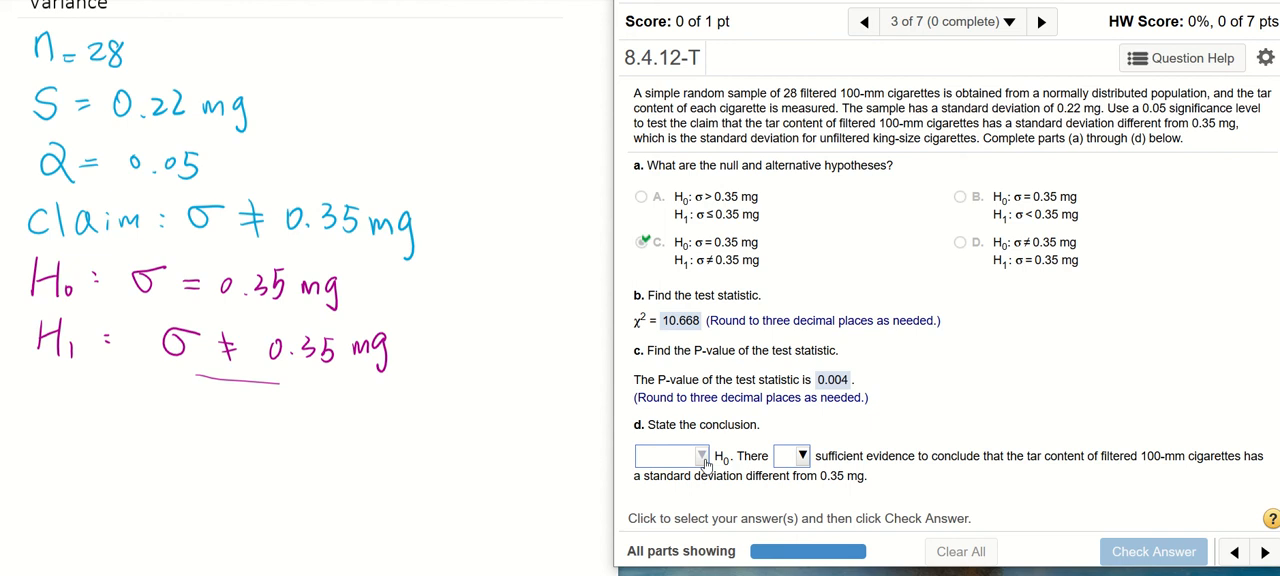
Choose the H0 conclusion, submit the 8.4.12-T answers, and advance to the next question
{"action": "left_click", "coordinate": [700, 455]}
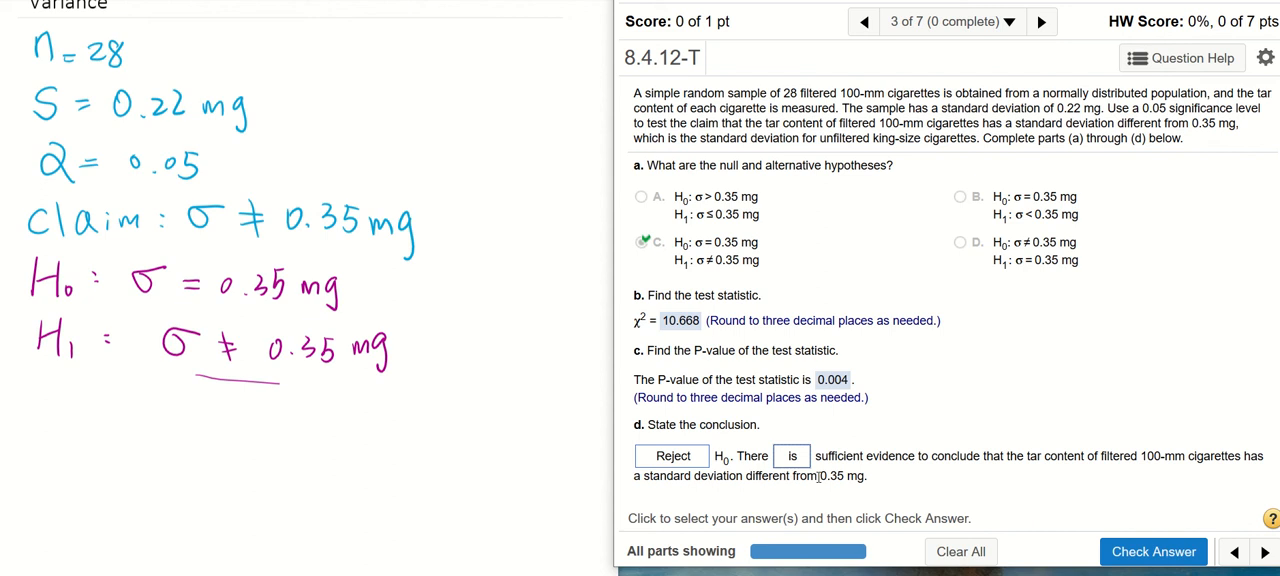
{"action": "mouse_move", "coordinate": [1092, 490]}
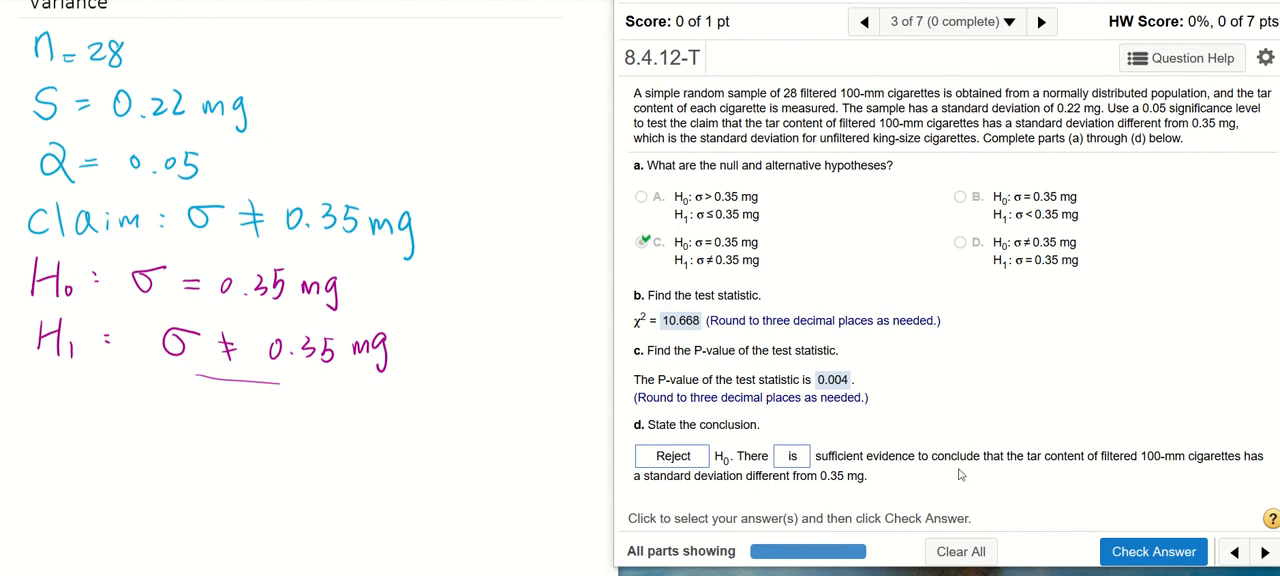
{"action": "mouse_move", "coordinate": [941, 476]}
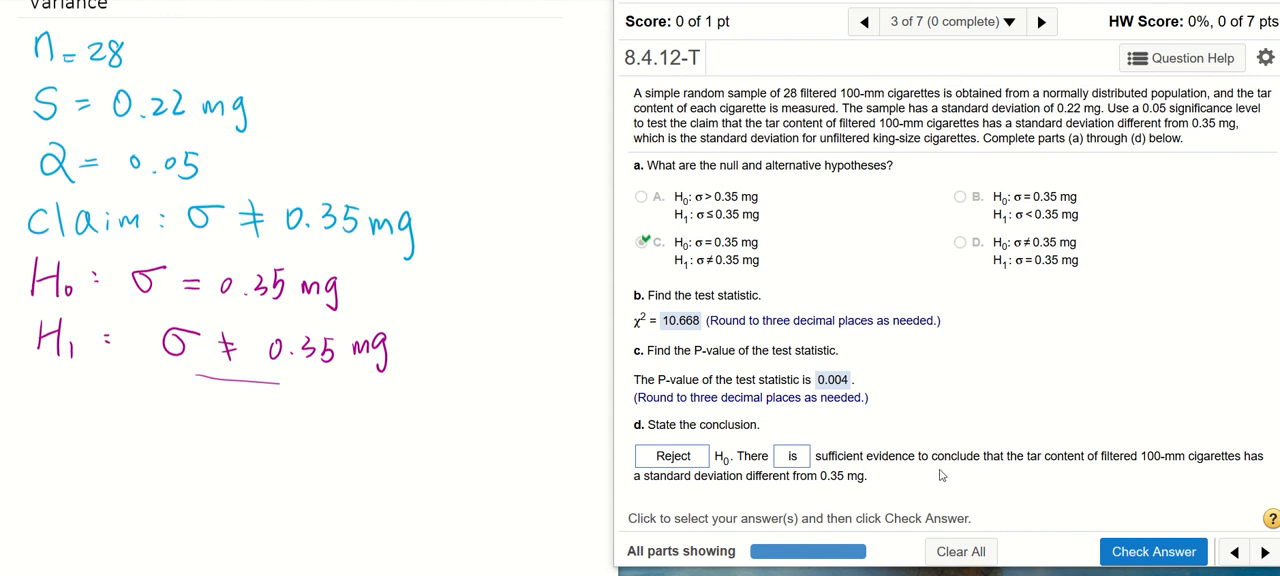
{"action": "mouse_move", "coordinate": [1148, 478]}
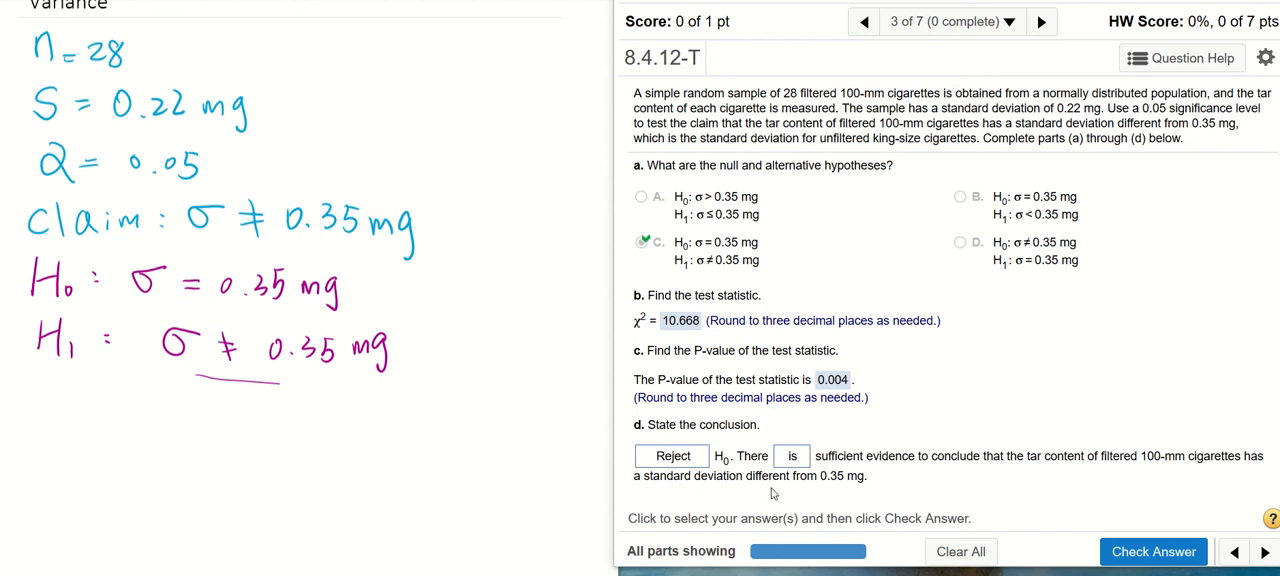
{"action": "mouse_move", "coordinate": [858, 491]}
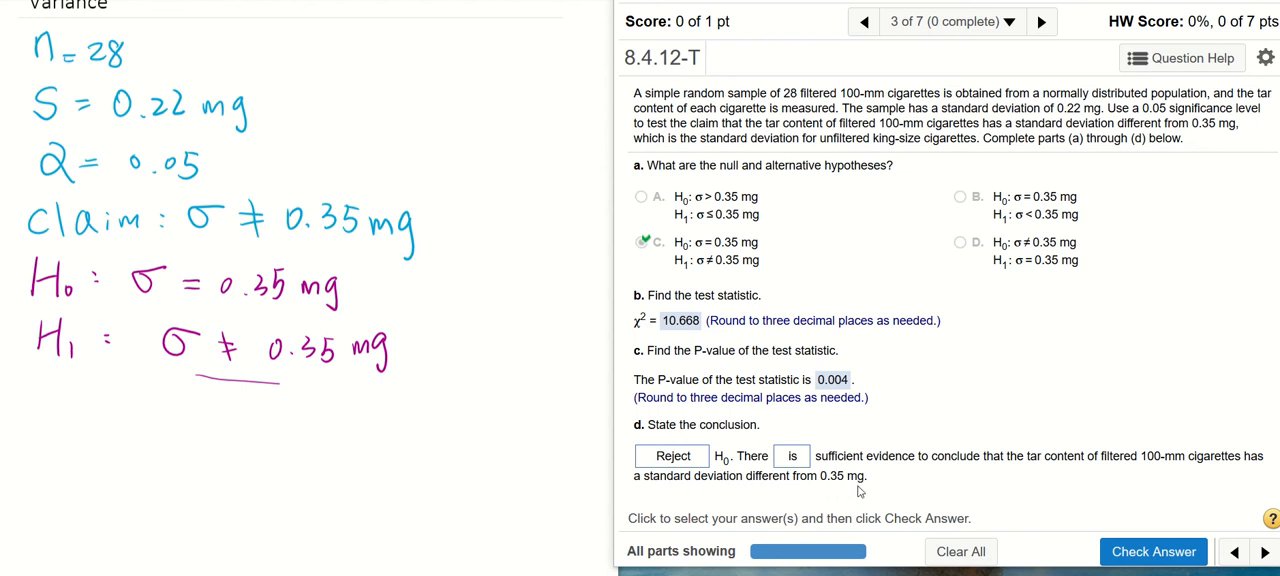
{"action": "mouse_move", "coordinate": [836, 501]}
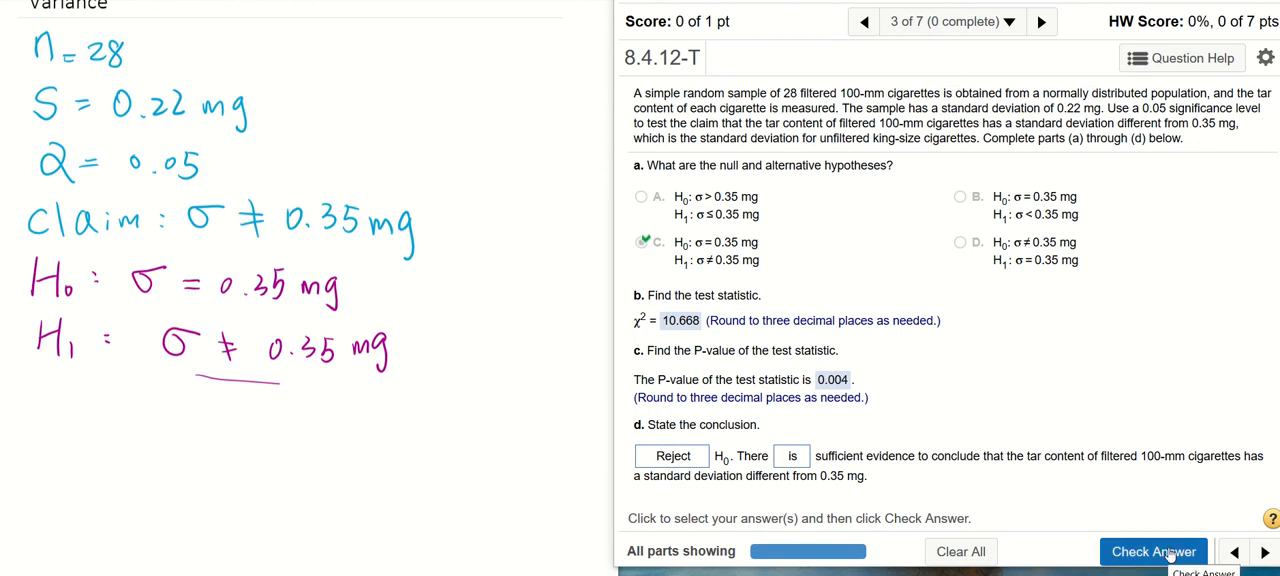
{"action": "left_click", "coordinate": [1153, 551]}
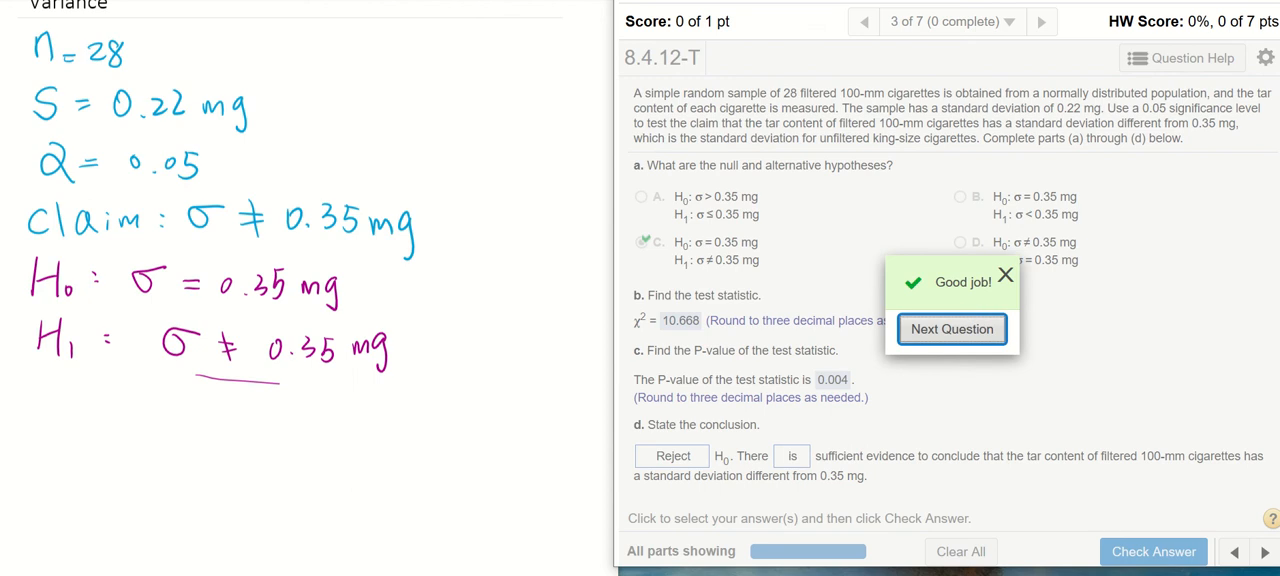
{"action": "left_click", "coordinate": [951, 329]}
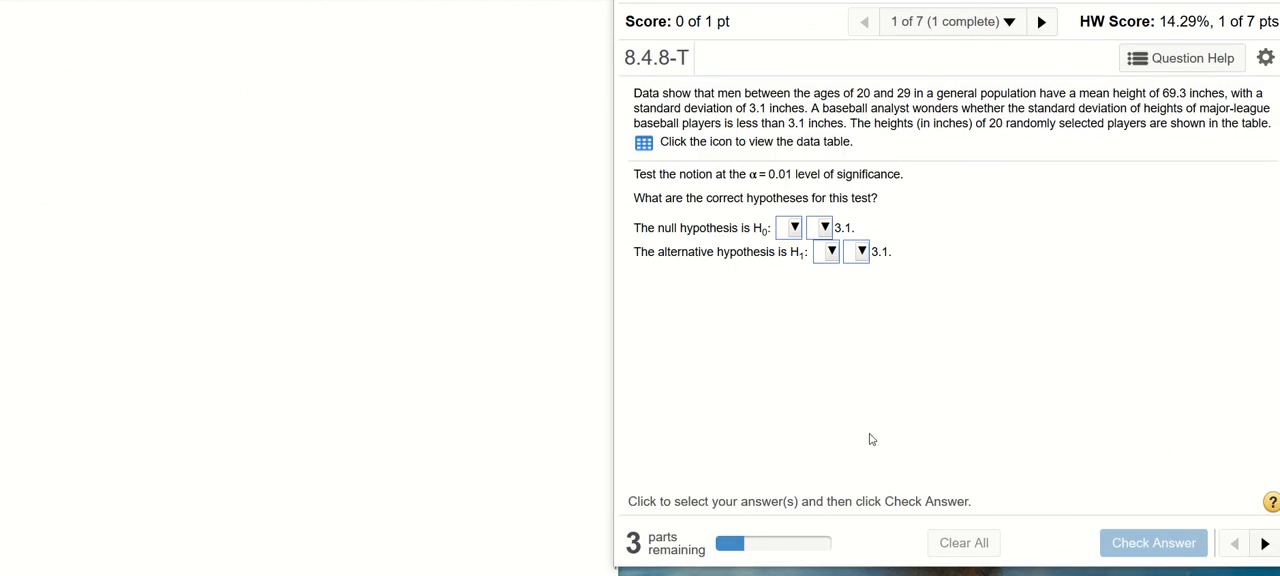
{"action": "mouse_move", "coordinate": [631, 143]}
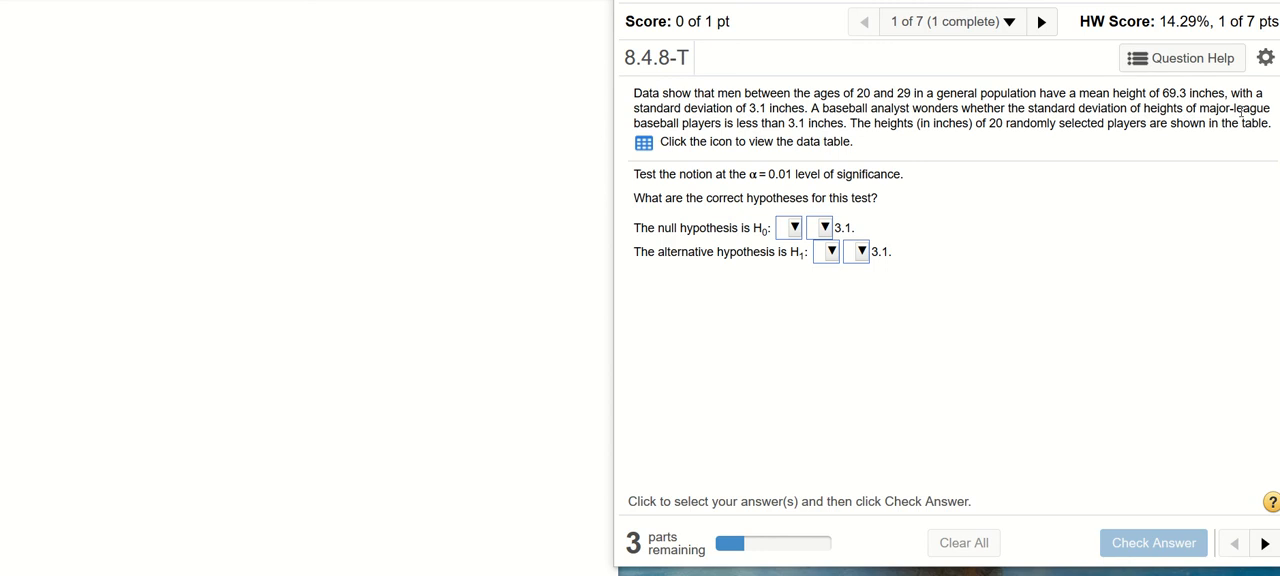
{"action": "mouse_move", "coordinate": [648, 142]}
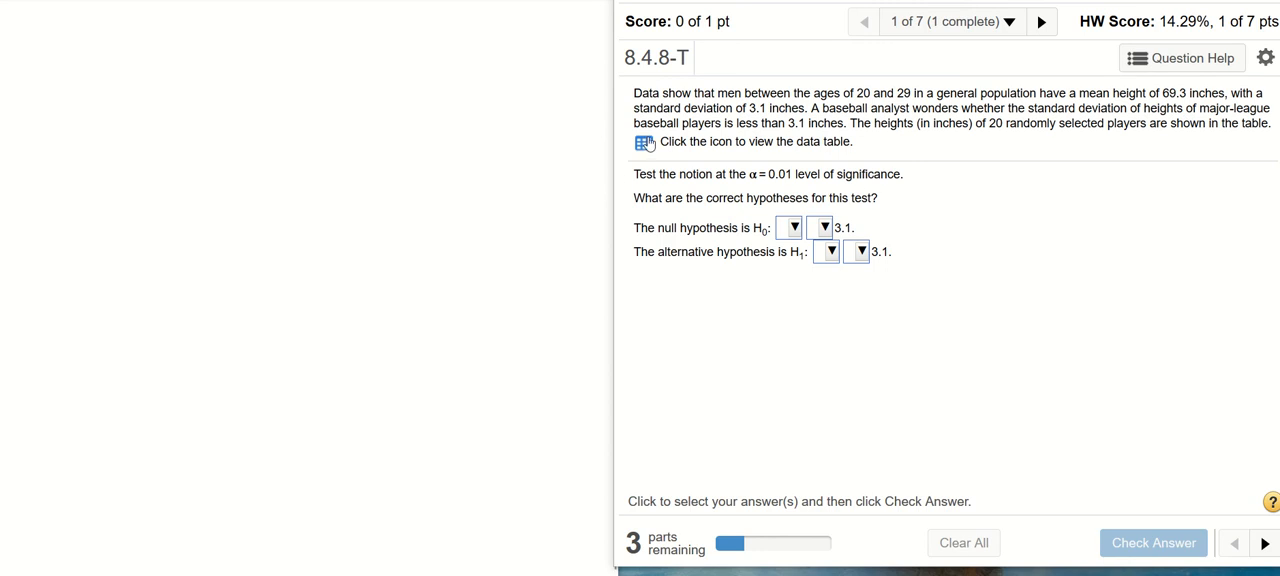
{"action": "mouse_move", "coordinate": [797, 140]}
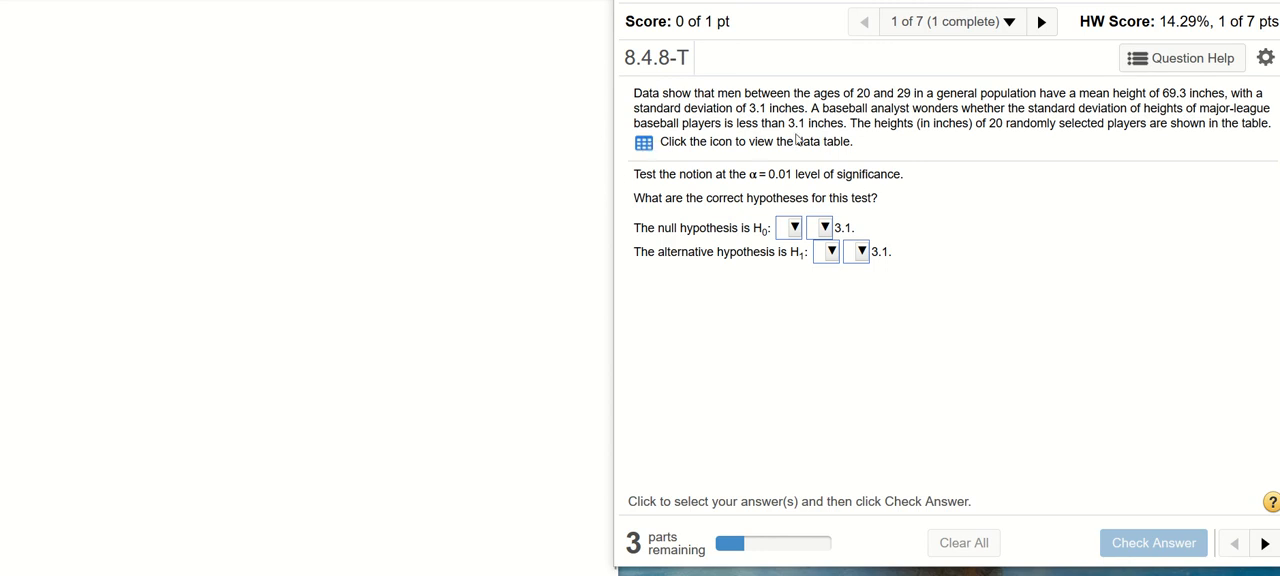
{"action": "mouse_move", "coordinate": [848, 140]}
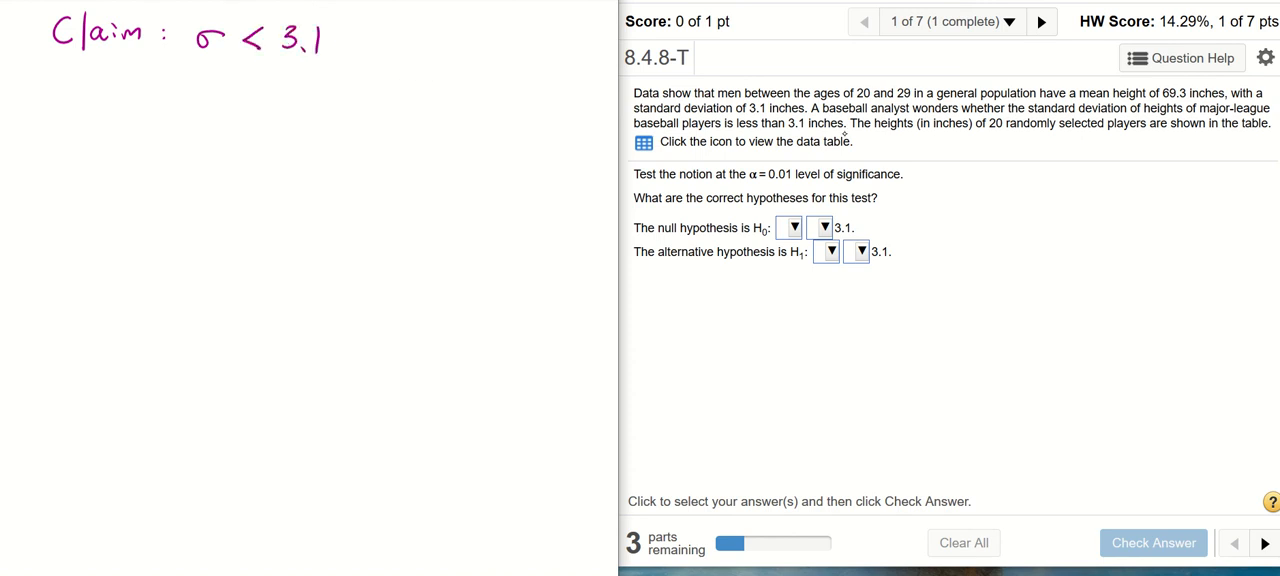
{"action": "type", "text": "in"}
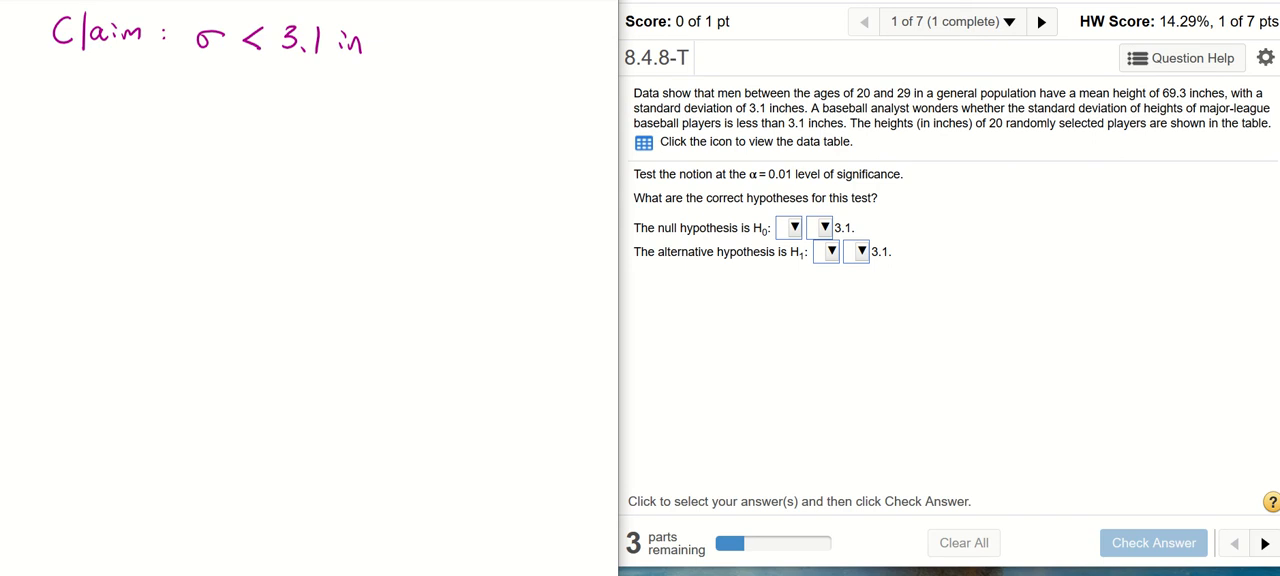
{"action": "mouse_move", "coordinate": [862, 145]}
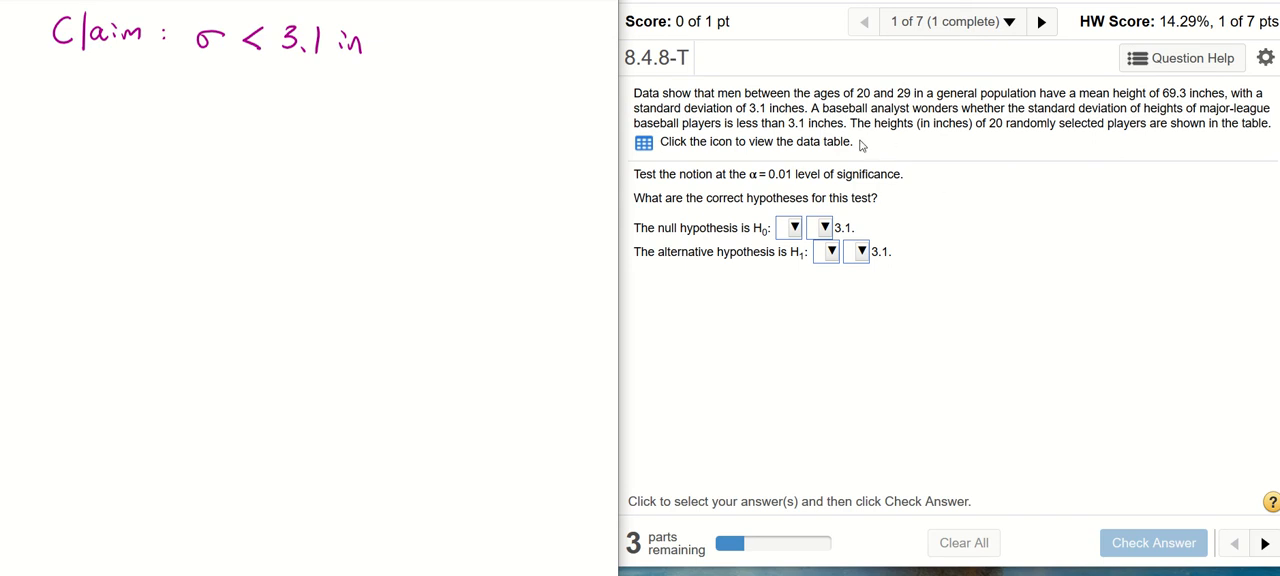
{"action": "mouse_move", "coordinate": [914, 139]}
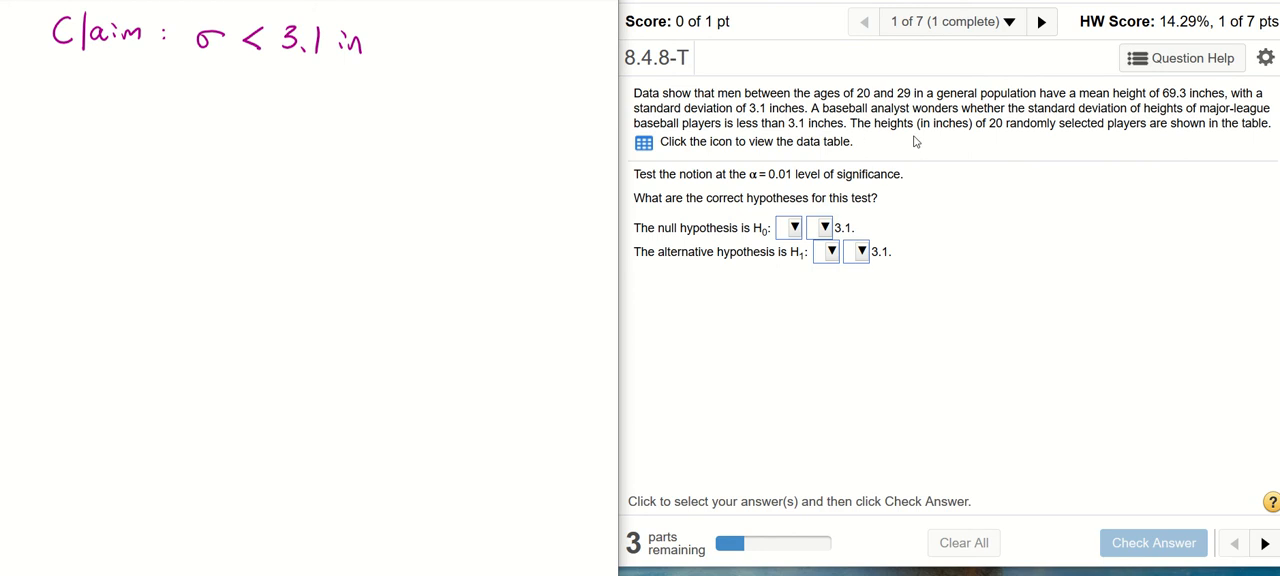
{"action": "mouse_move", "coordinate": [1056, 144]}
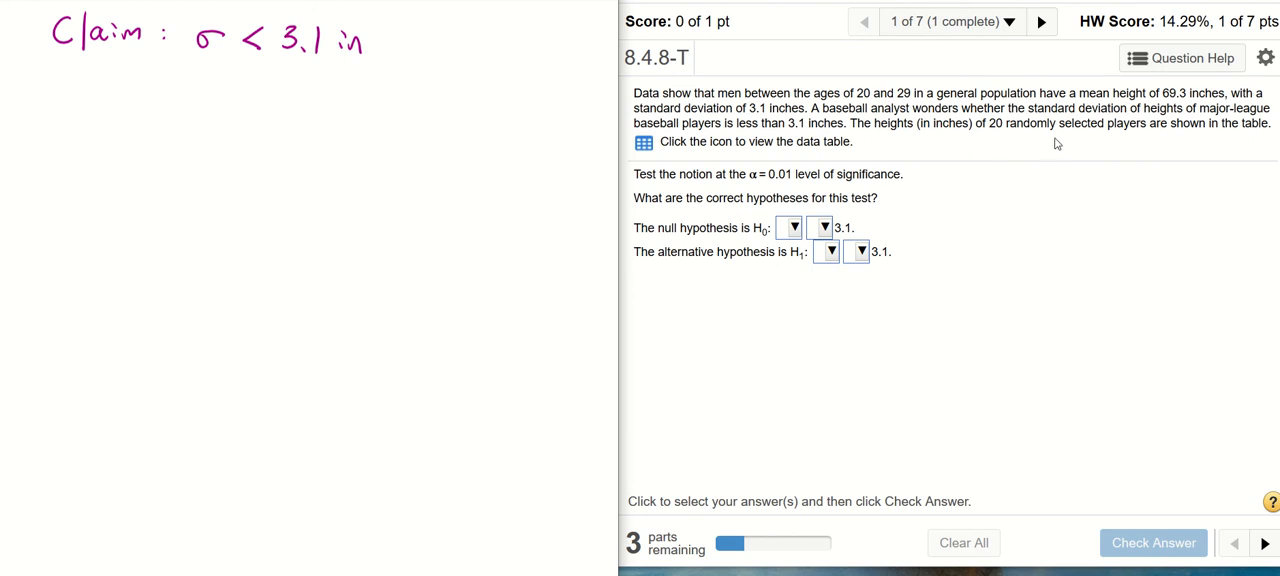
{"action": "mouse_move", "coordinate": [1191, 138]}
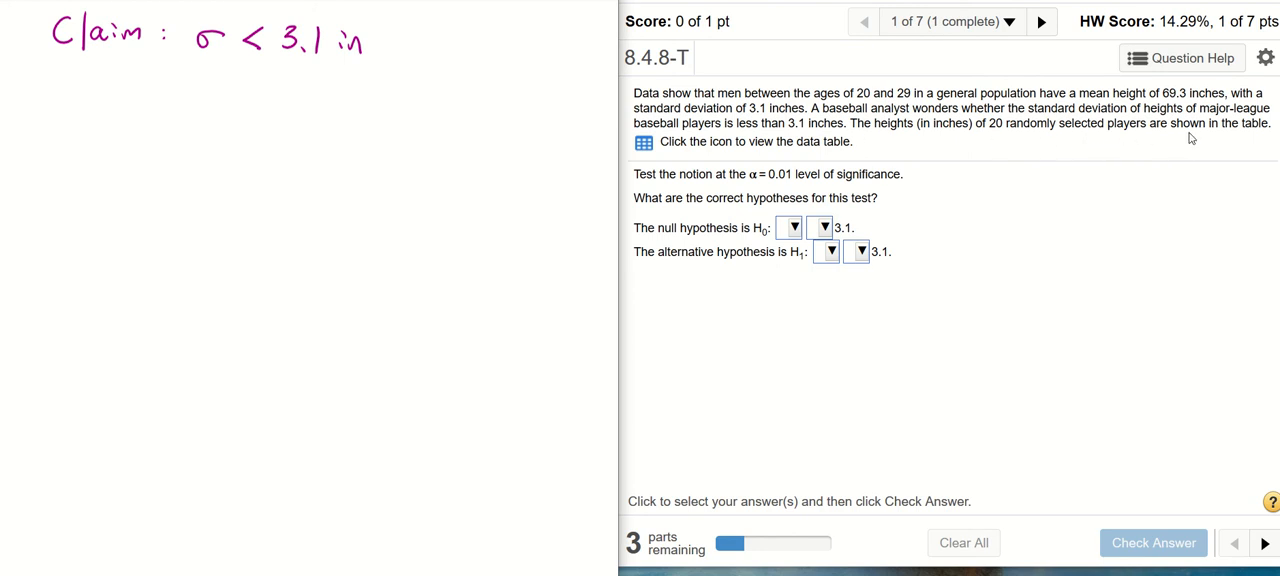
{"action": "mouse_move", "coordinate": [1263, 137]}
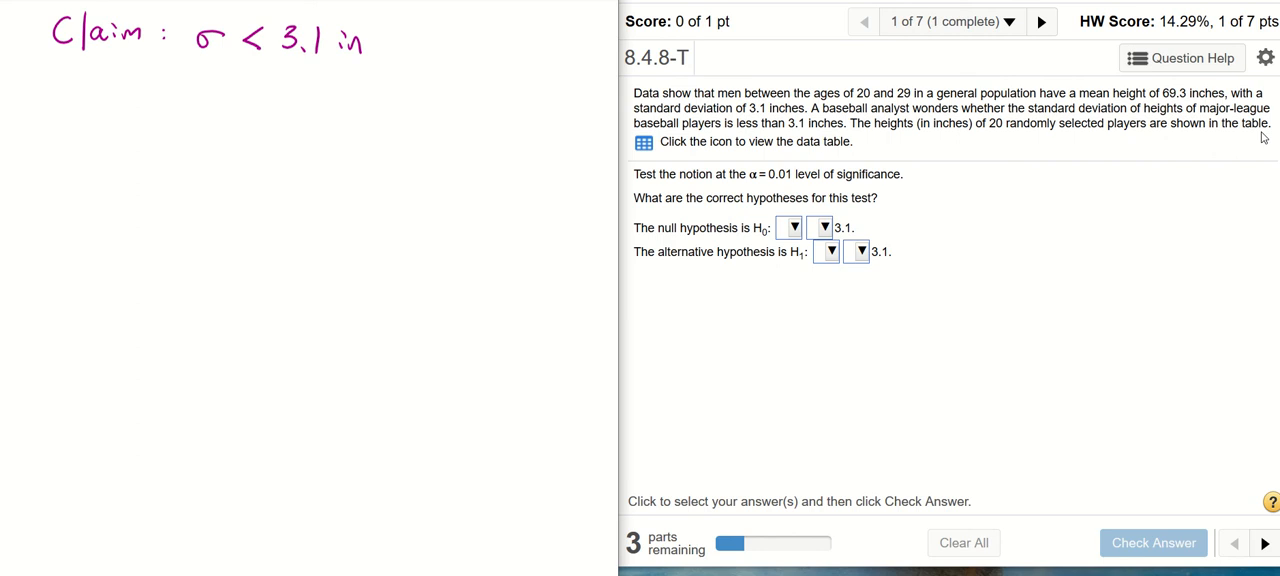
{"action": "mouse_move", "coordinate": [600, 104]}
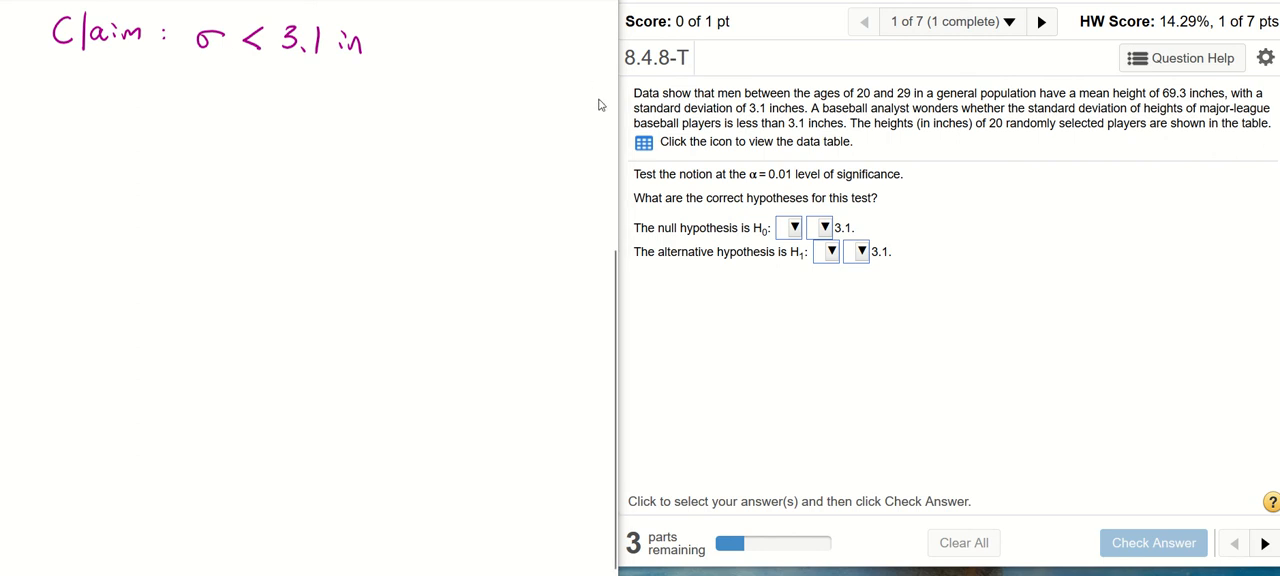
{"action": "left_click", "coordinate": [643, 141]}
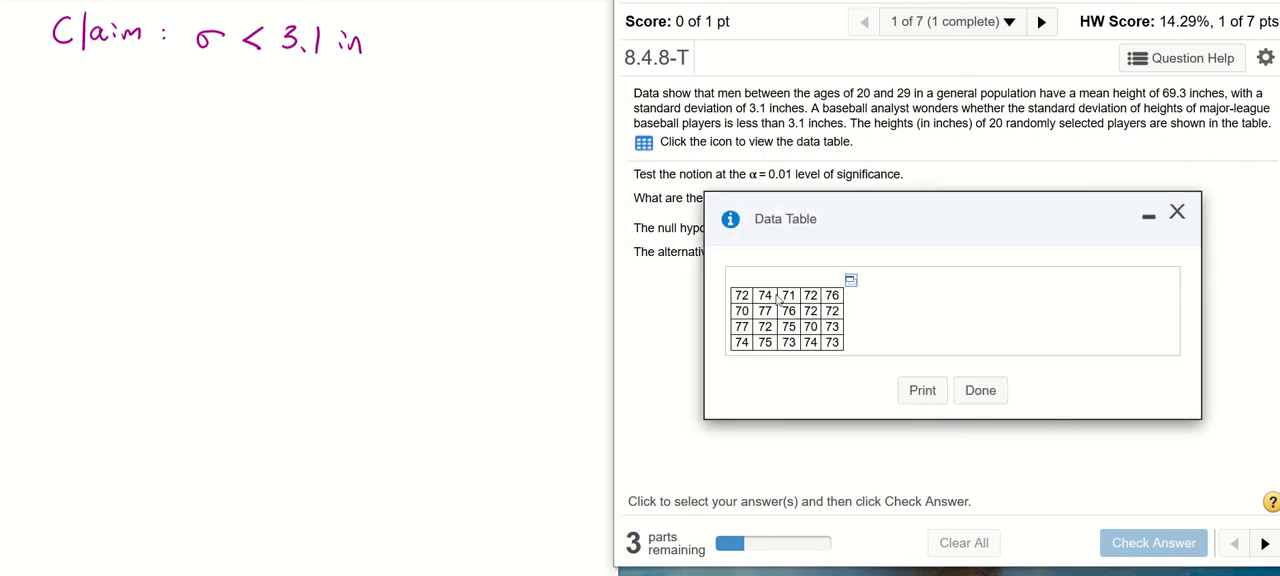
{"action": "mouse_move", "coordinate": [791, 365]}
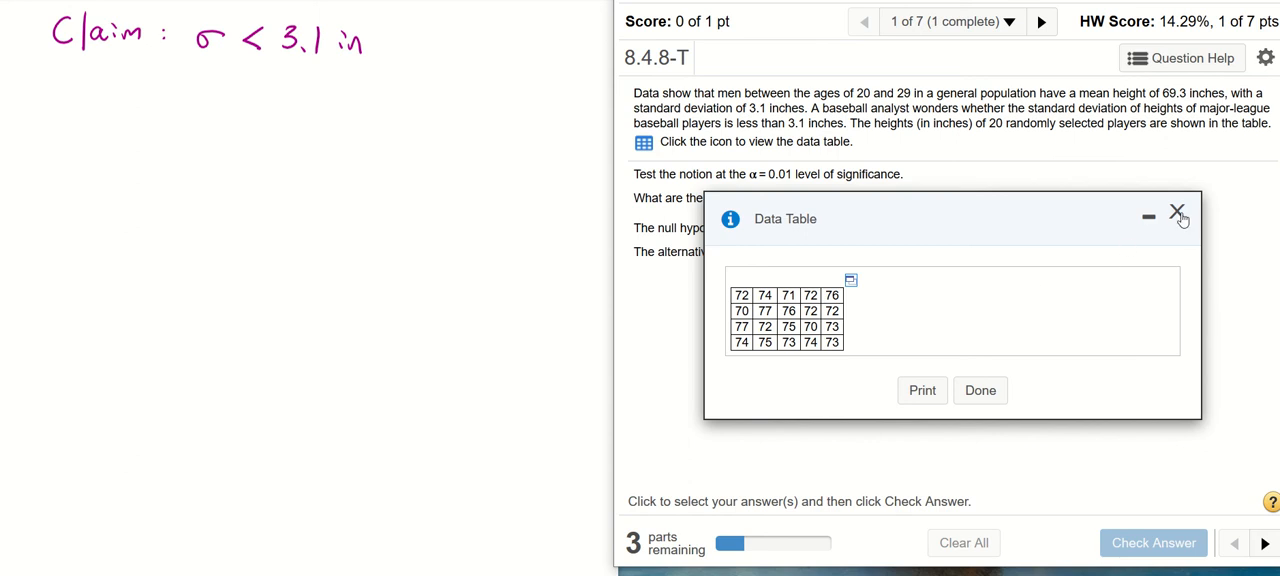
{"action": "left_click", "coordinate": [1178, 214]}
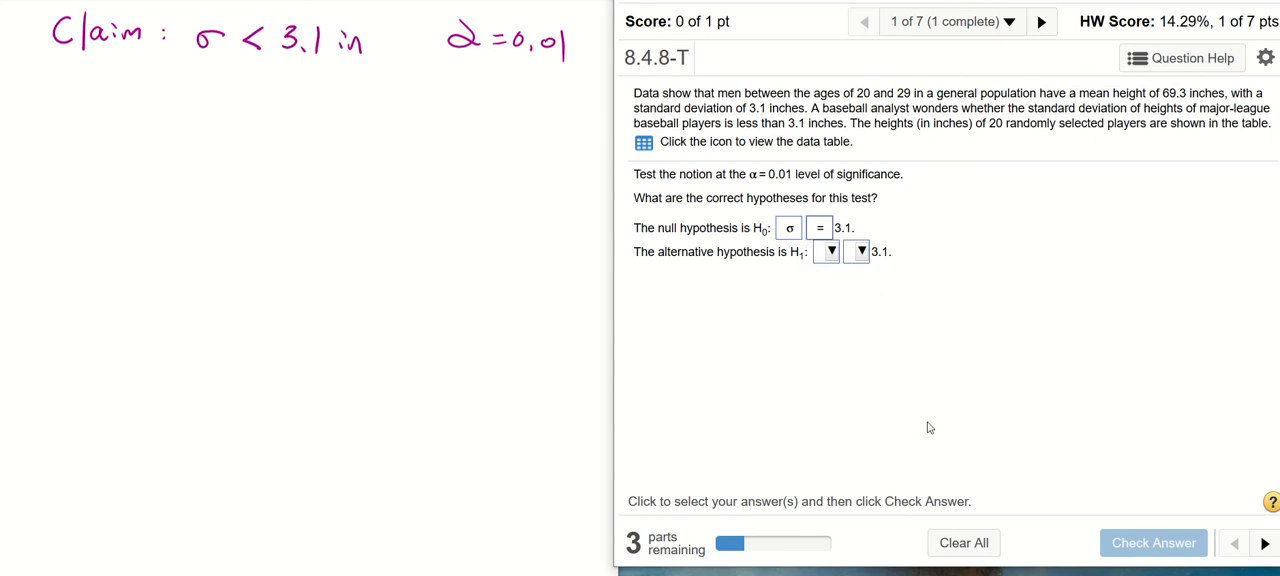
{"action": "mouse_move", "coordinate": [773, 287]}
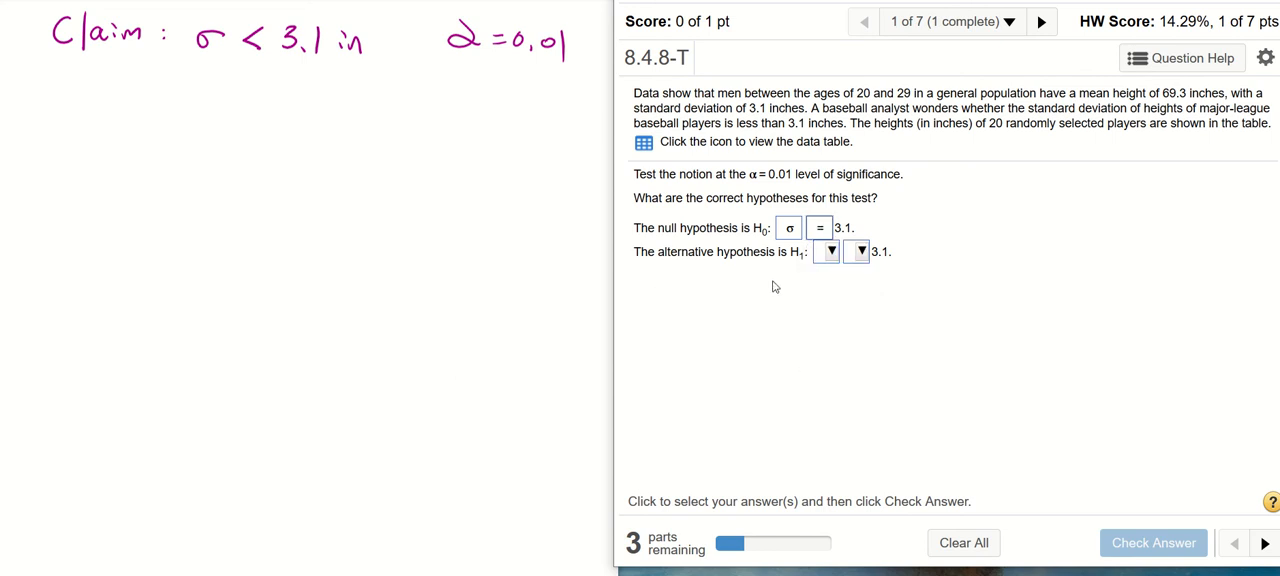
{"action": "mouse_move", "coordinate": [797, 281]}
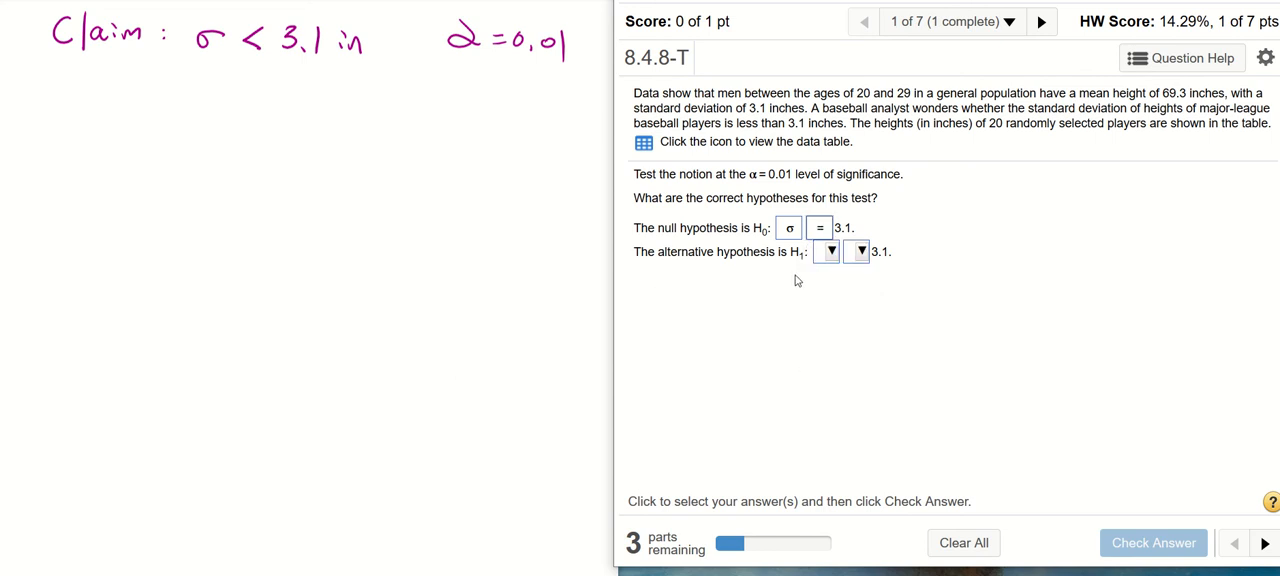
Set the hypotheses to H0: σ = 3.1 versus H1: σ < 3.1 and confirm they're correct
{"action": "left_click", "coordinate": [827, 251]}
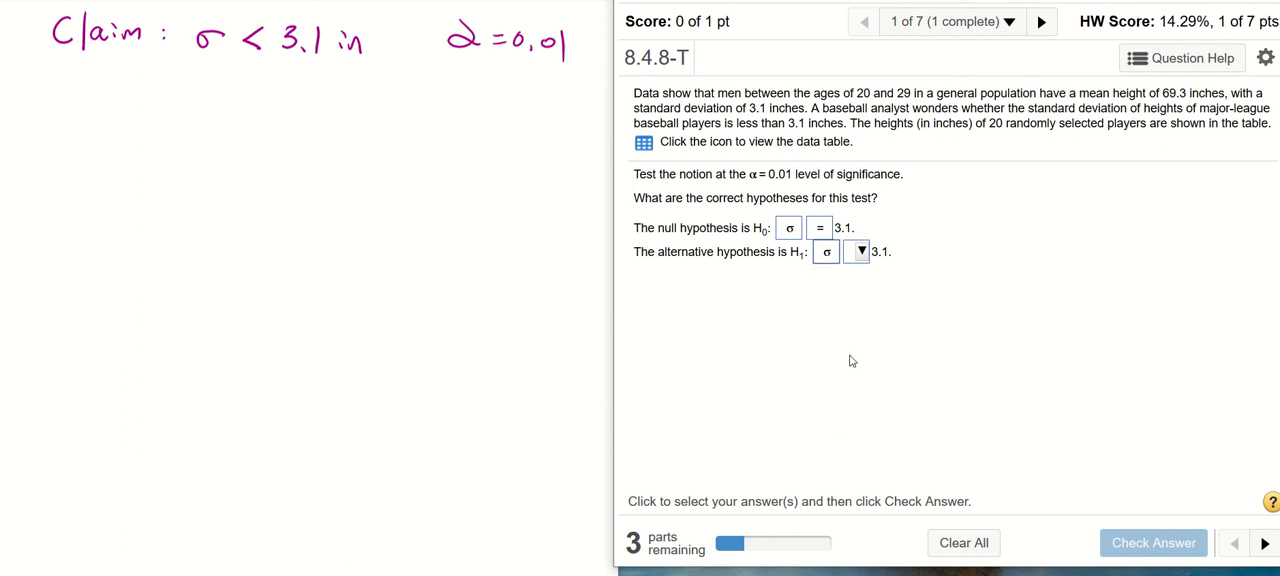
{"action": "left_click", "coordinate": [857, 251]}
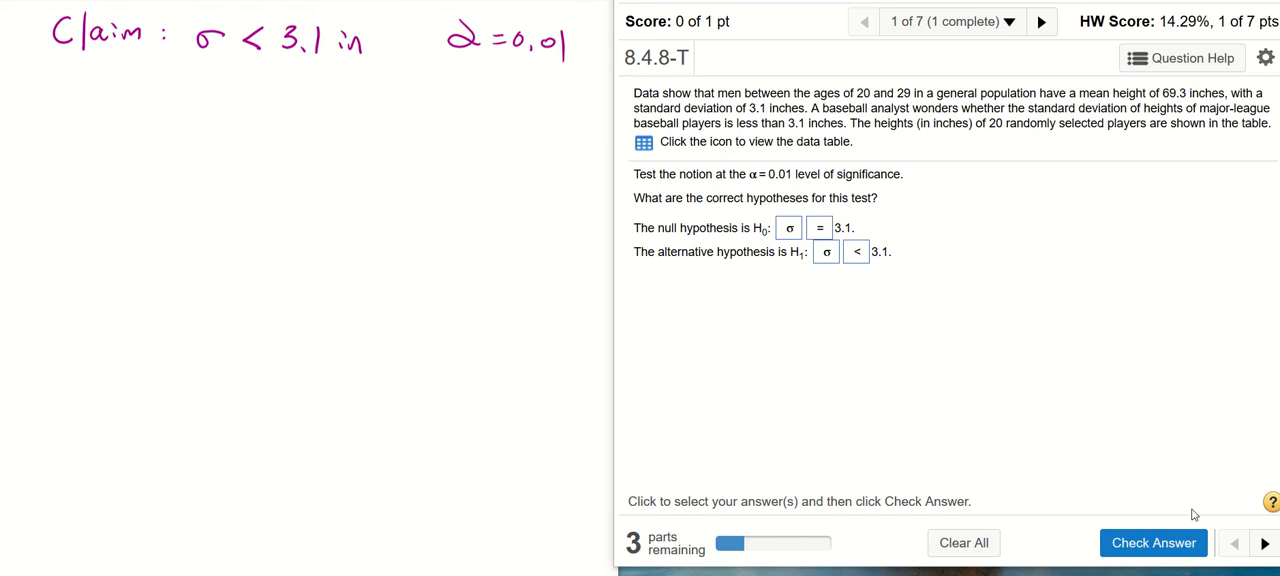
{"action": "left_click", "coordinate": [1153, 542]}
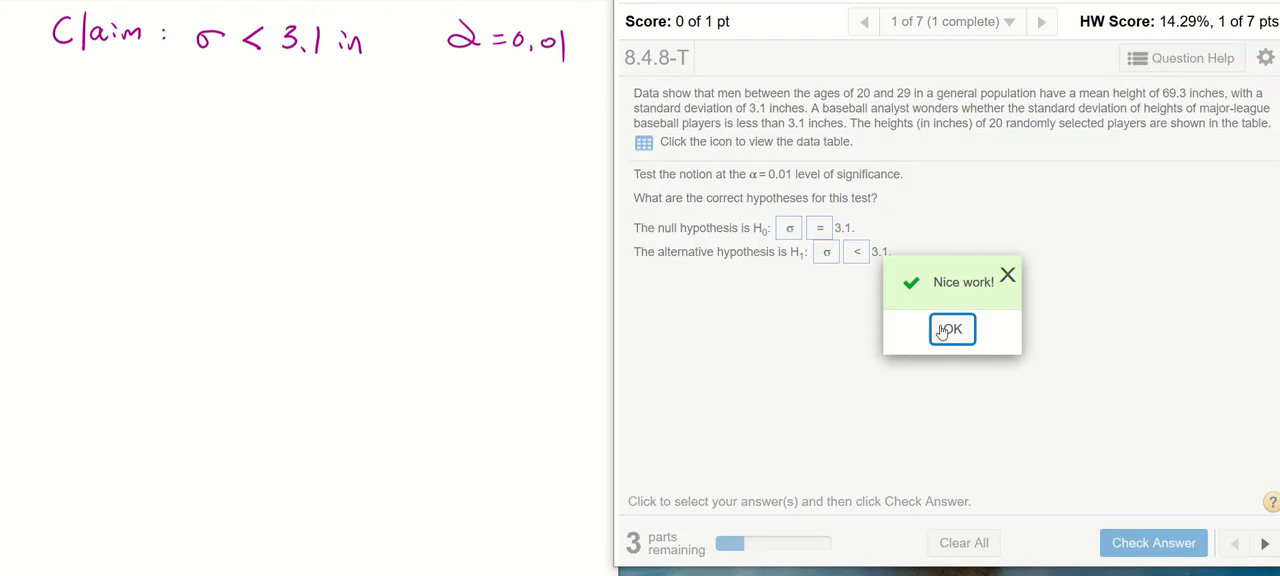
{"action": "left_click", "coordinate": [951, 329]}
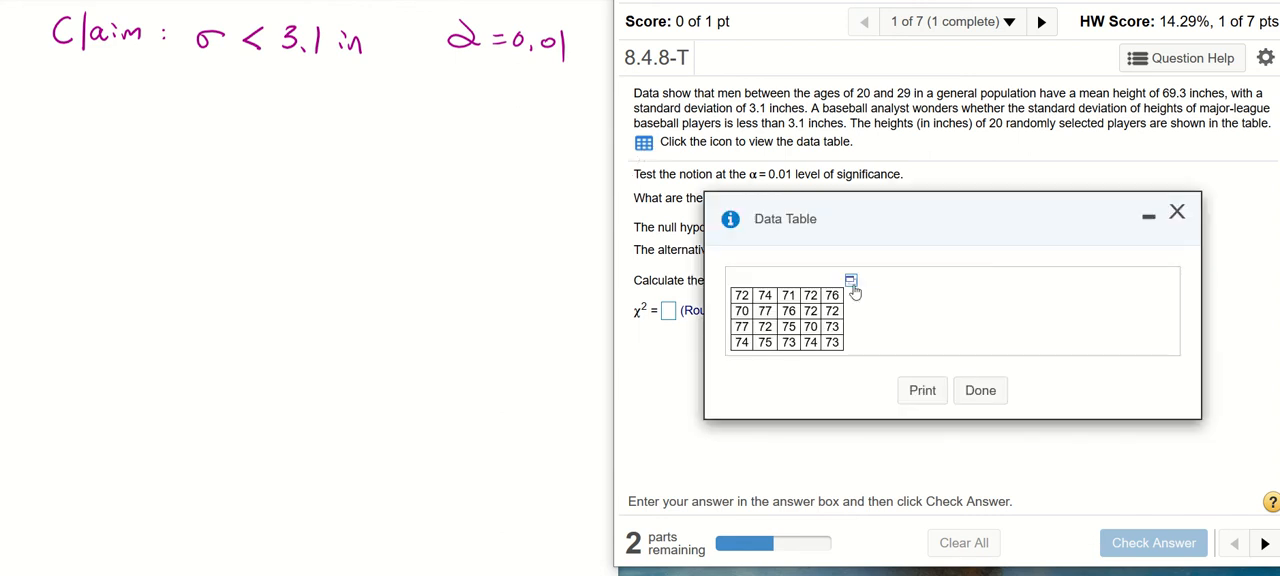
Export the 20 heights to StatCrunch var1 and open One Sample Variance With Data
{"action": "left_click", "coordinate": [850, 281]}
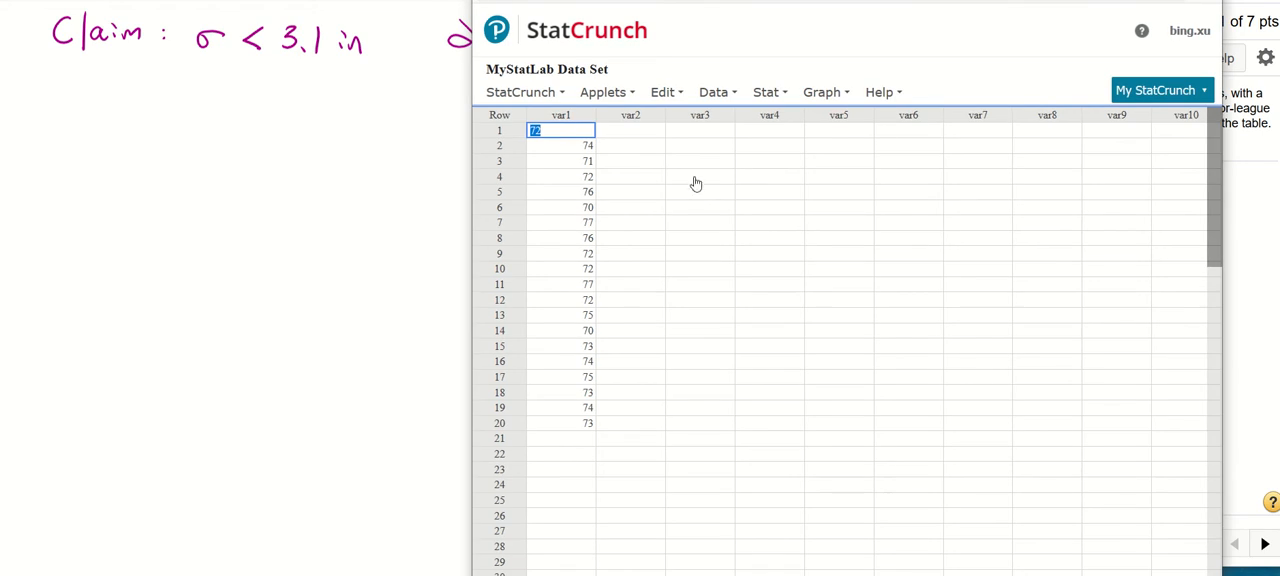
{"action": "mouse_move", "coordinate": [571, 397]}
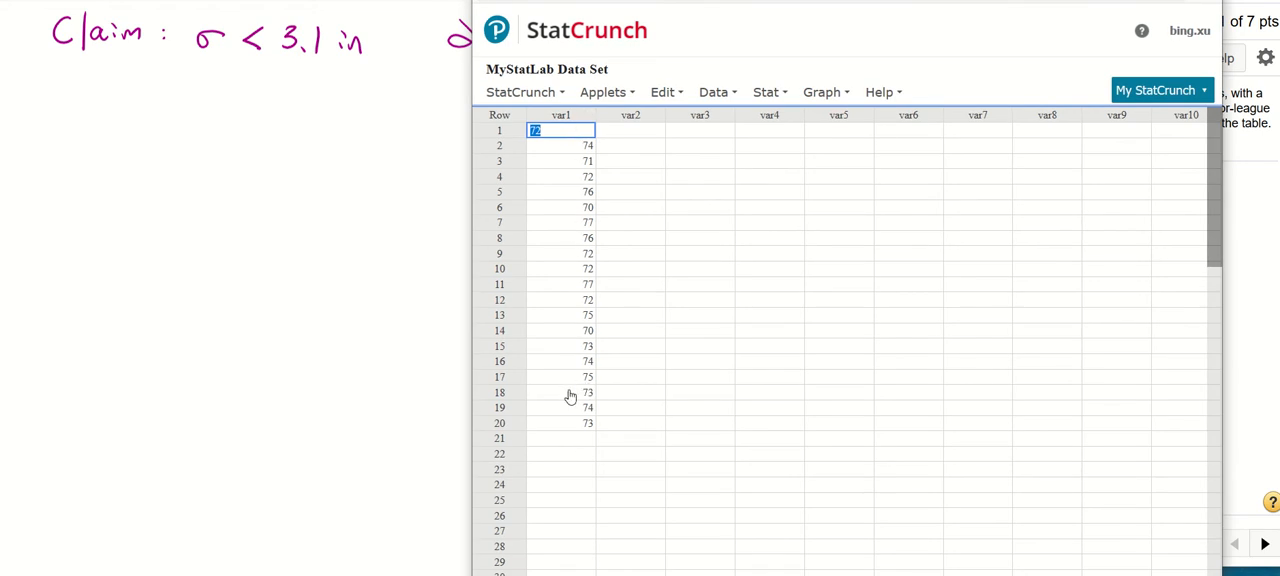
{"action": "mouse_move", "coordinate": [788, 125]}
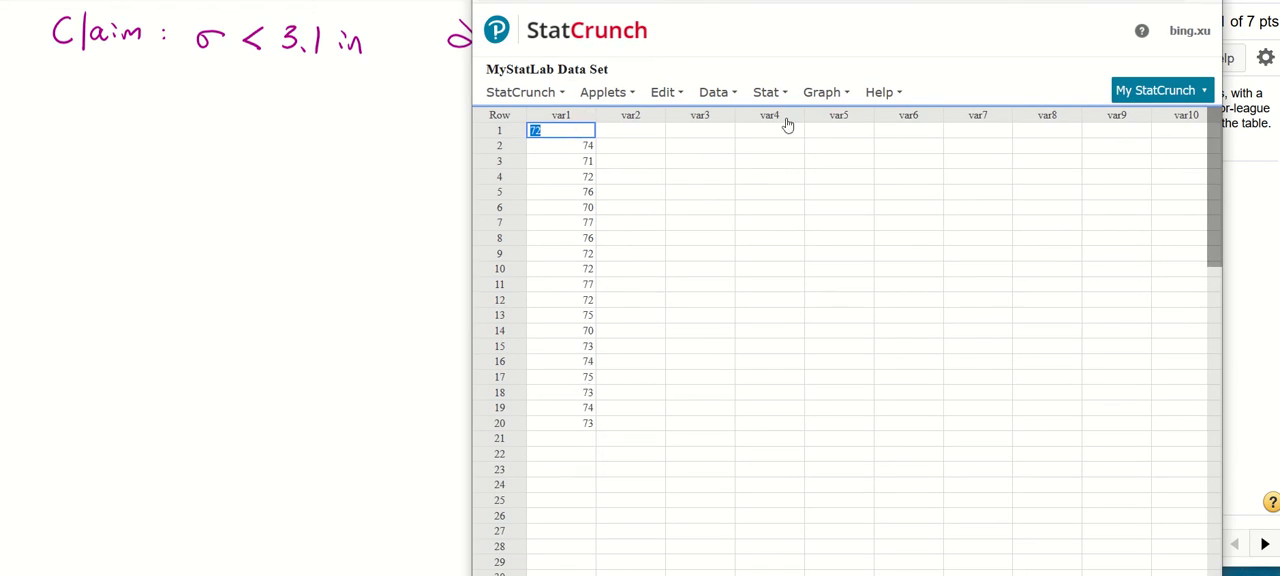
{"action": "left_click", "coordinate": [766, 91]}
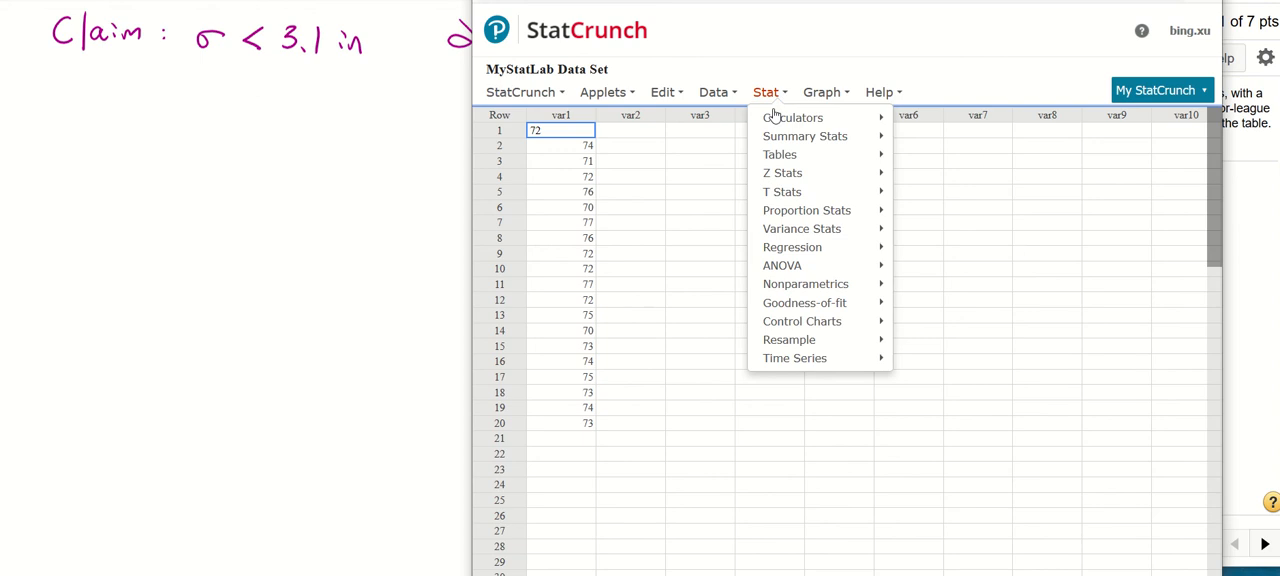
{"action": "mouse_move", "coordinate": [801, 229]}
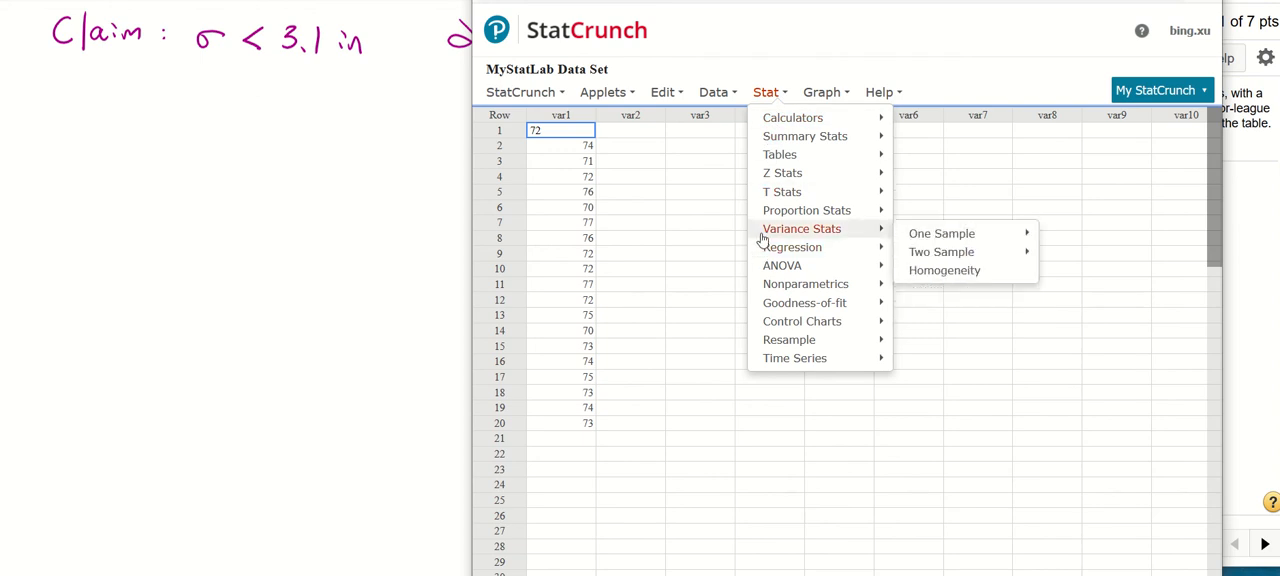
{"action": "mouse_move", "coordinate": [941, 233]}
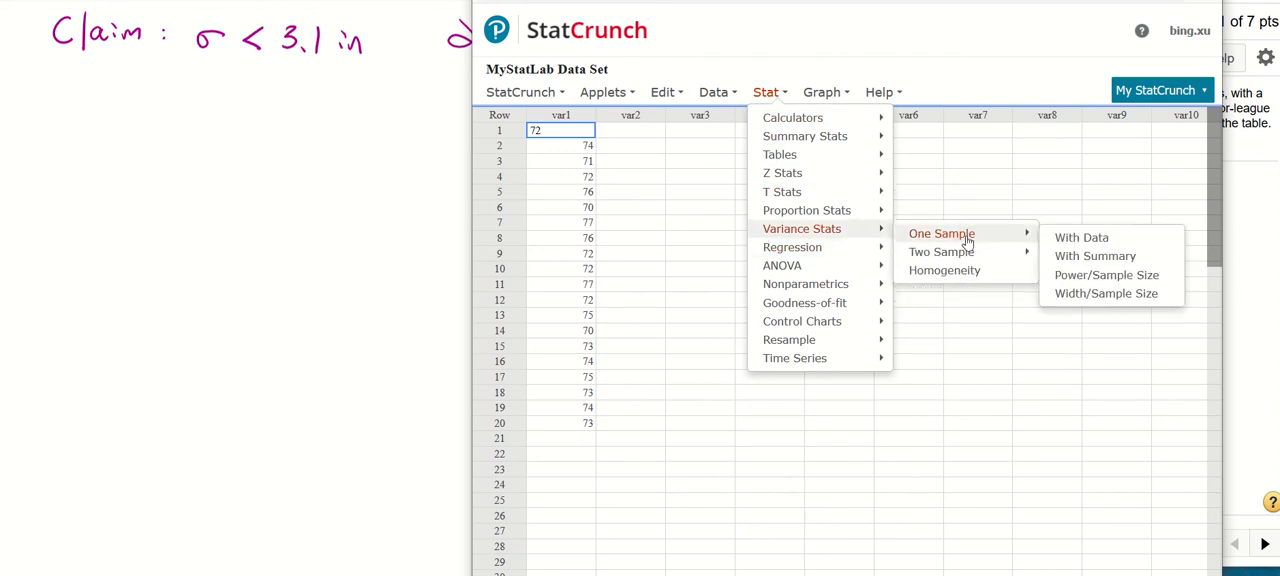
{"action": "mouse_move", "coordinate": [1081, 237]}
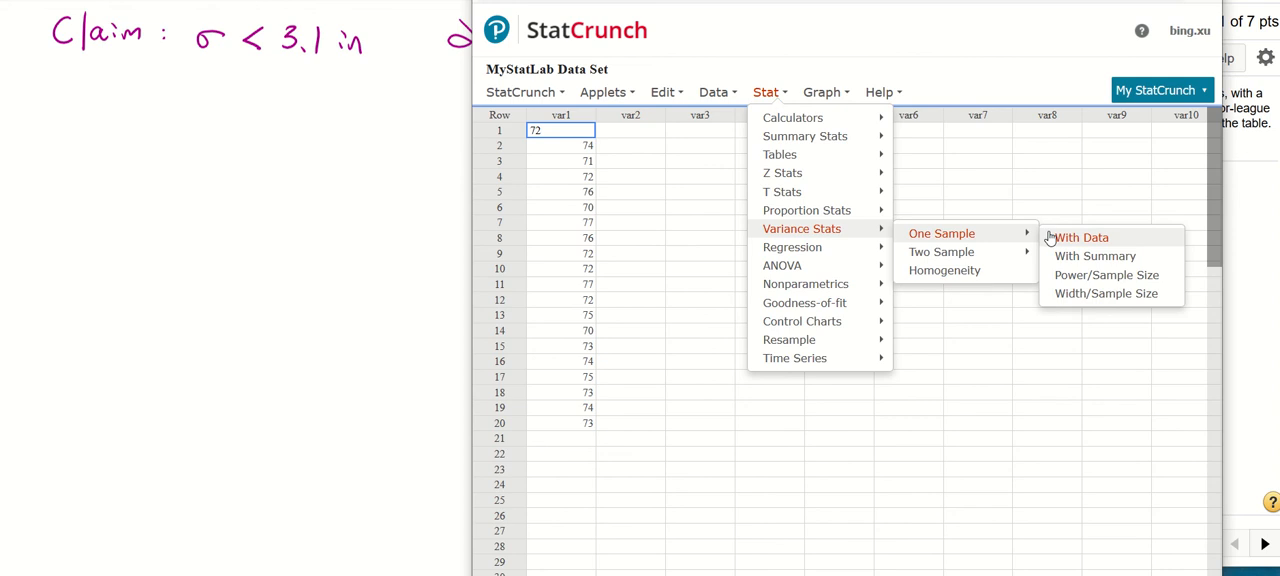
{"action": "left_click", "coordinate": [1082, 237]}
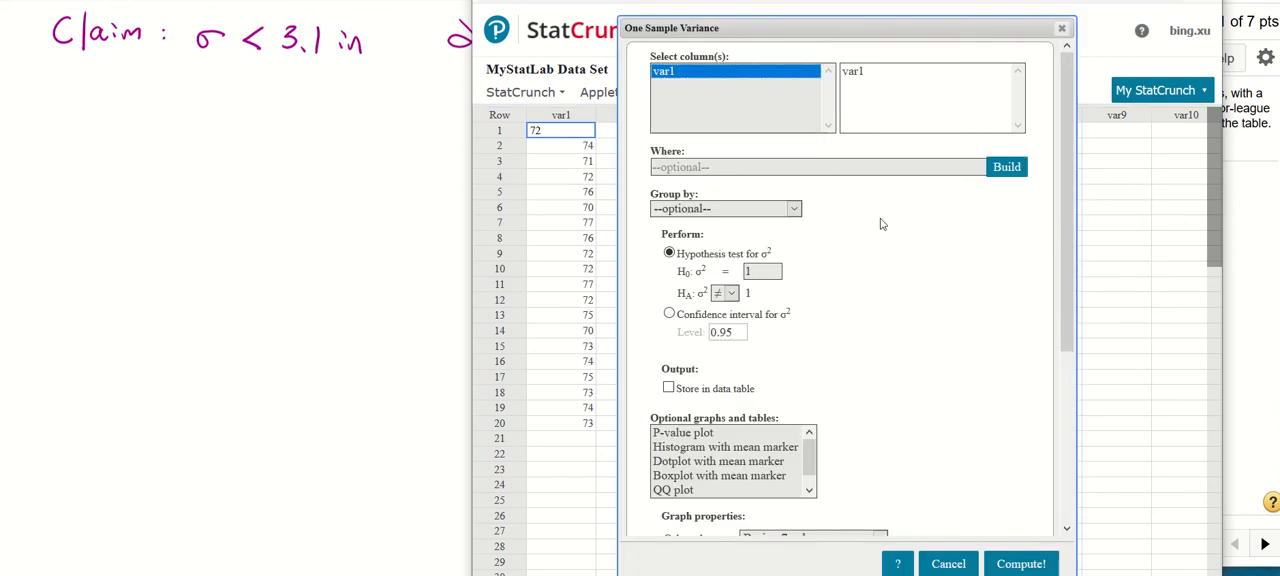
{"action": "mouse_move", "coordinate": [879, 232]}
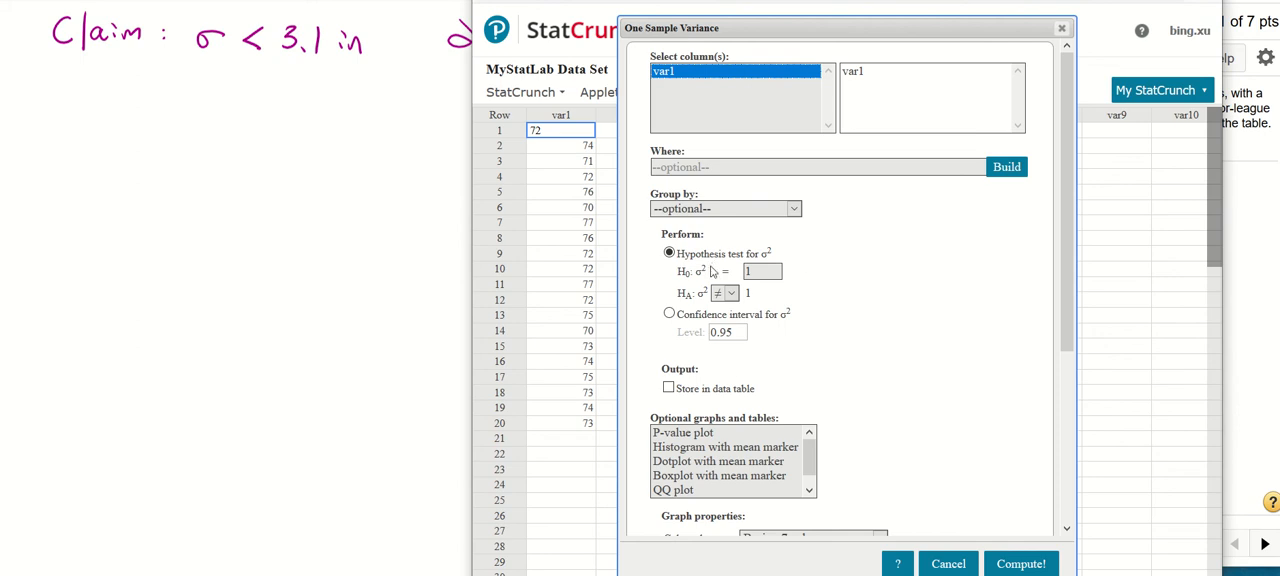
{"action": "mouse_move", "coordinate": [685, 286]}
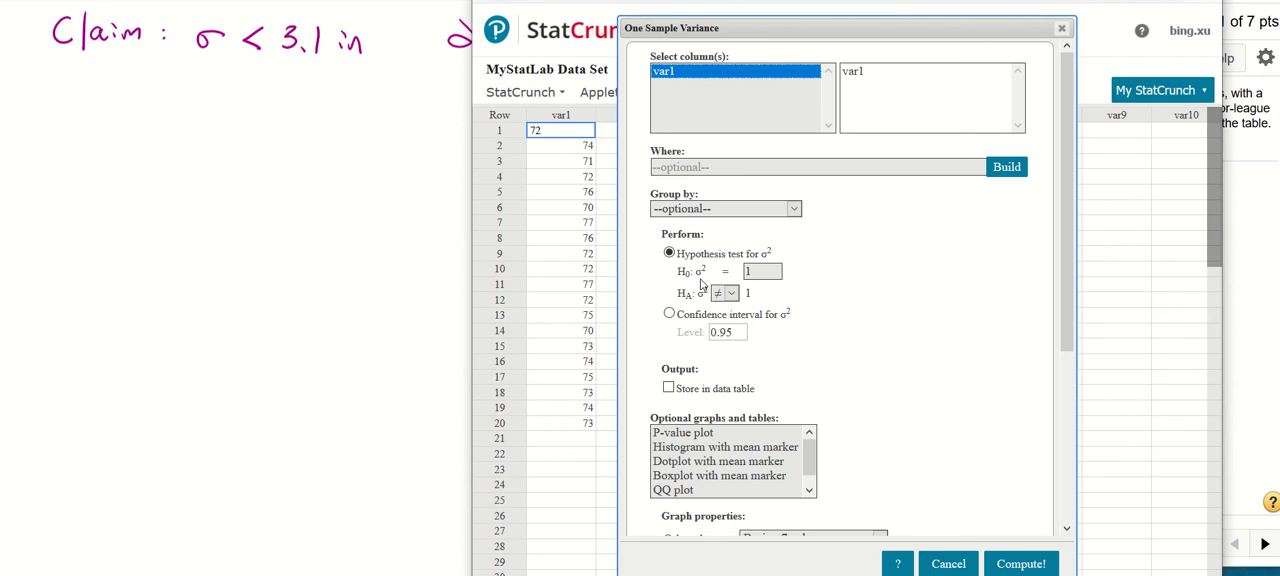
Test var1 with H0 σ² = 3.1^2 and HA σ² <, giving χ² 8.824 and P 0.0237
{"action": "left_click", "coordinate": [762, 271]}
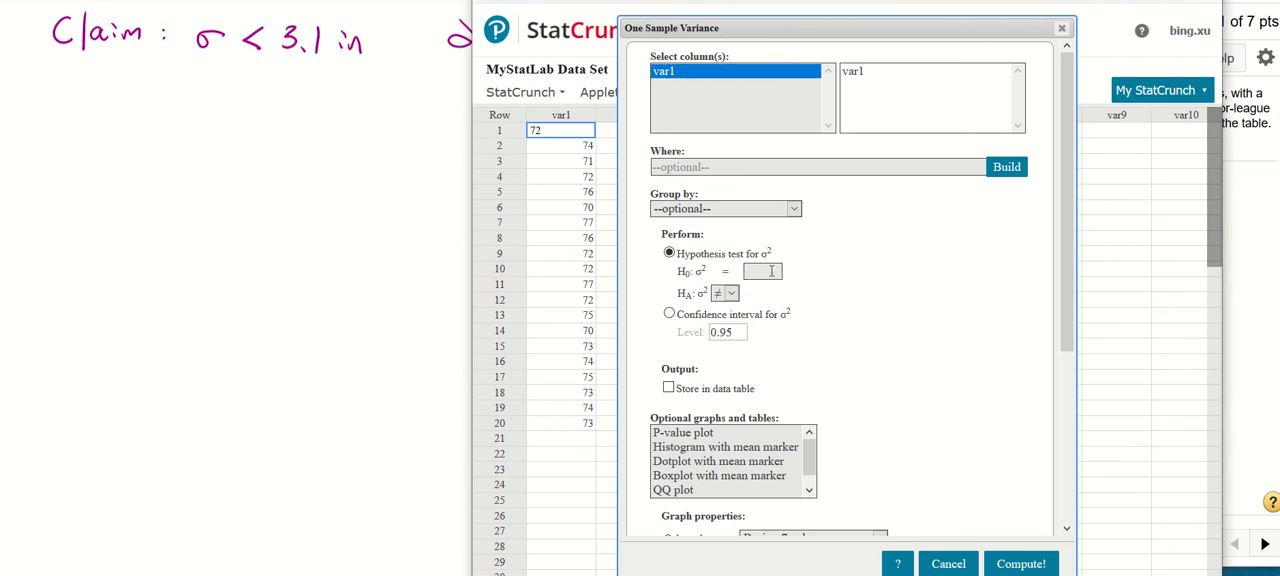
{"action": "type", "text": "3"}
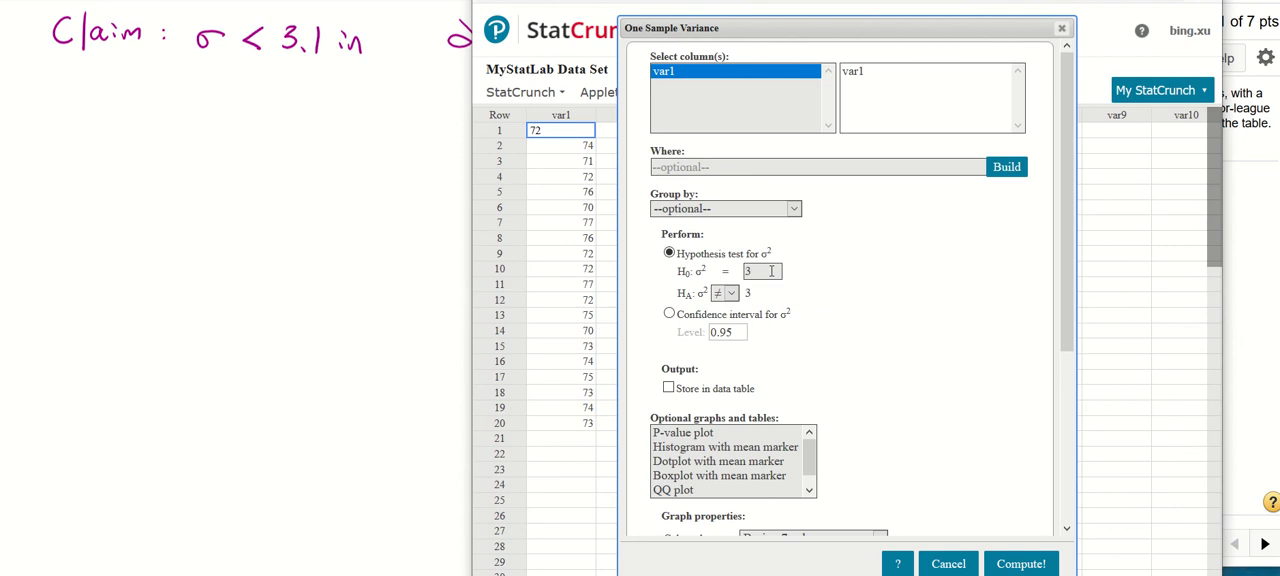
{"action": "type", "text": ".1^2"}
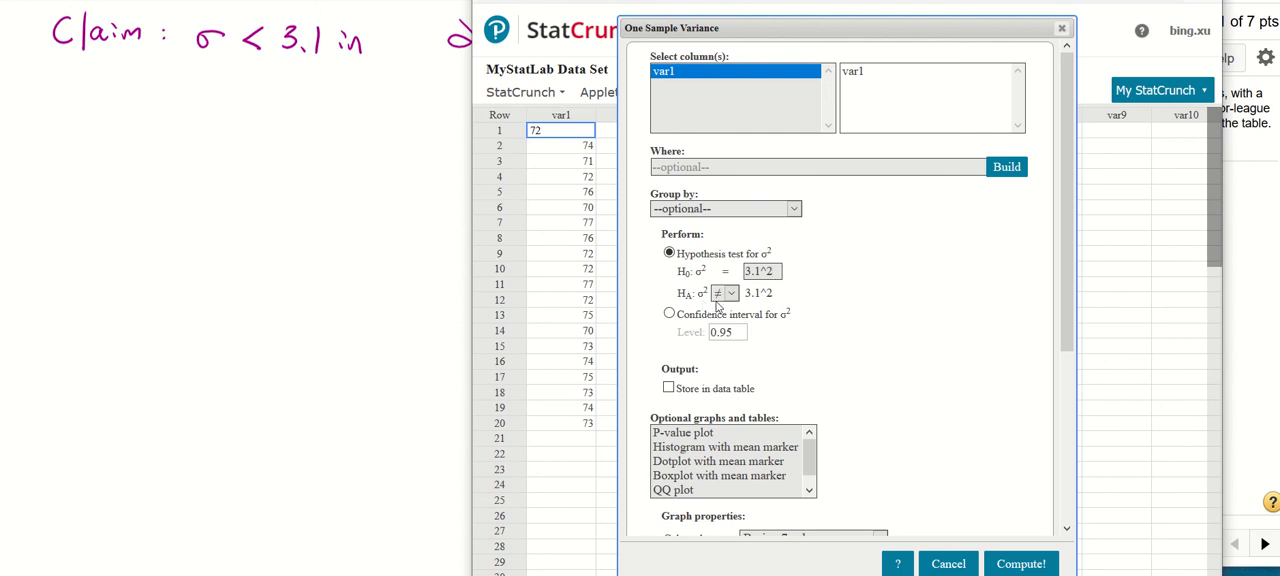
{"action": "left_click", "coordinate": [730, 293]}
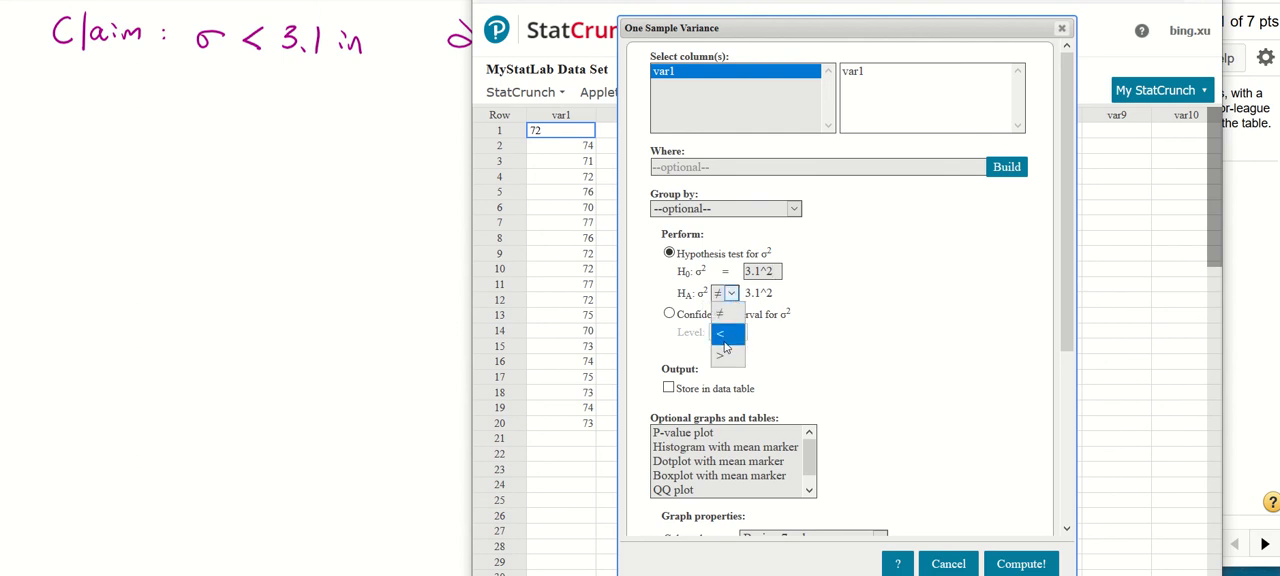
{"action": "left_click", "coordinate": [720, 333]}
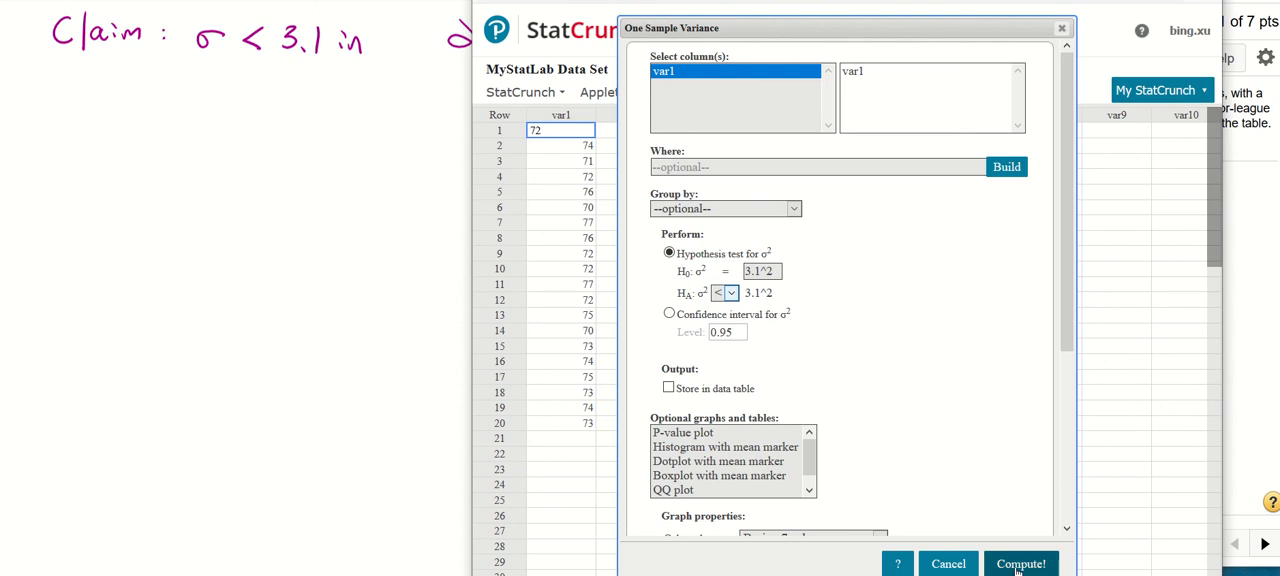
{"action": "left_click", "coordinate": [1020, 563]}
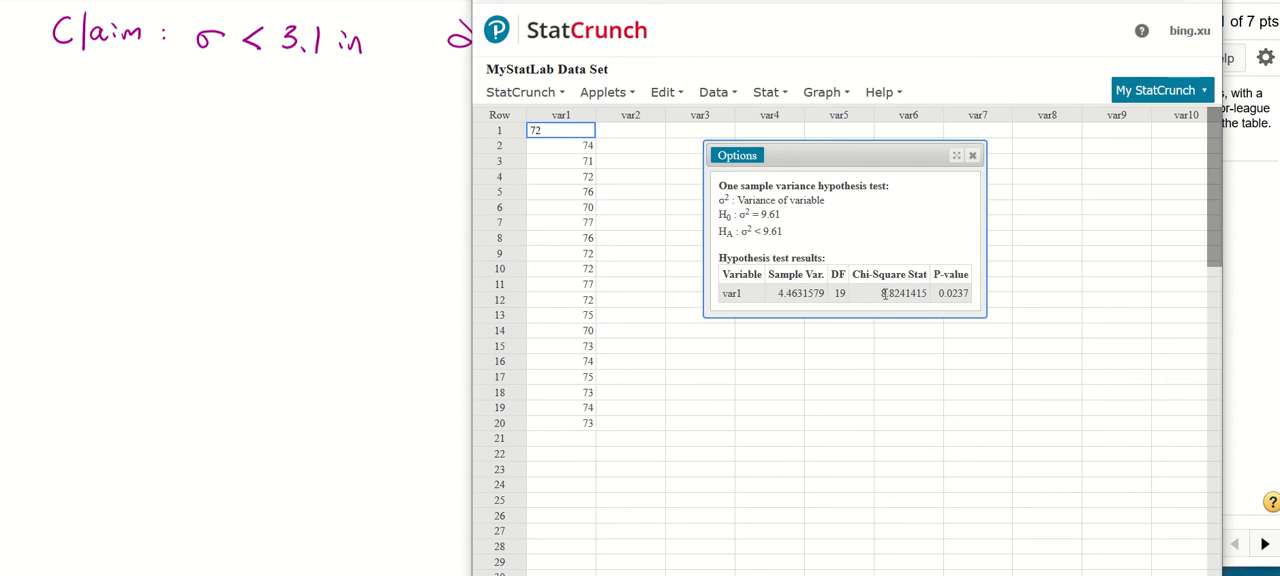
{"action": "mouse_move", "coordinate": [898, 302]}
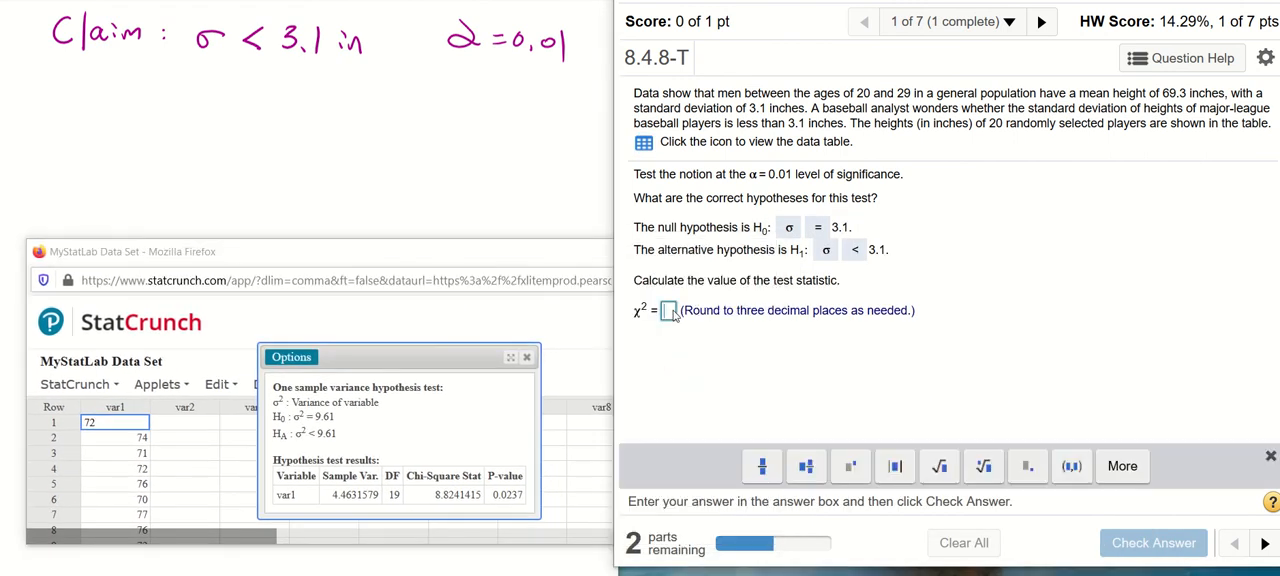
Enter 8.824 as the chi-square test statistic and confirm it's marked correct
{"action": "type", "text": "8.824"}
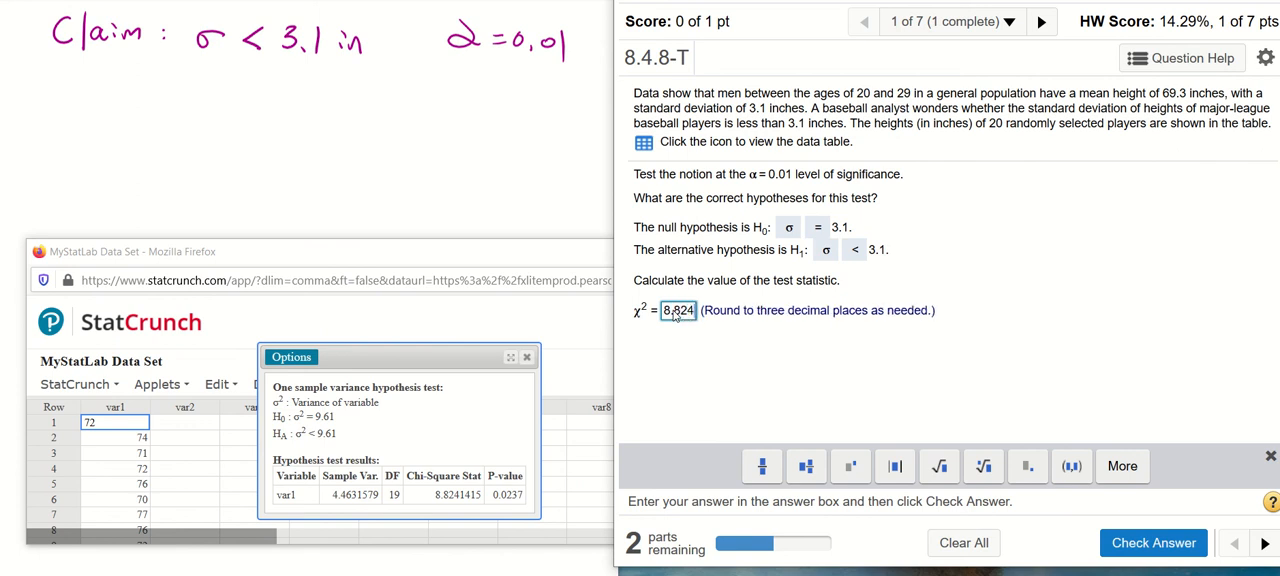
{"action": "mouse_move", "coordinate": [1153, 542]}
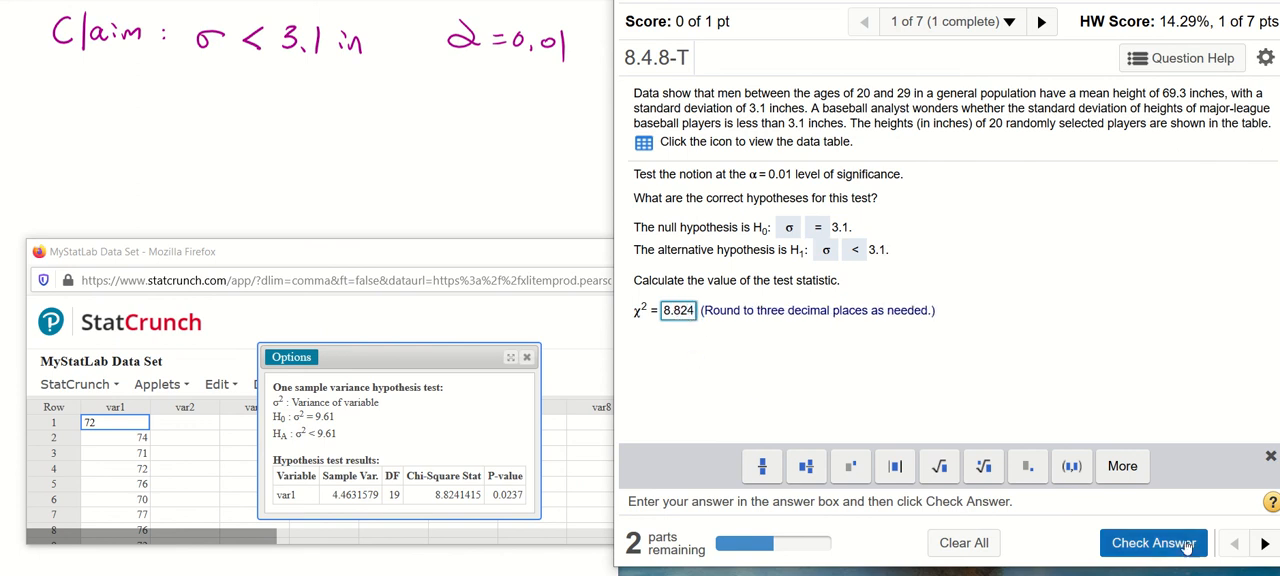
{"action": "left_click", "coordinate": [1153, 542]}
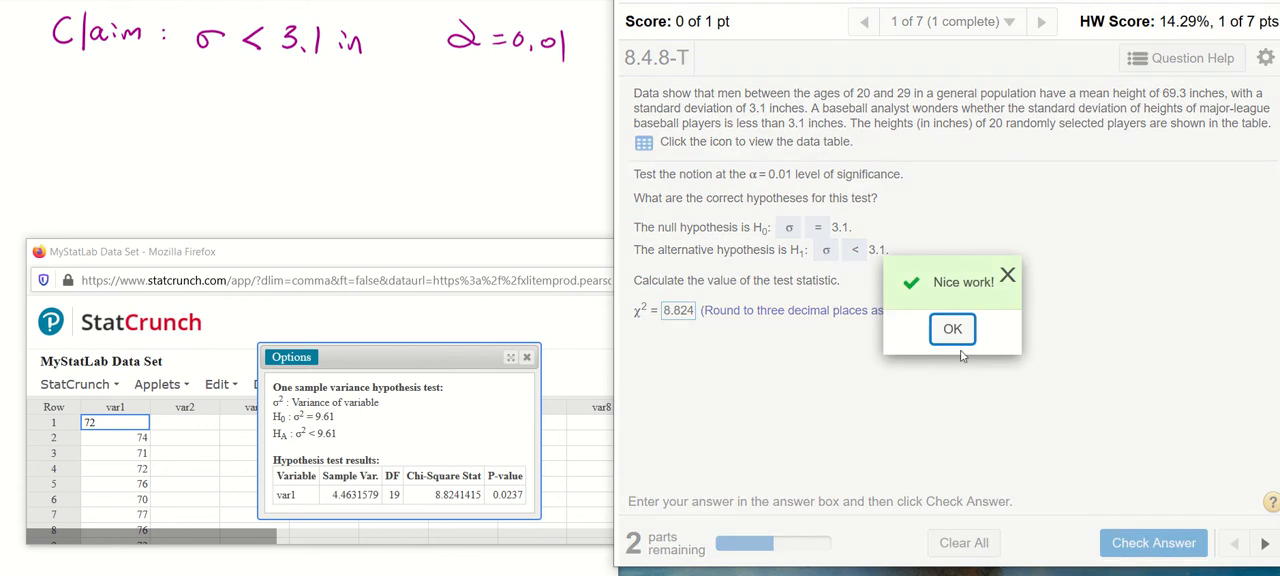
{"action": "left_click", "coordinate": [951, 329]}
{"action": "type", "text": "0.02"}
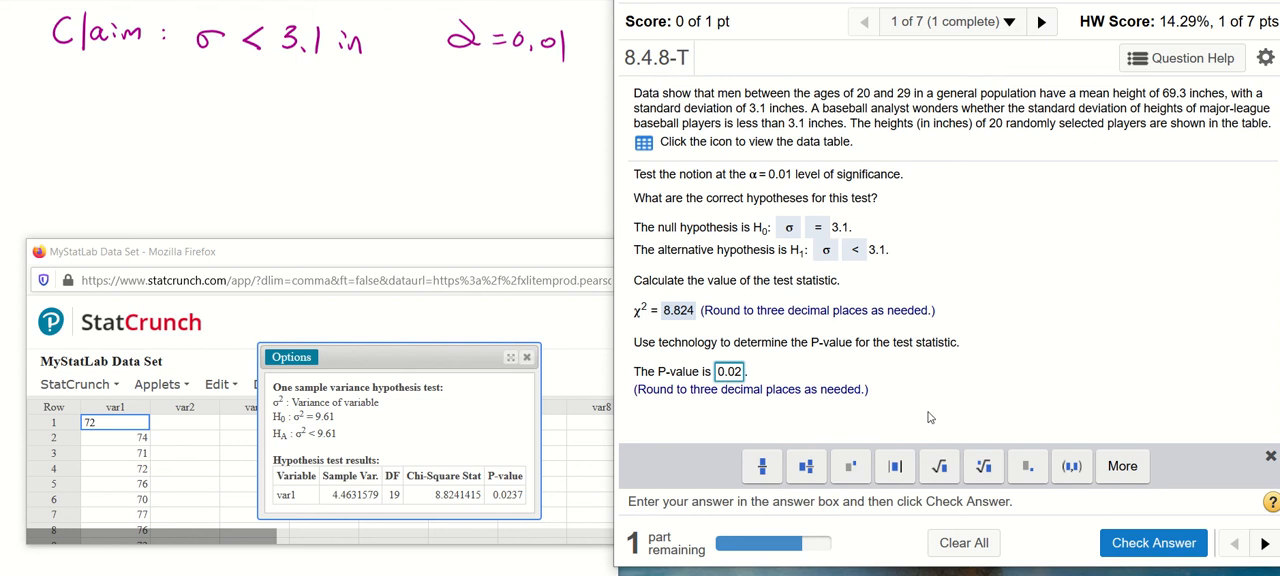
Submit the P-value 0.02, then replace the rejected answer with 0.023 and resubmit
{"action": "left_click", "coordinate": [1153, 542]}
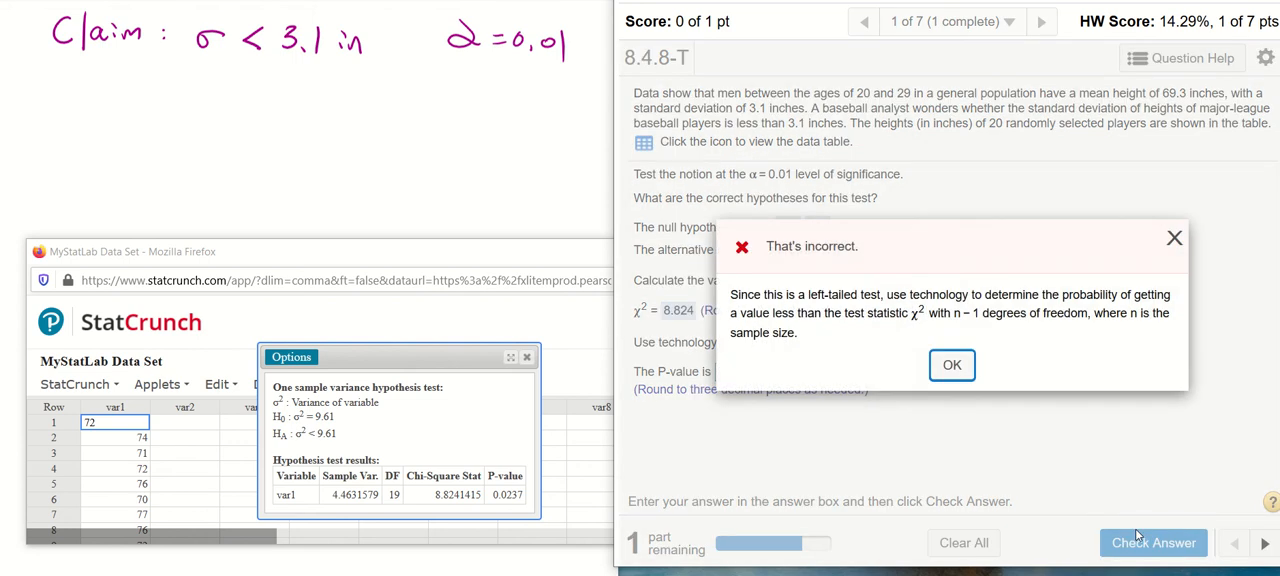
{"action": "left_click", "coordinate": [951, 364]}
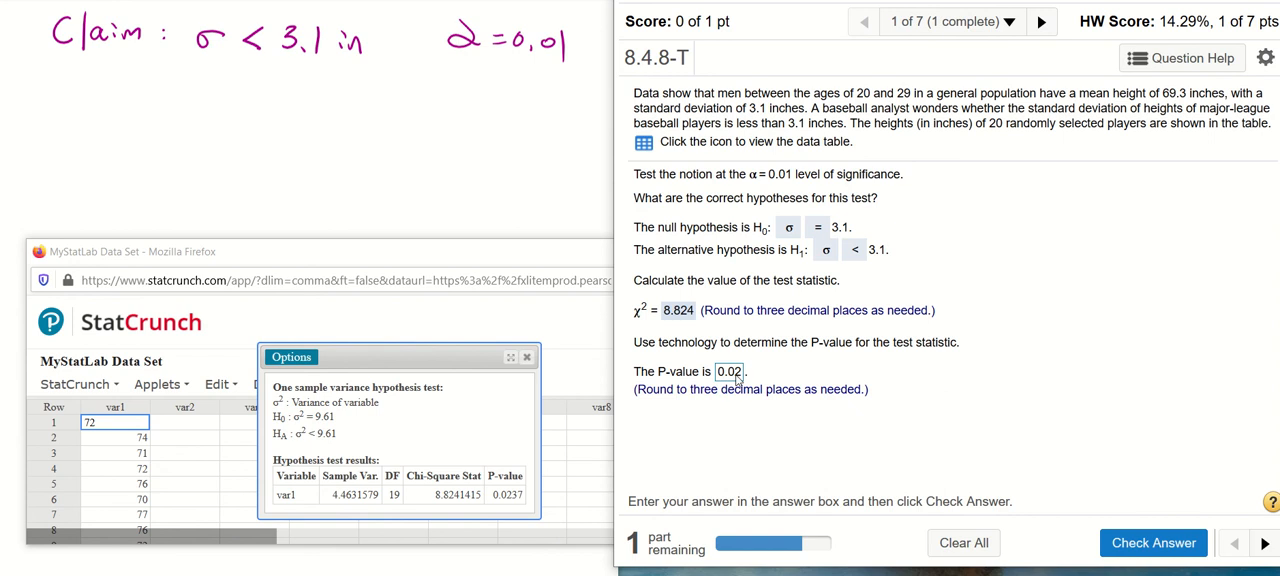
{"action": "left_click", "coordinate": [729, 371]}
{"action": "type", "text": "3"}
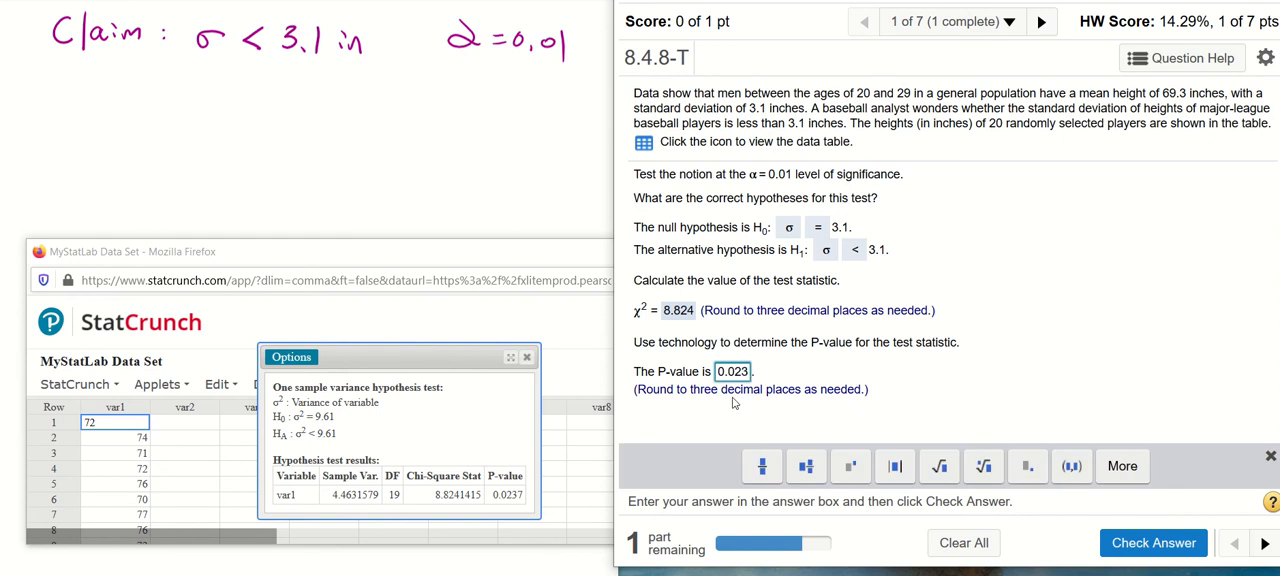
{"action": "left_click", "coordinate": [1153, 542]}
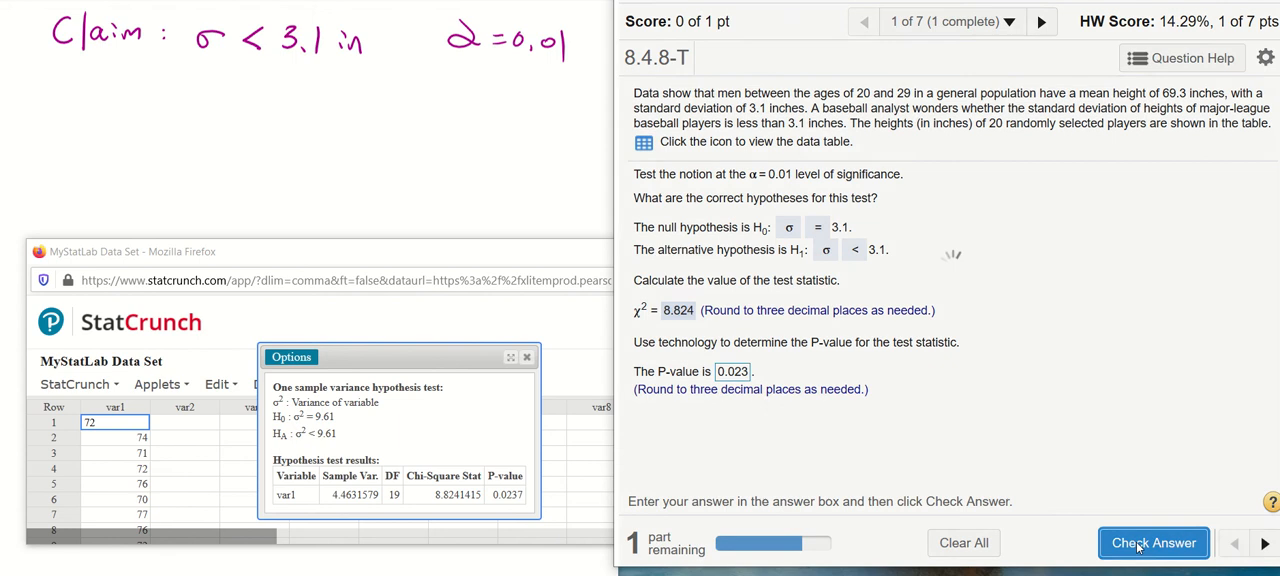
{"action": "left_click", "coordinate": [1153, 543]}
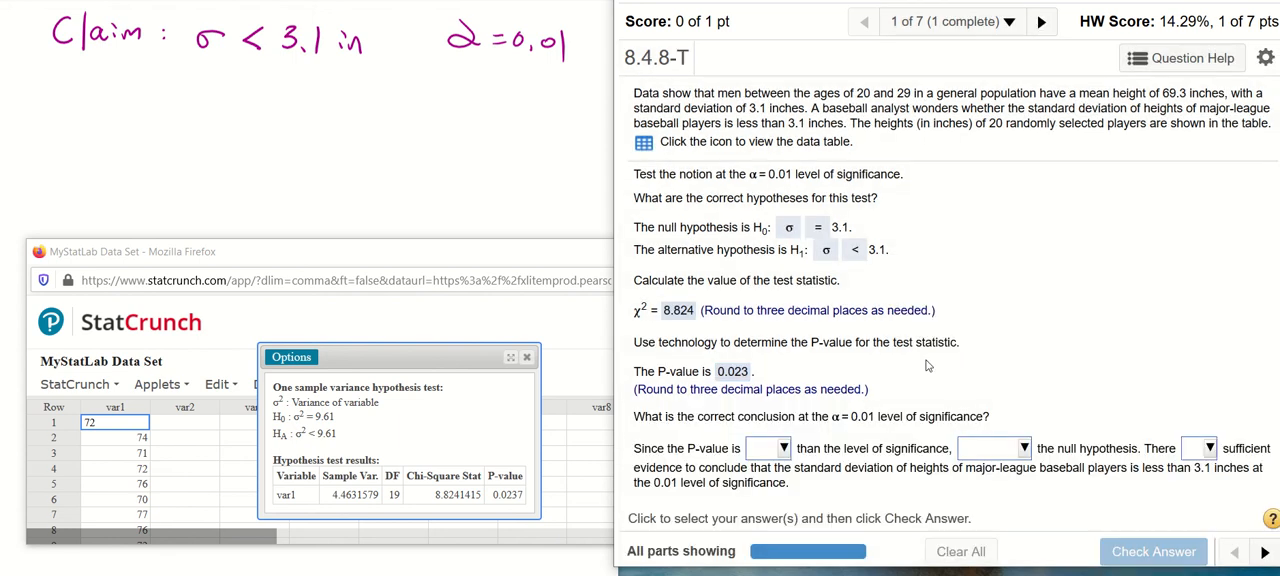
{"action": "mouse_move", "coordinate": [662, 433]}
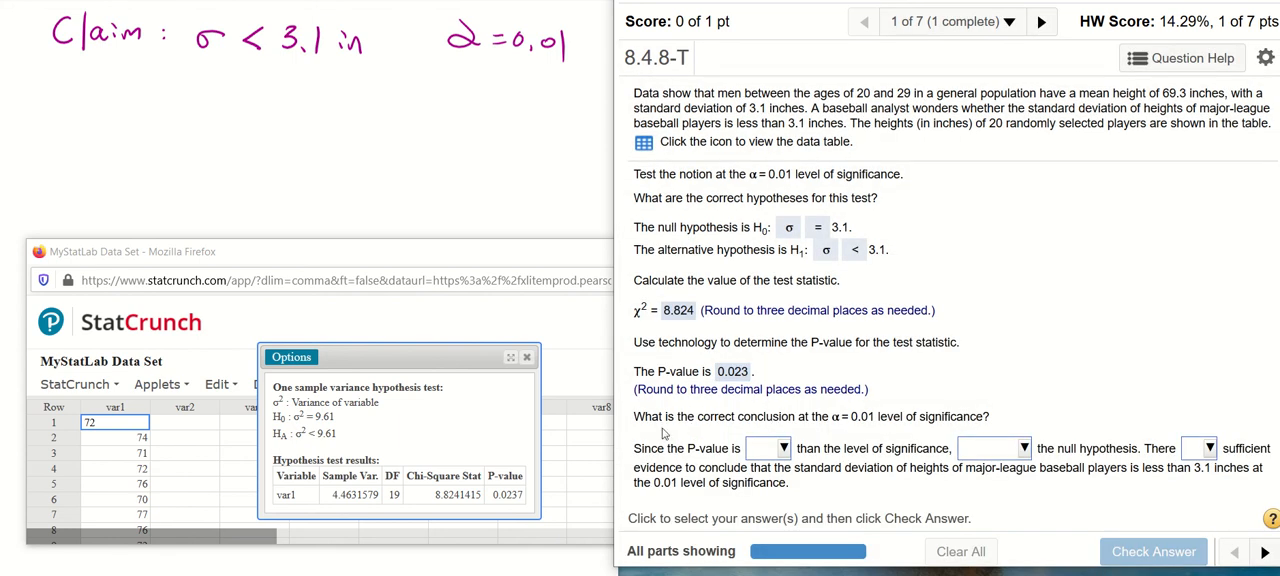
{"action": "mouse_move", "coordinate": [833, 430]}
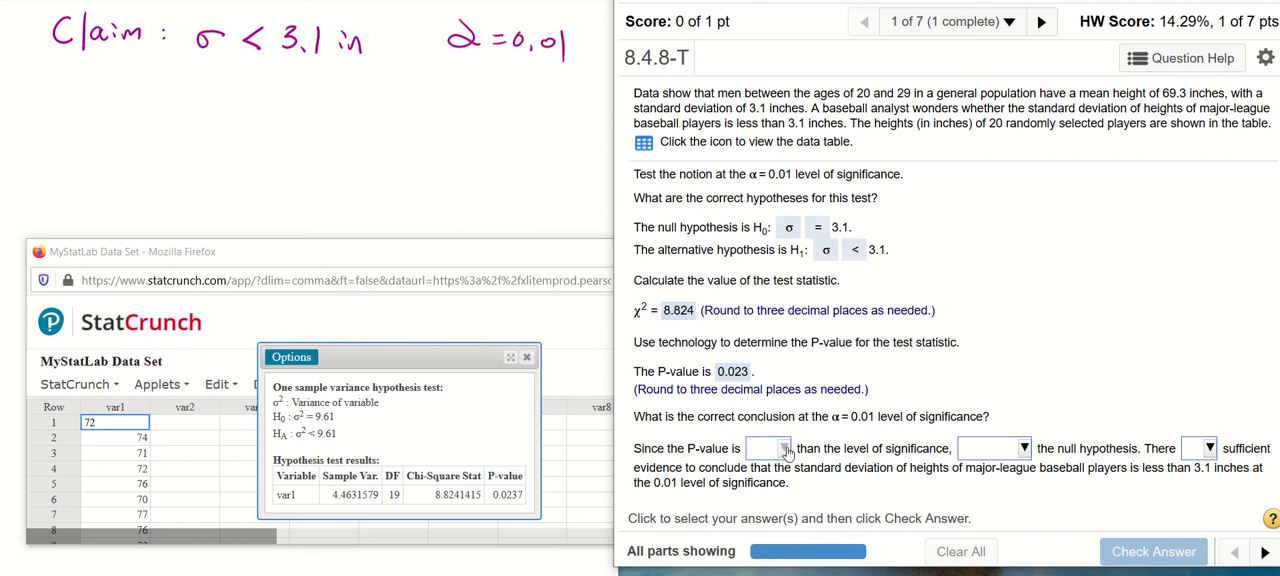
Conclude P-value greater, do not reject H0, evidence is not sufficient, and submit
{"action": "left_click", "coordinate": [768, 447]}
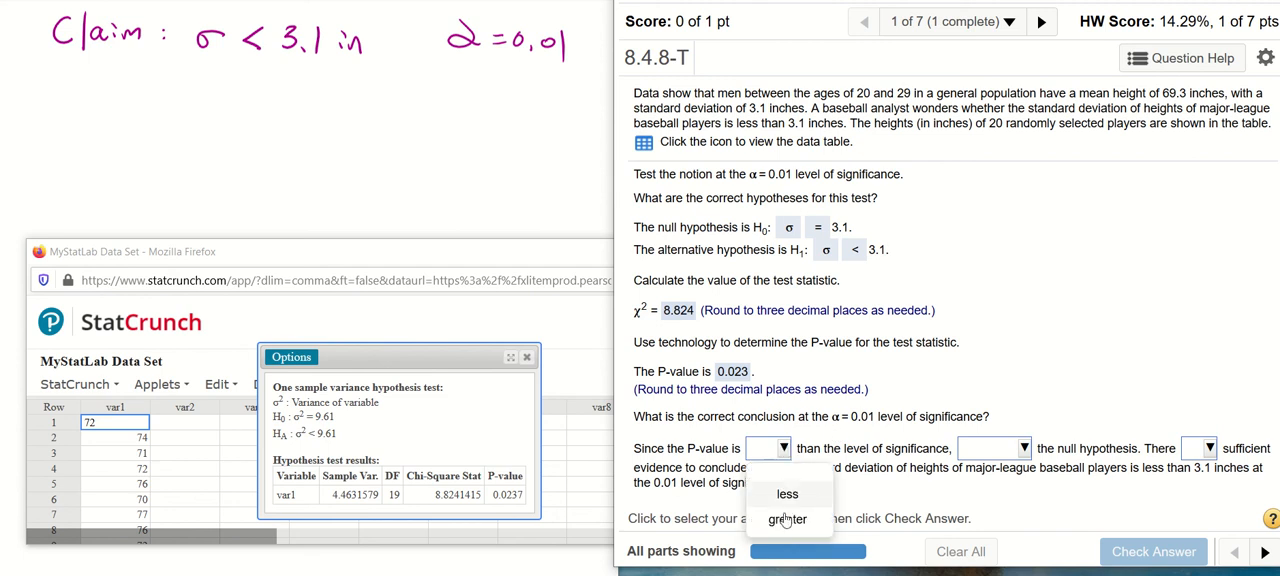
{"action": "left_click", "coordinate": [787, 518]}
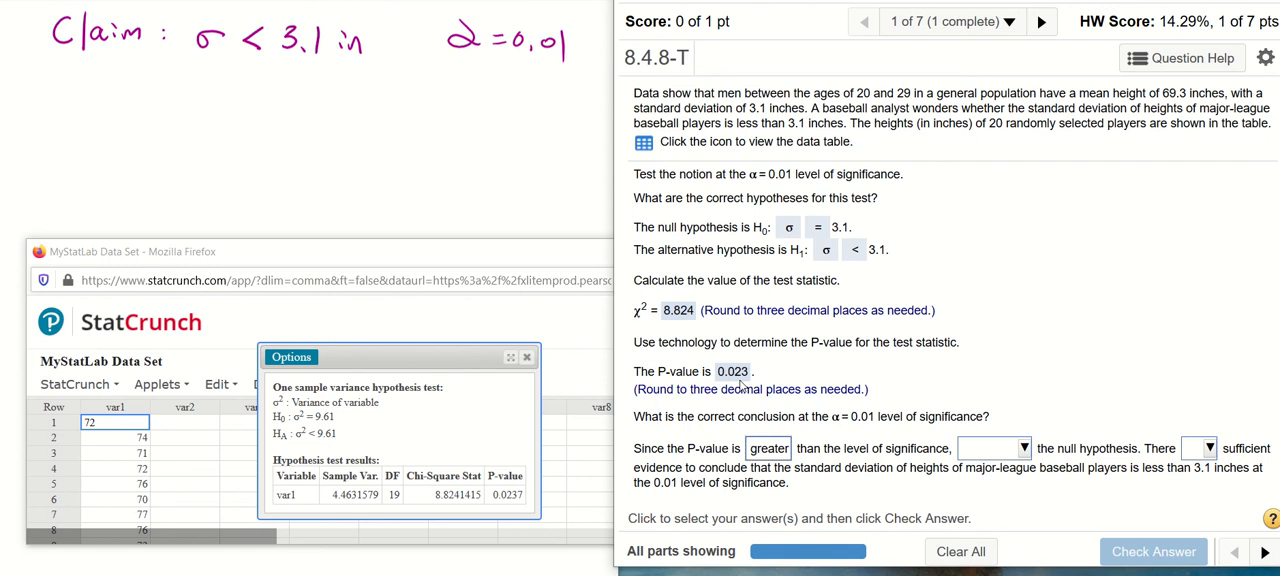
{"action": "mouse_move", "coordinate": [747, 387]}
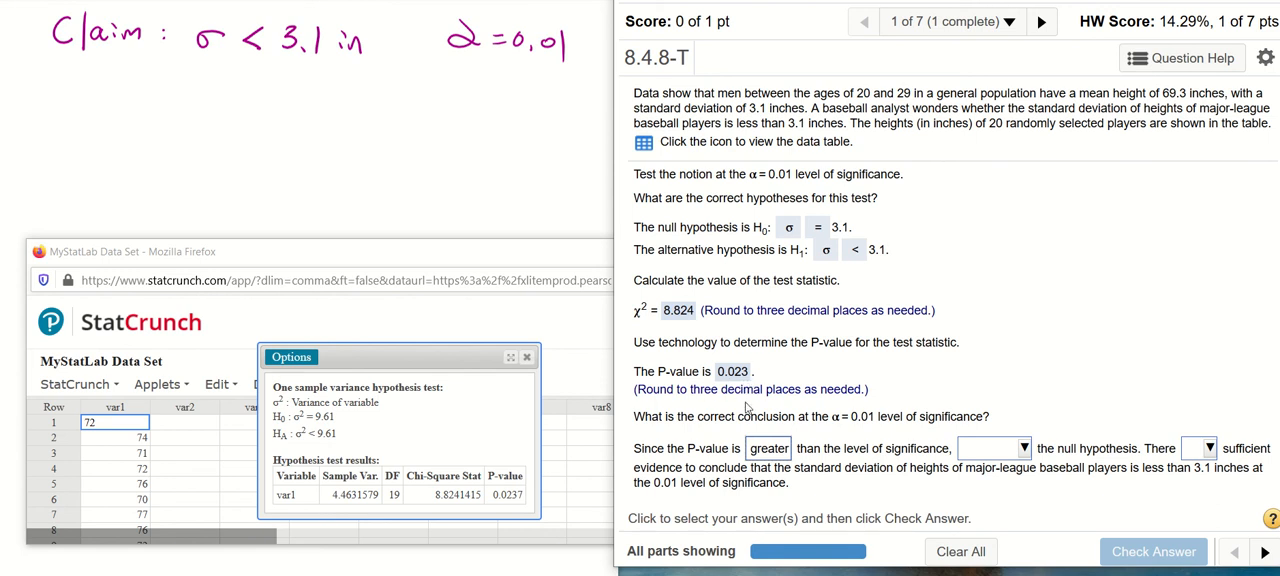
{"action": "mouse_move", "coordinate": [795, 374]}
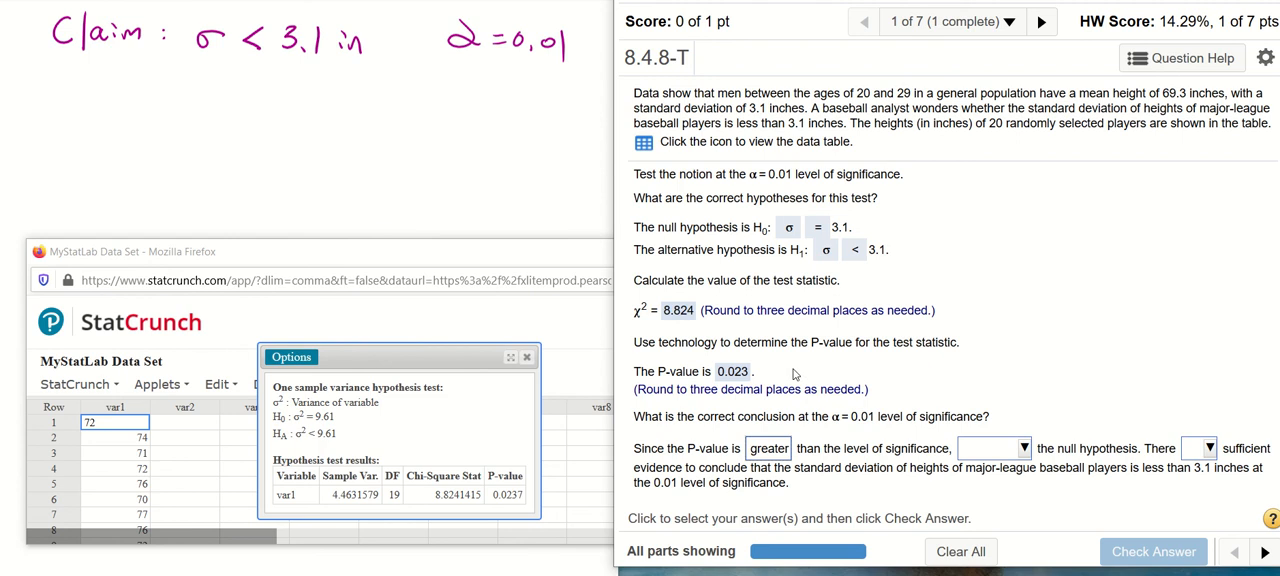
{"action": "mouse_move", "coordinate": [1011, 461]}
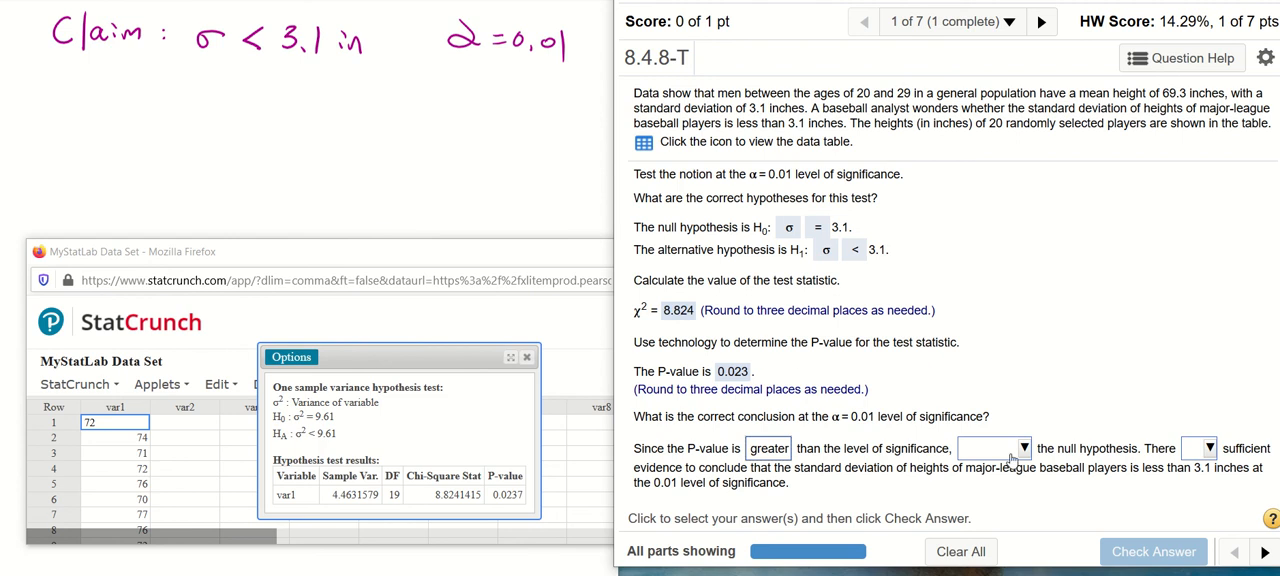
{"action": "left_click", "coordinate": [1008, 448]}
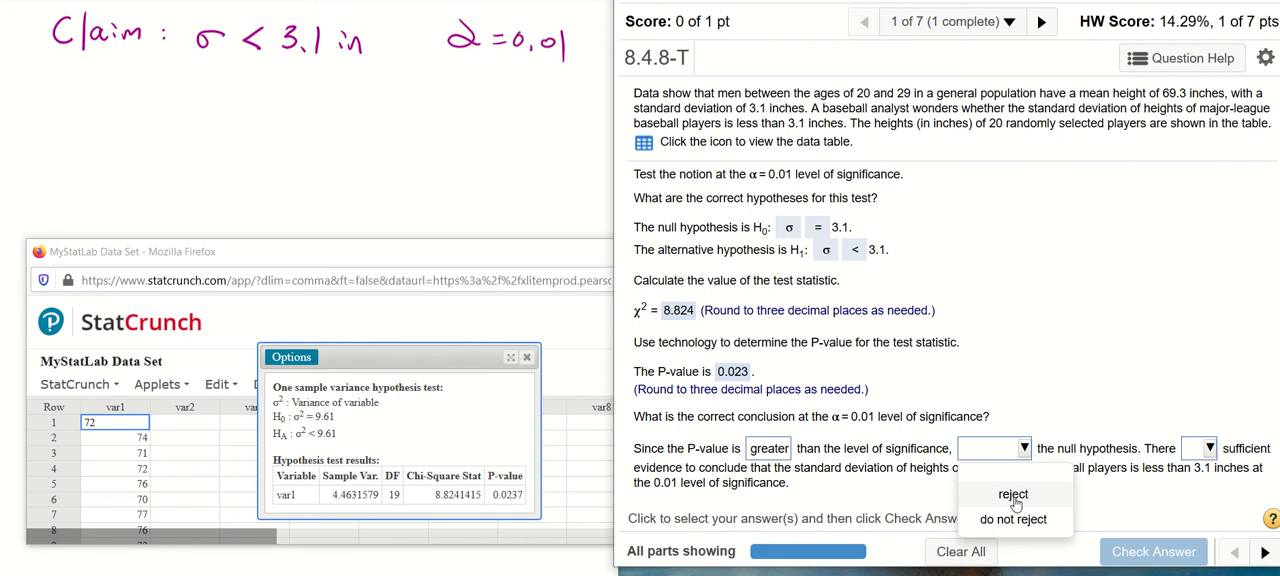
{"action": "left_click", "coordinate": [1013, 518]}
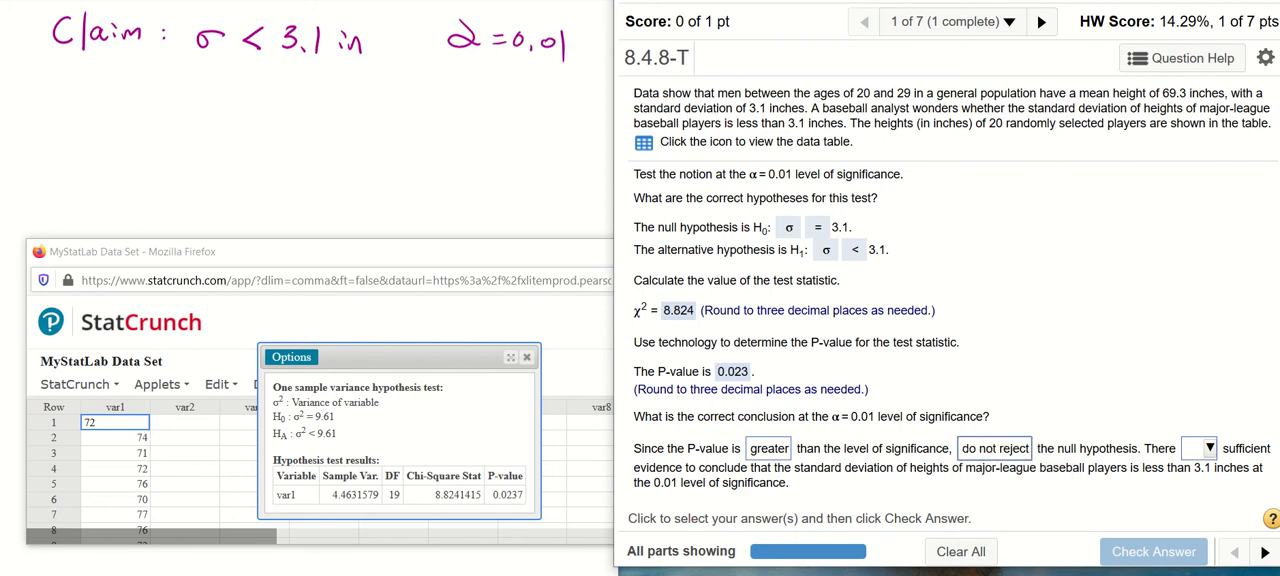
{"action": "left_click", "coordinate": [1205, 447]}
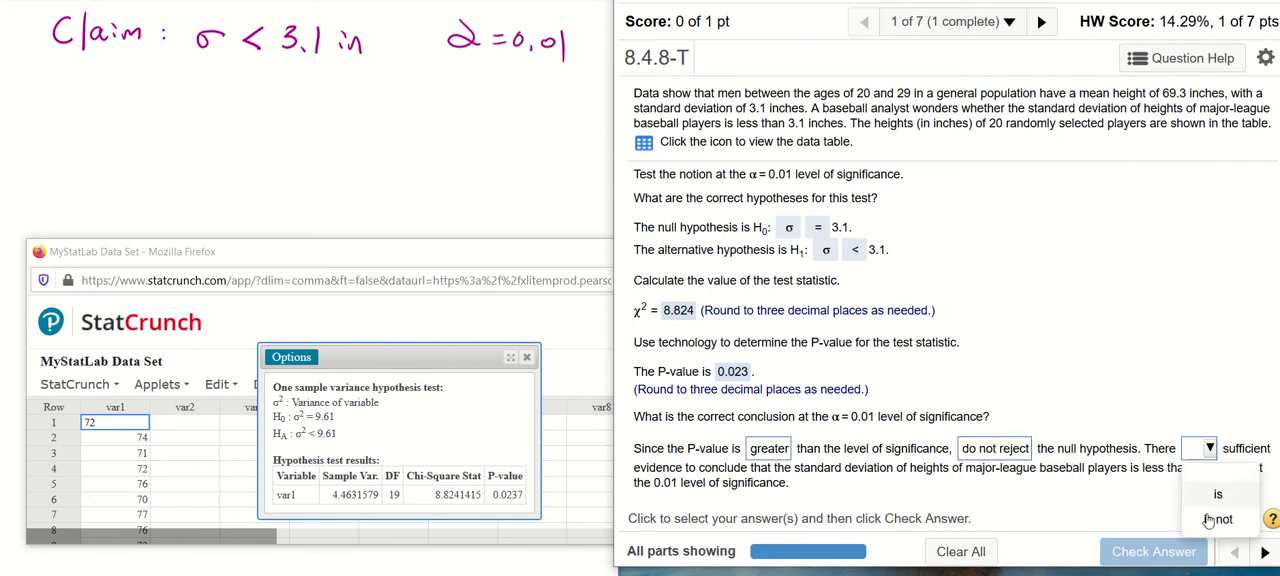
{"action": "left_click", "coordinate": [1220, 518]}
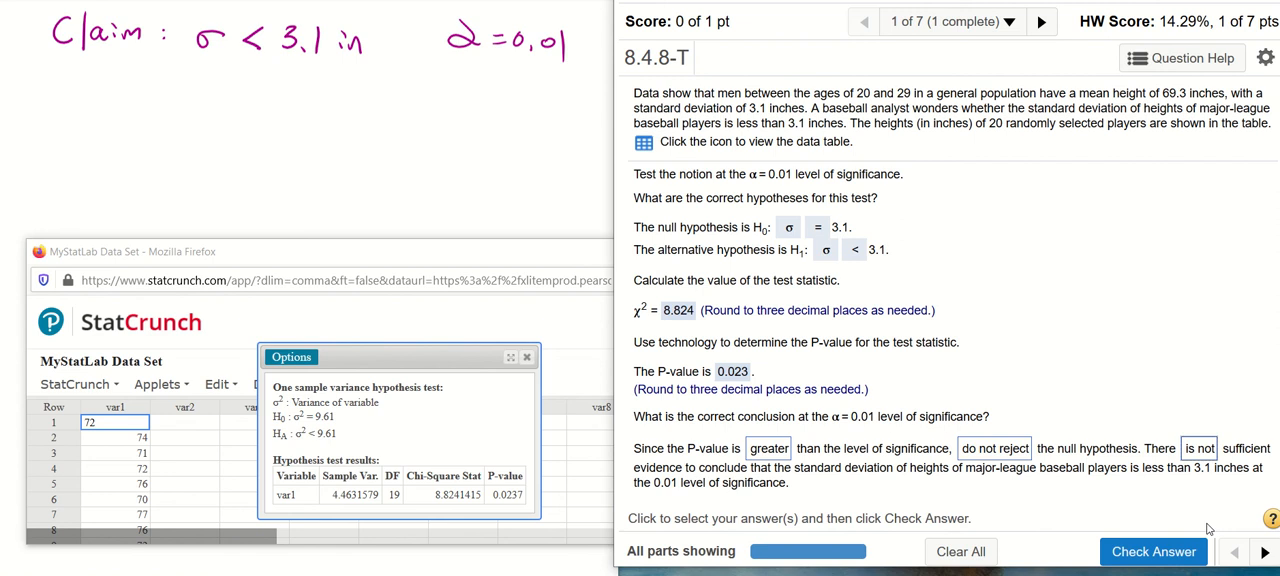
{"action": "mouse_move", "coordinate": [1197, 531]}
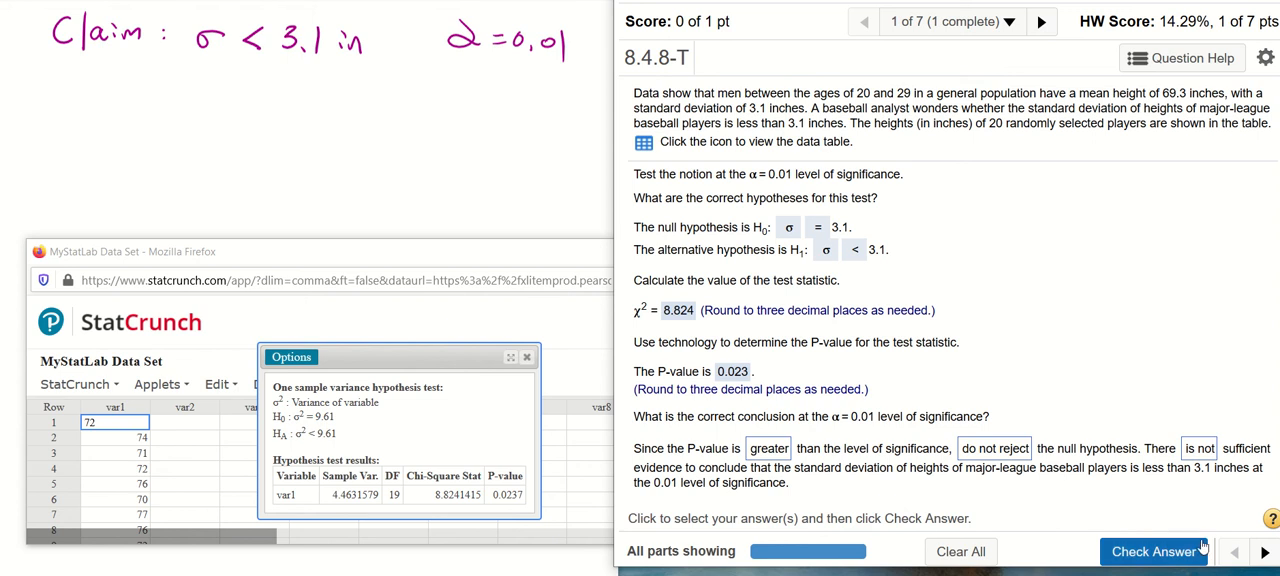
{"action": "left_click", "coordinate": [1153, 551]}
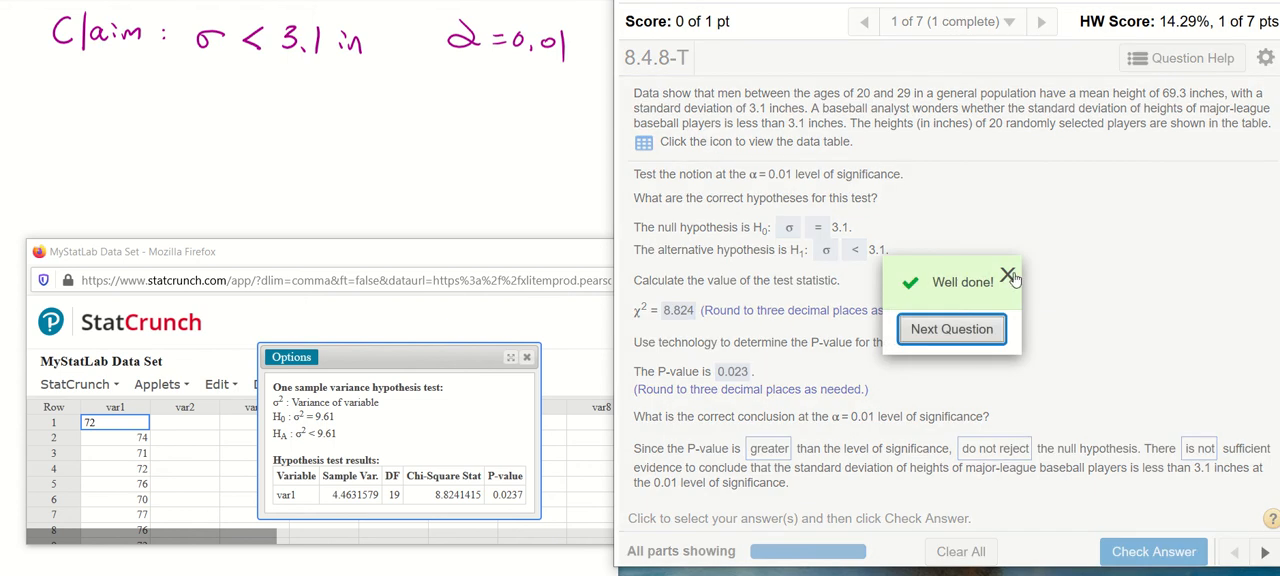